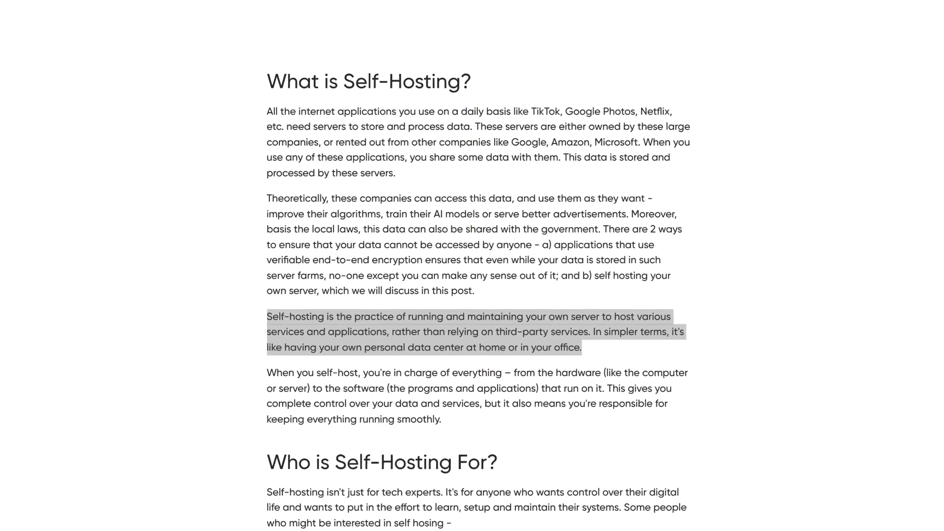
- Scroll down through the current page before switching to Jellyfin
scroll("down", 3)
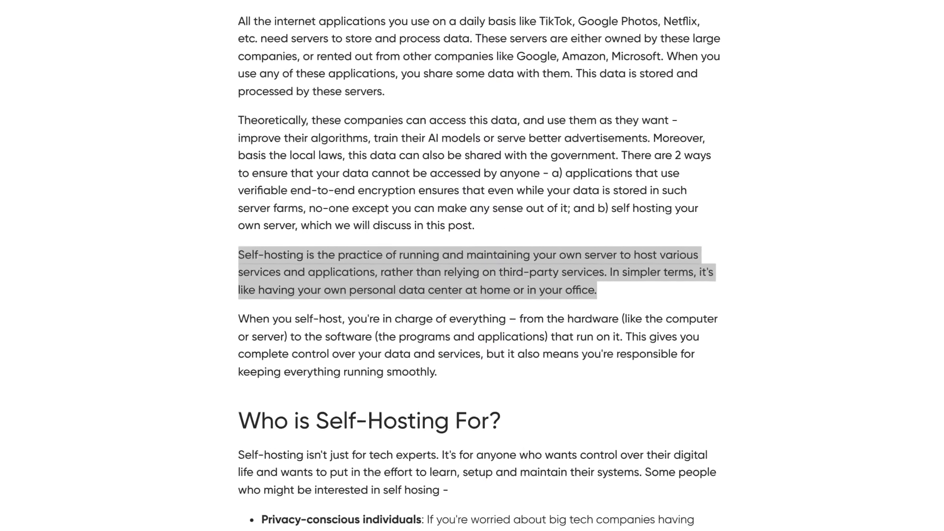
scroll("down", 3)
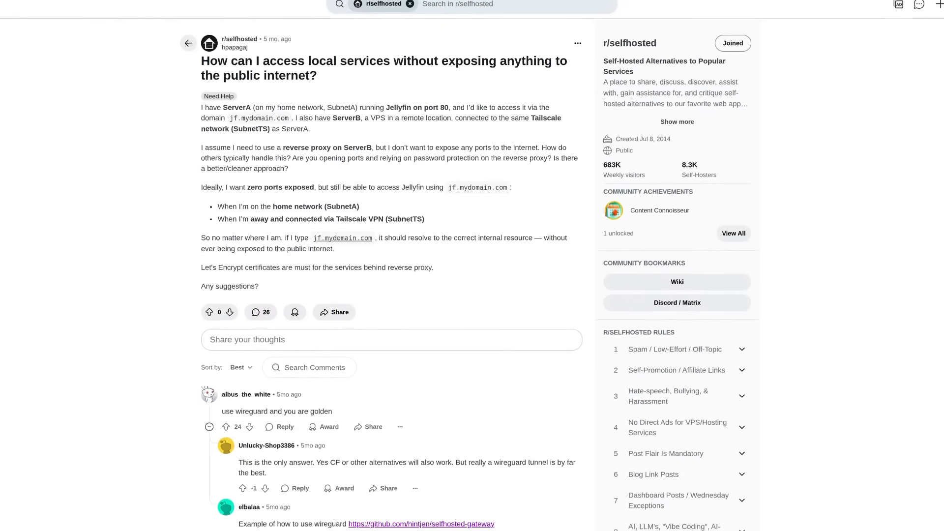
scroll("down", 3)
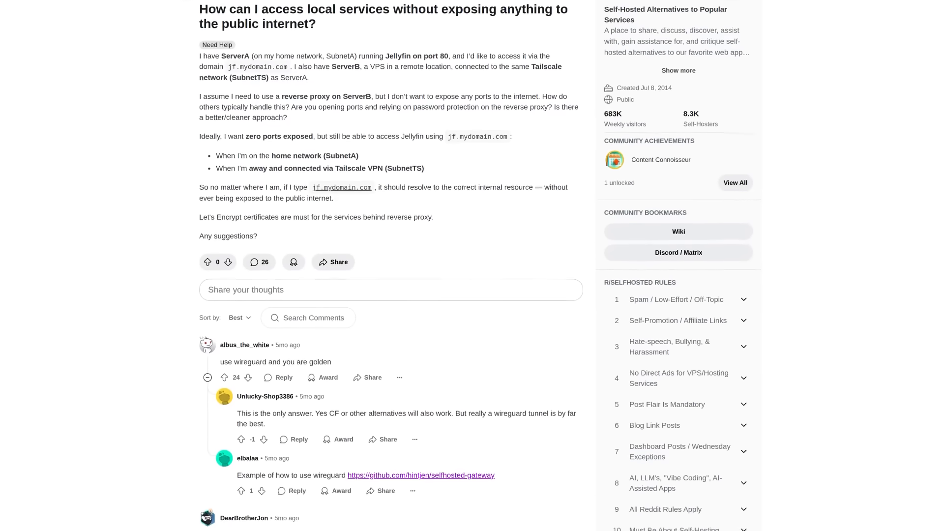
scroll("down", 3)
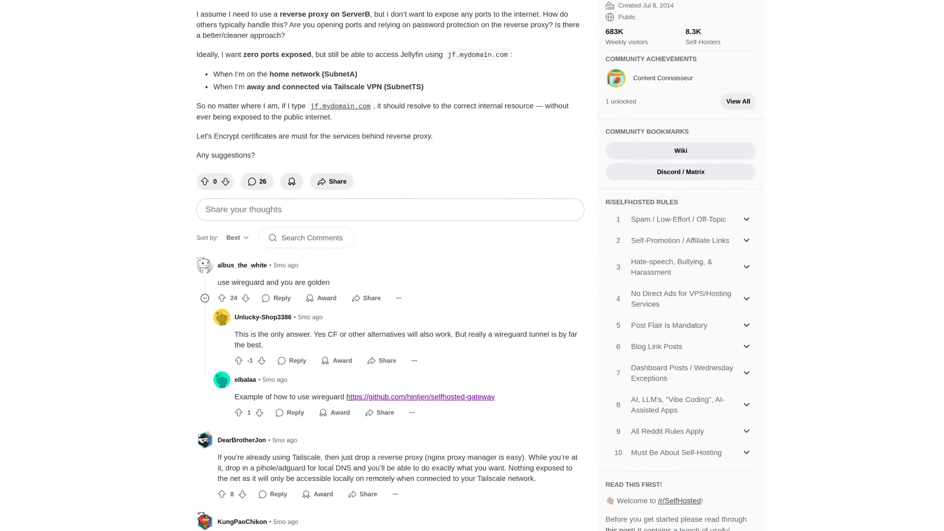
scroll("down", 3)
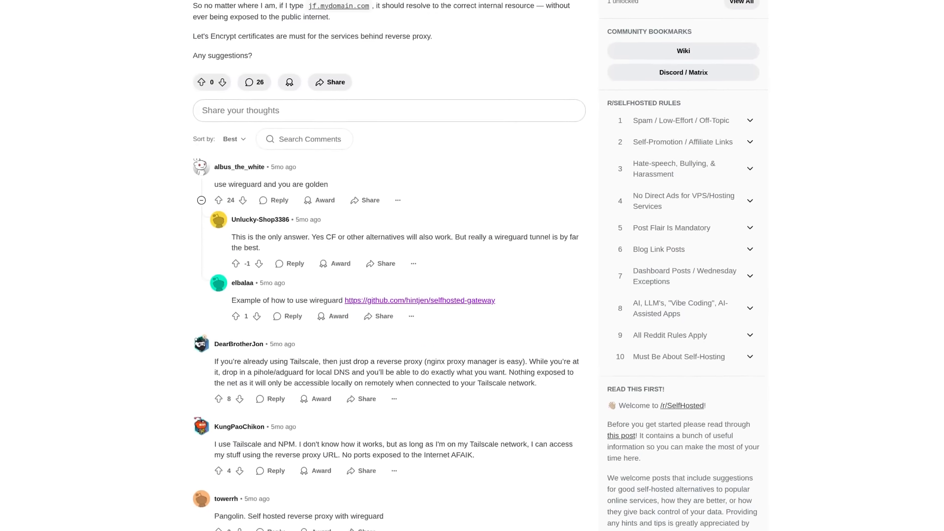
scroll("down", 3)
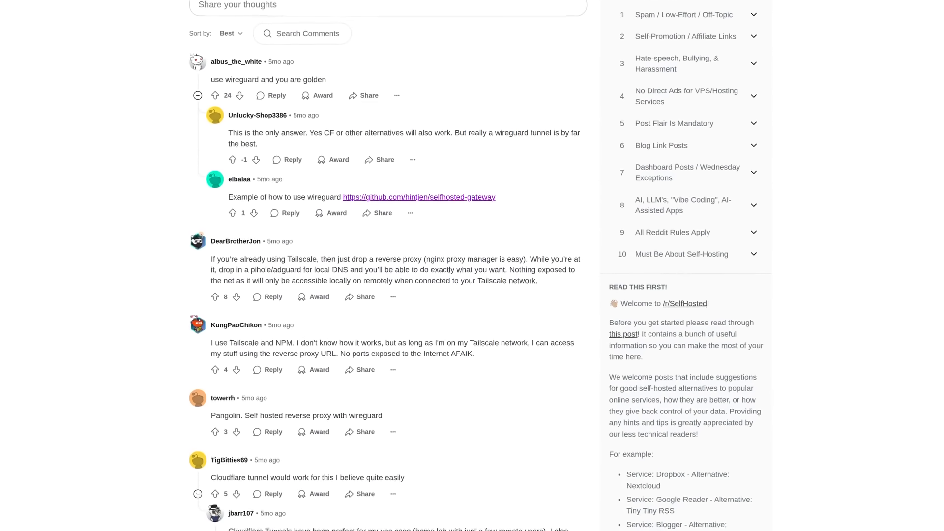
scroll("down", 3)
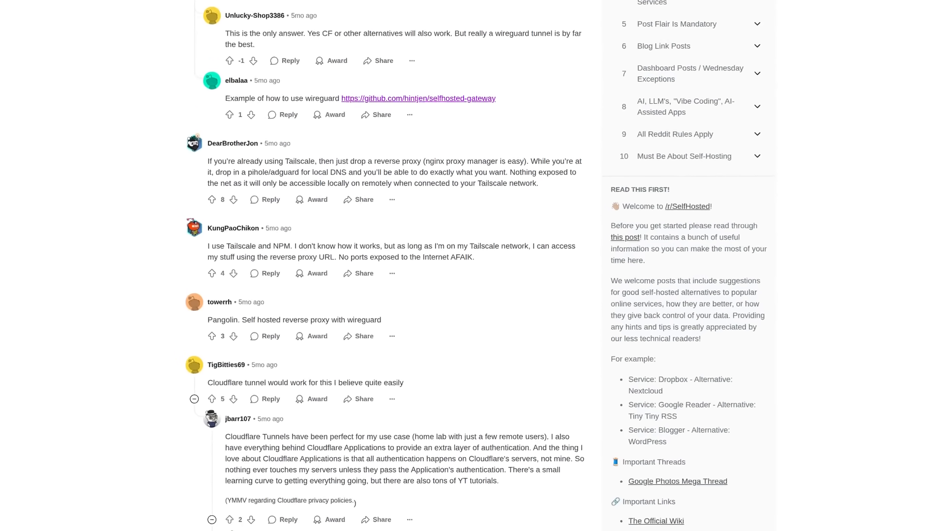
scroll("down", 3)
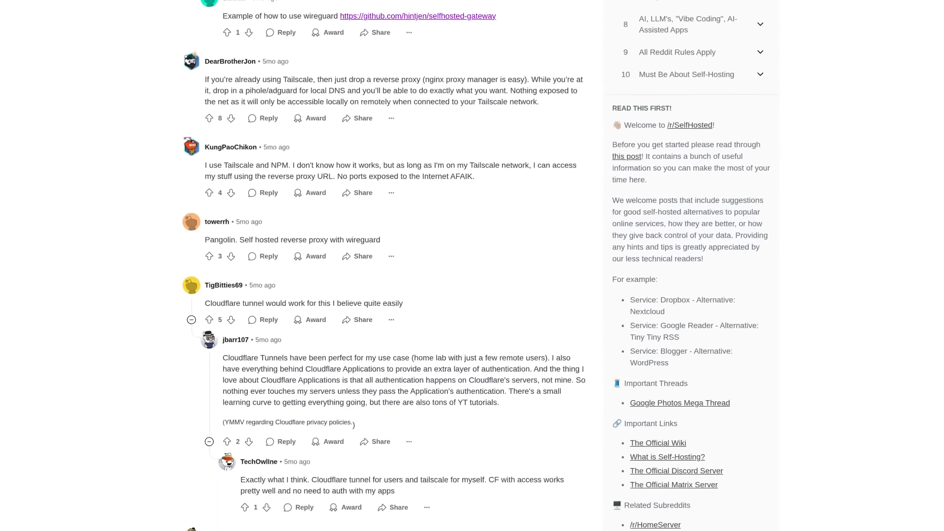
scroll("down", 3)
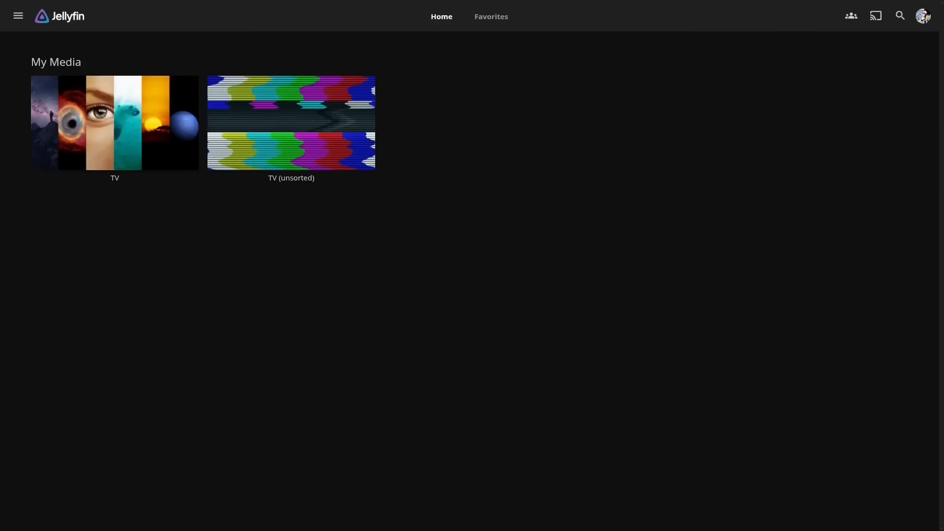
- Open Jellyfin's TV library and pick one of its category folders
left_click(114, 122)
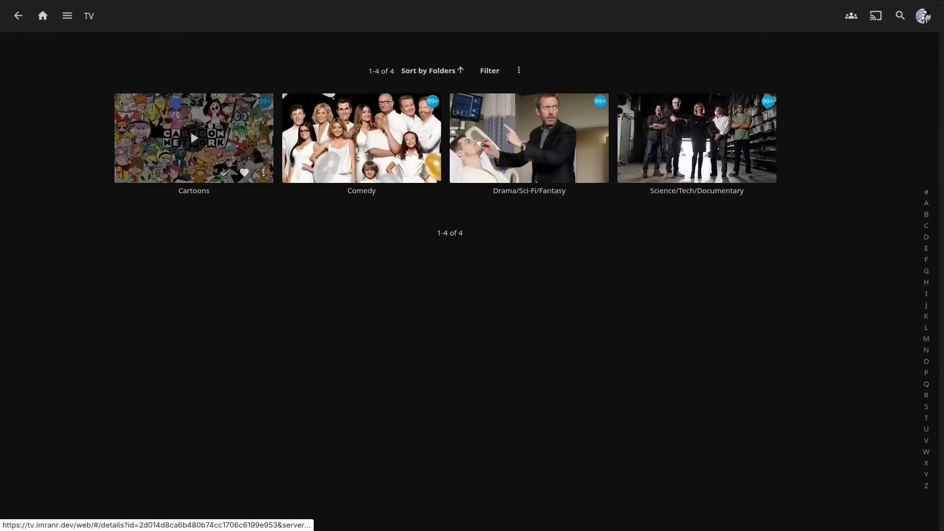
left_click(529, 138)
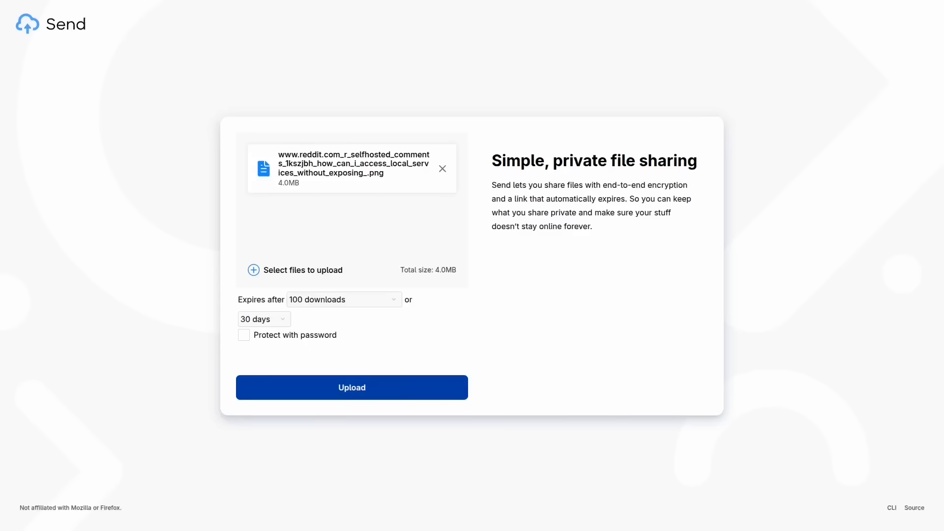
- Upload the 4 MB Reddit screenshot in Send and confirm the generated share link
left_click(352, 387)
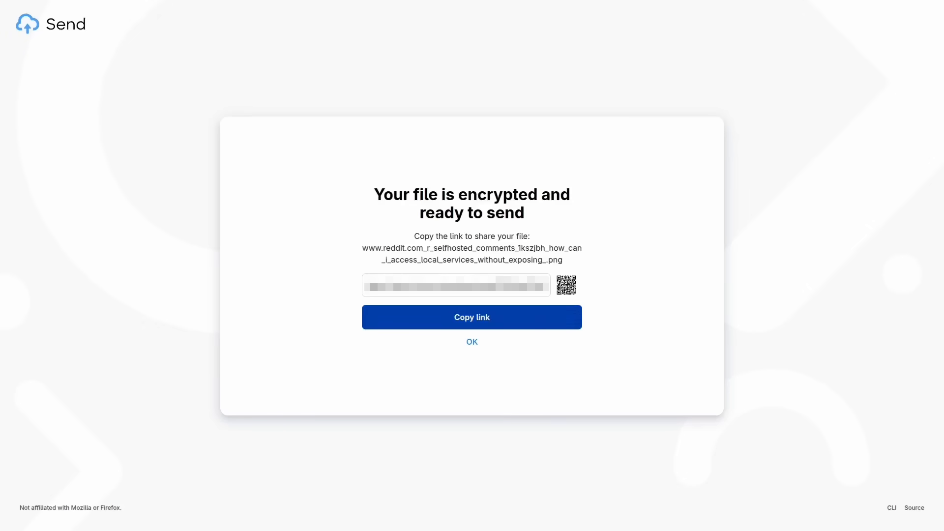
left_click(471, 318)
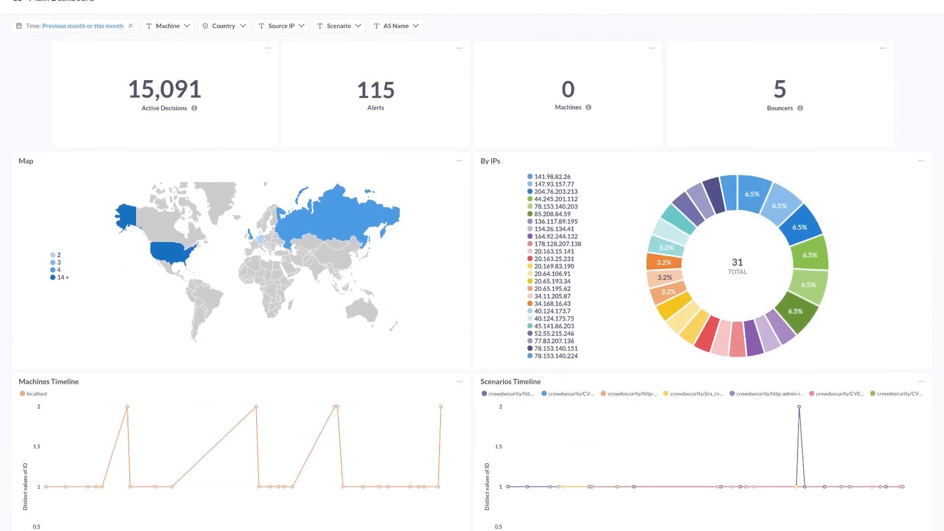
scroll("down", 3)
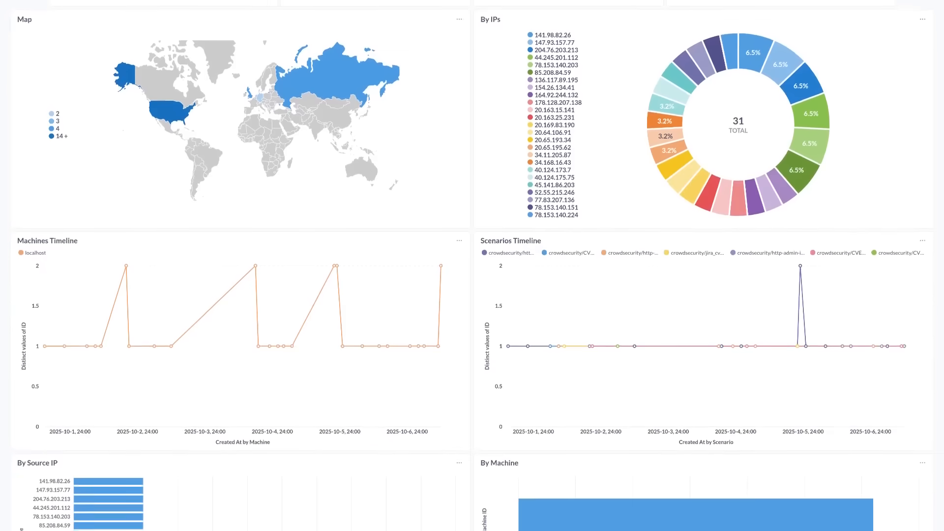
scroll("down", 3)
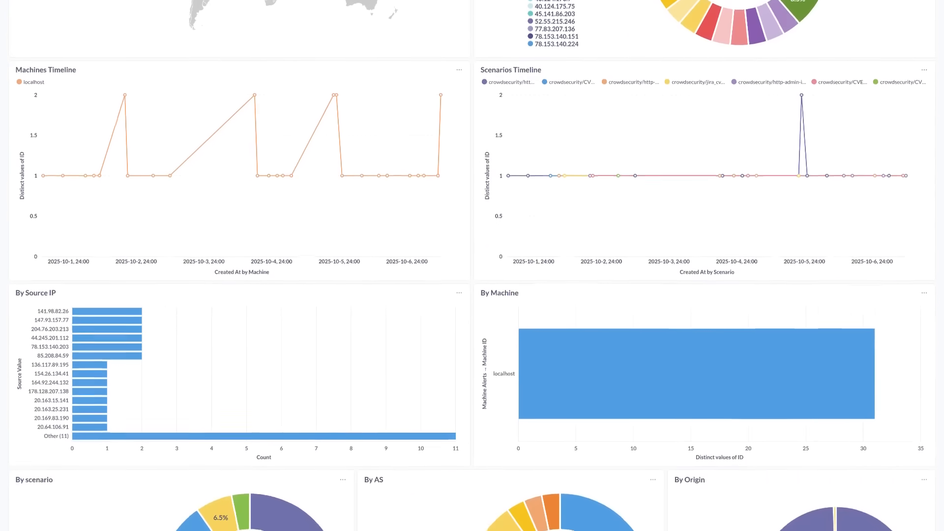
scroll("down", 3)
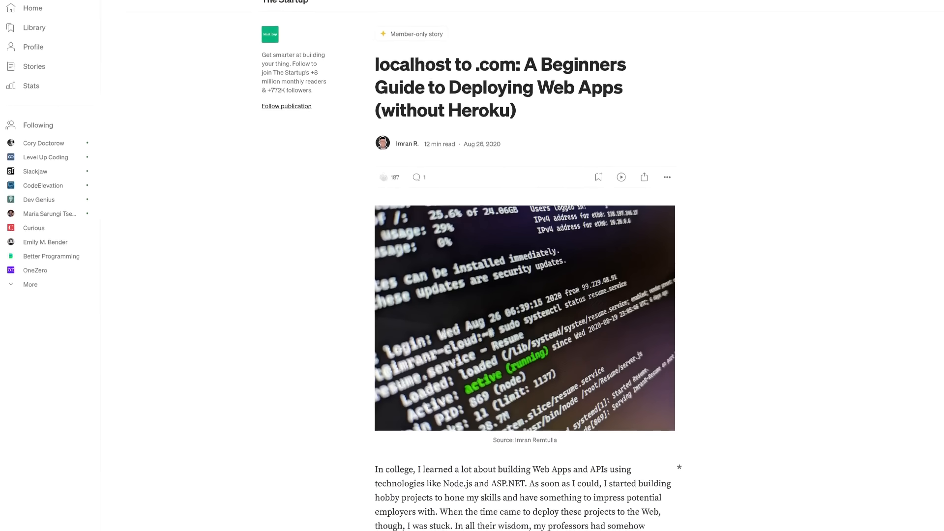
scroll("down", 3)
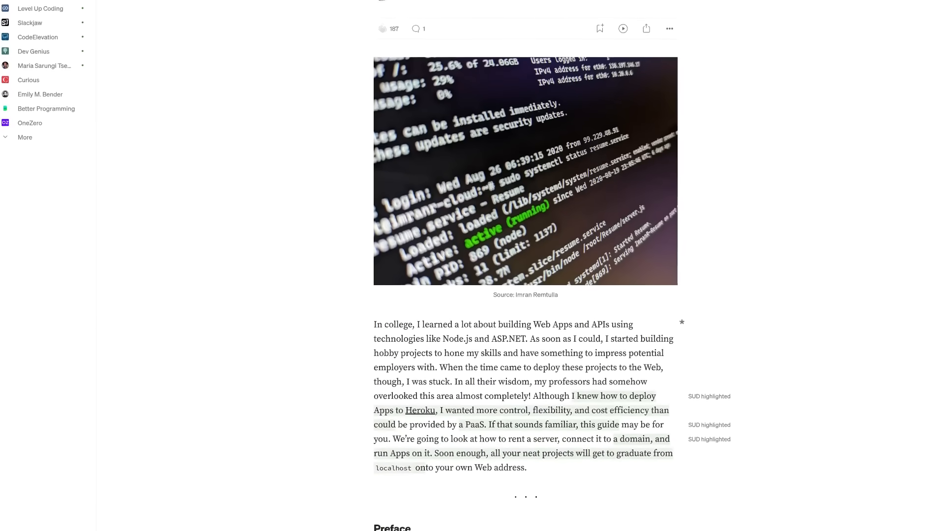
scroll("down", 3)
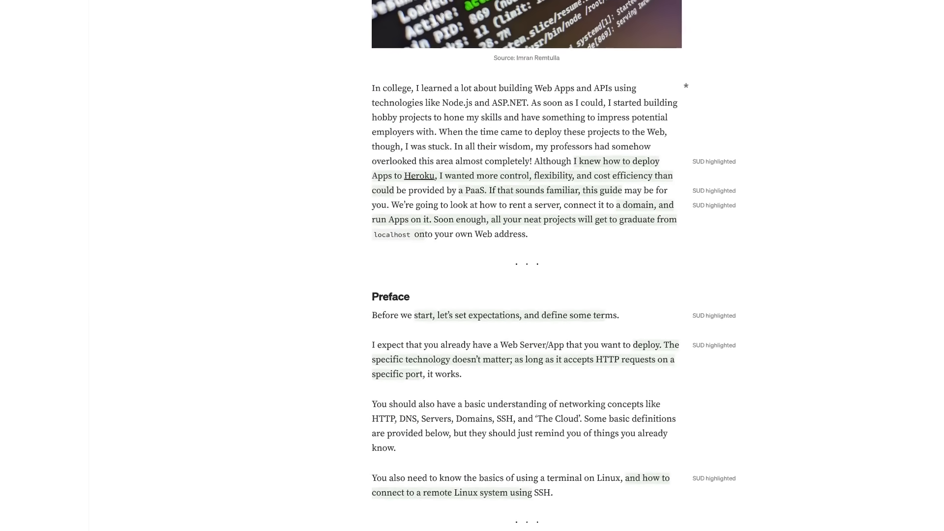
scroll("down", 3)
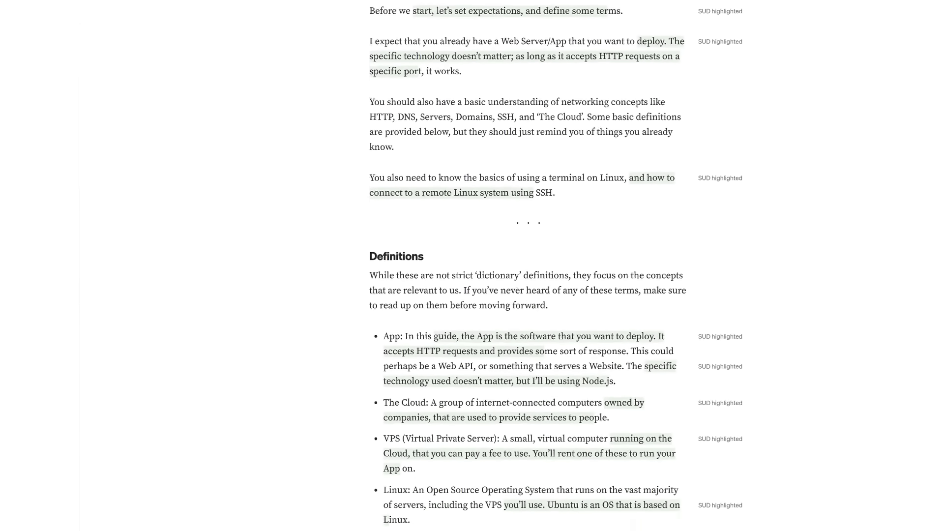
scroll("down", 3)
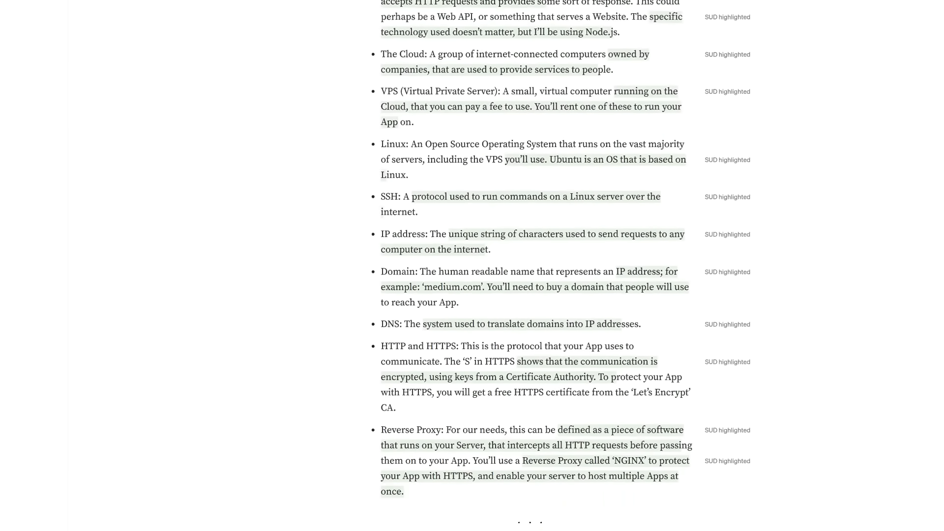
scroll("down", 3)
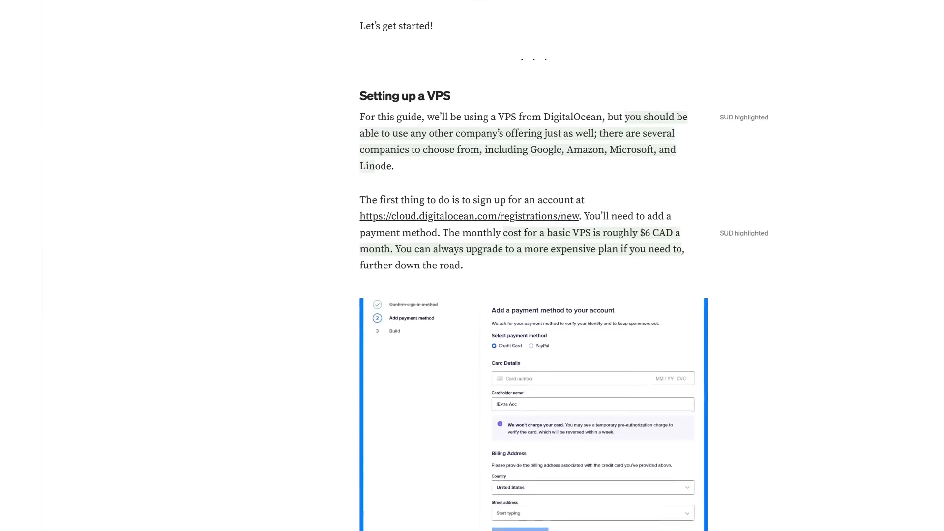
scroll("down", 3)
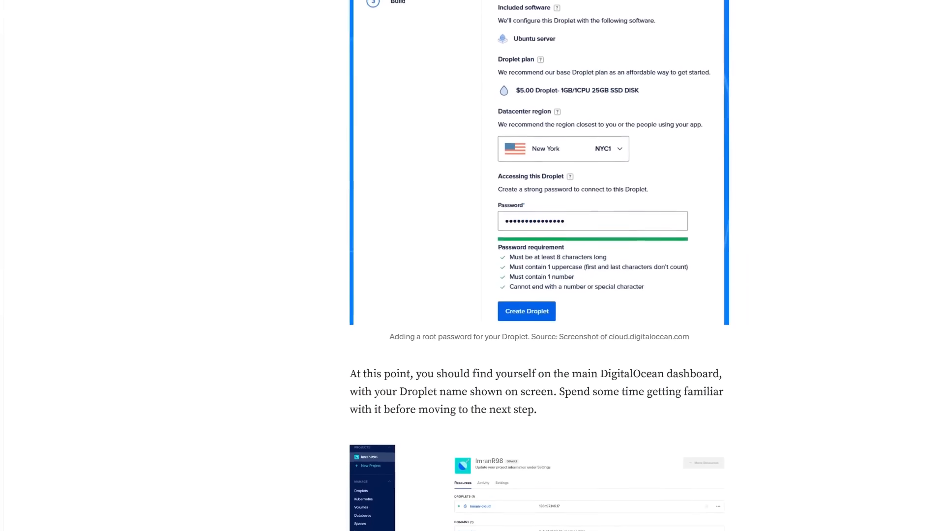
scroll("down", 3)
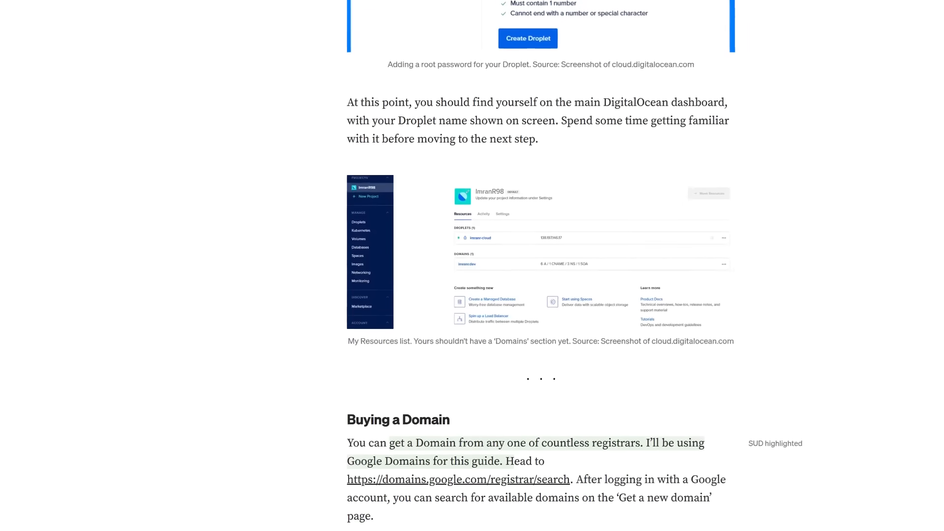
scroll("down", 3)
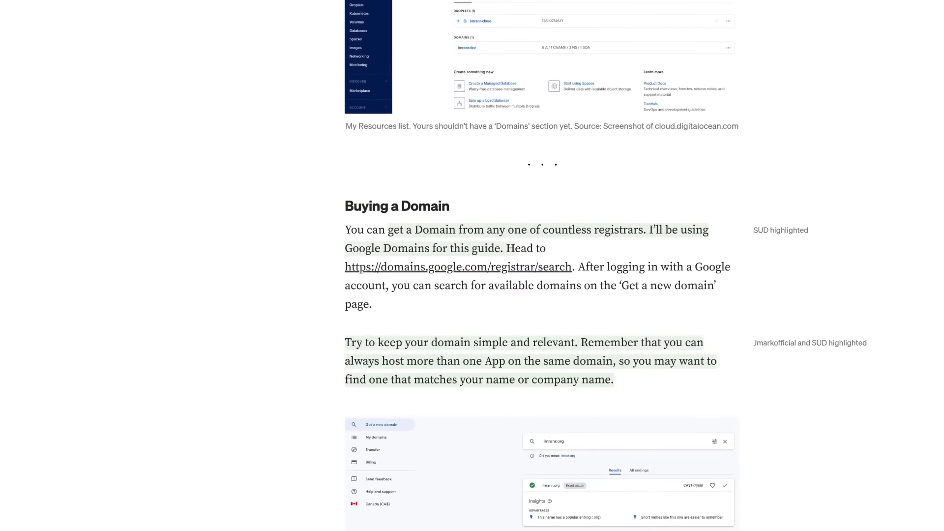
scroll("down", 3)
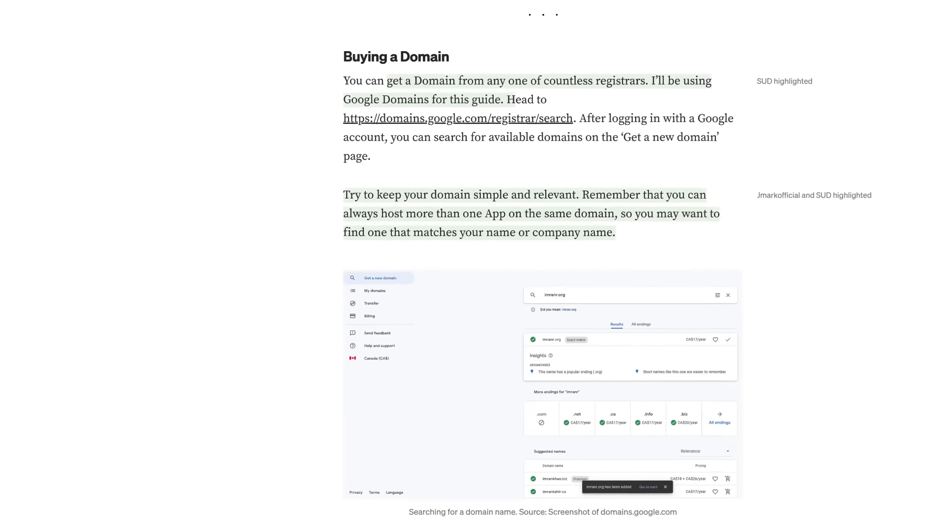
scroll("down", 3)
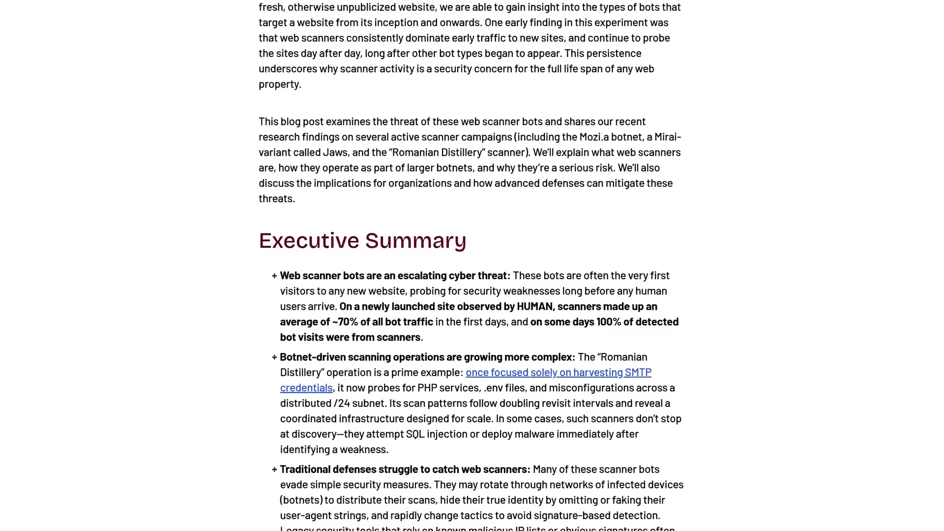
- Scroll the HUMAN Security web-scanner-bot article back up to its 'Opportunity Makes the Thief' title
scroll("up", 3)
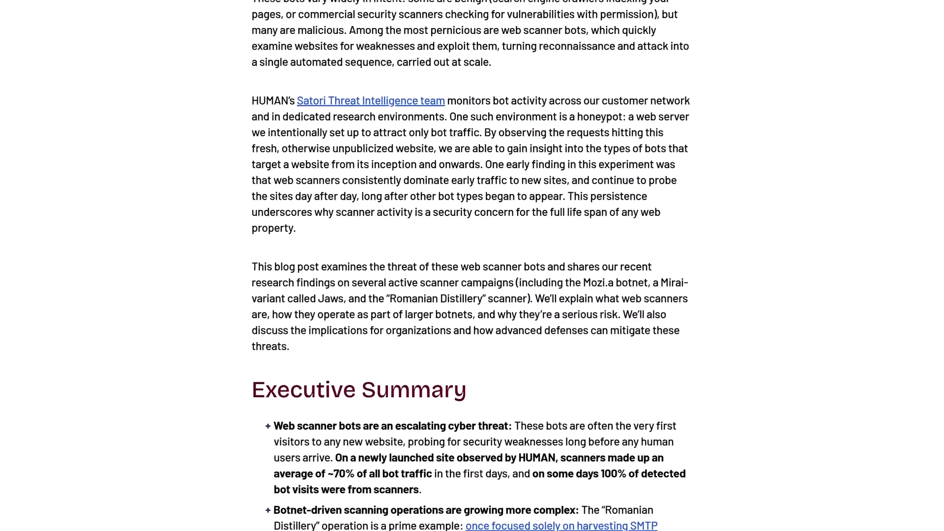
scroll("up", 3)
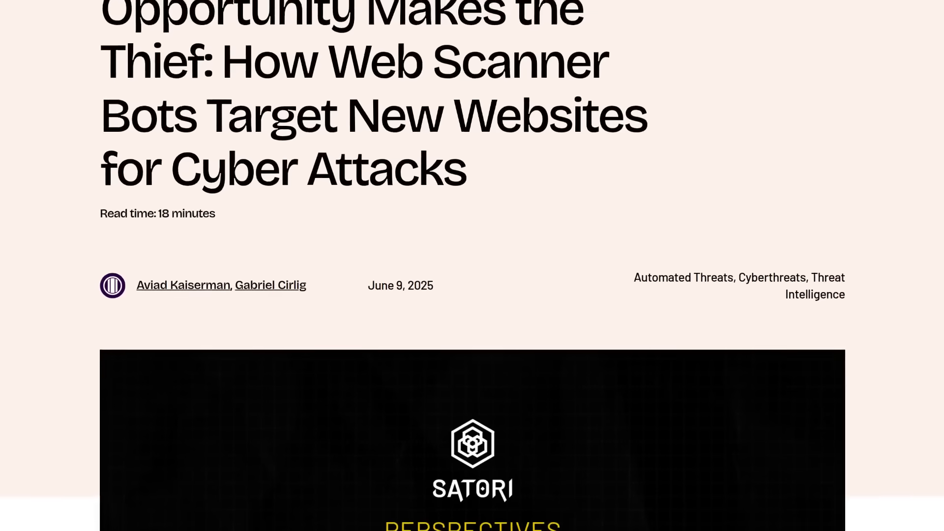
scroll("up", 3)
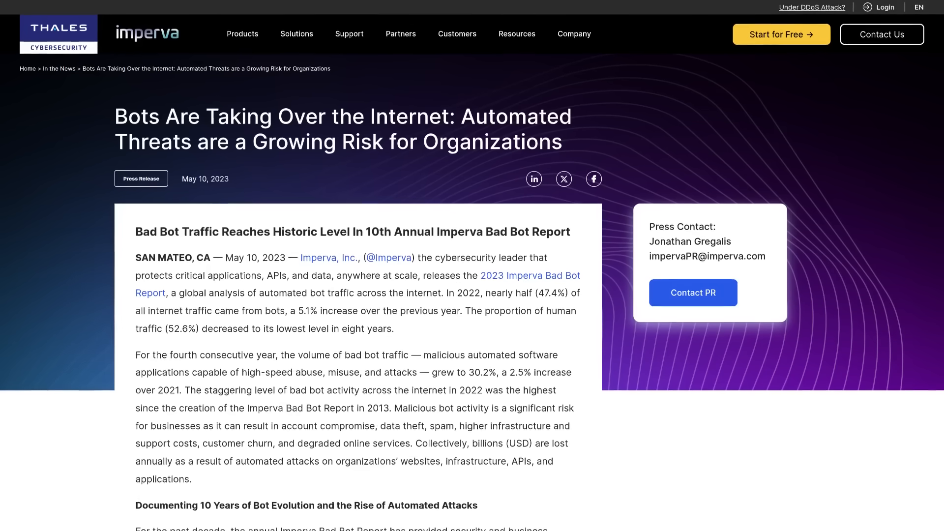
- Scroll the Imperva press release down to the Key Findings of the 2023 Bad Bot Report
scroll("down", 3)
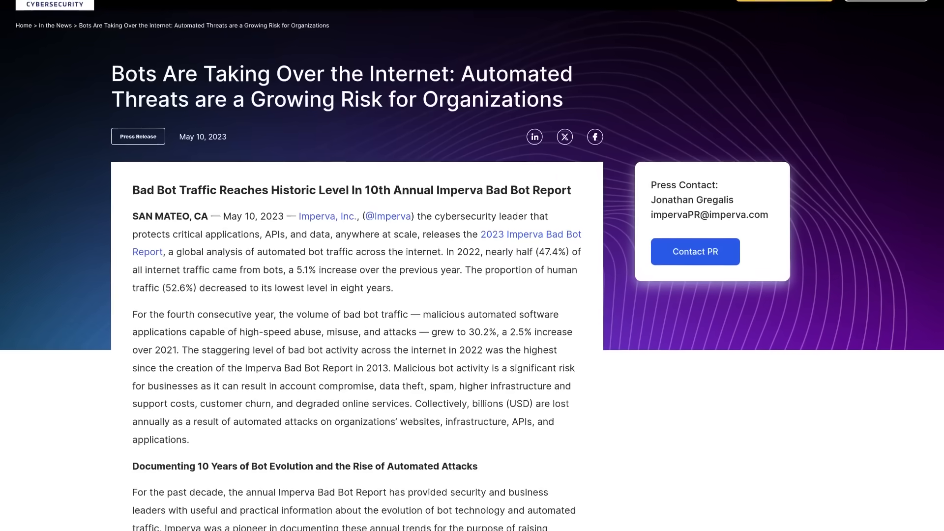
scroll("down", 3)
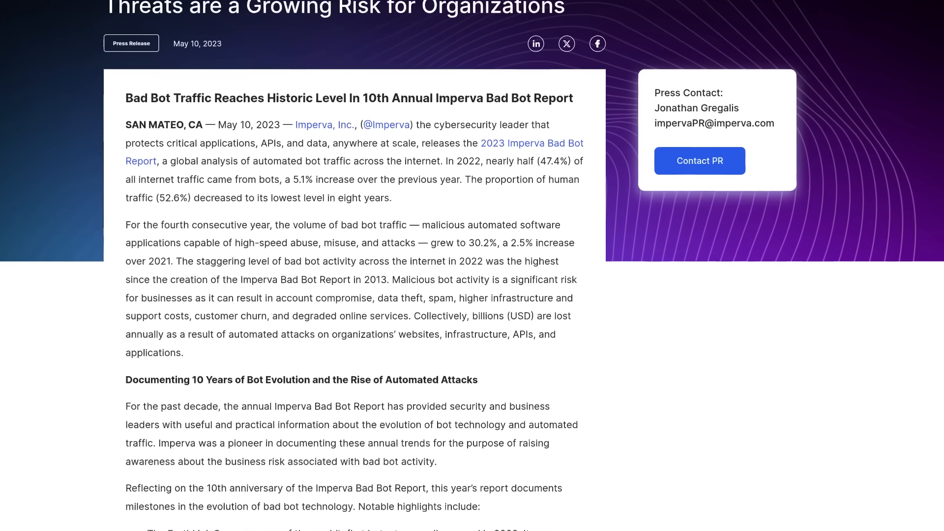
scroll("down", 3)
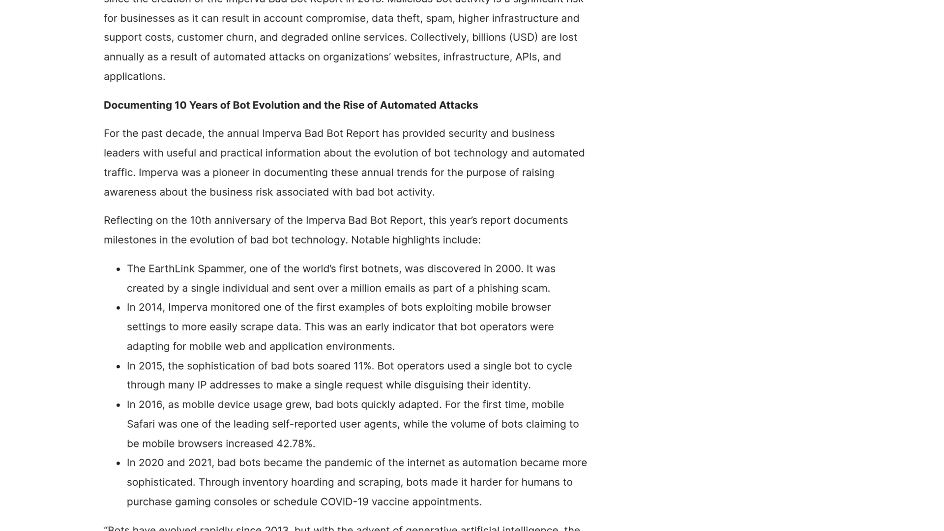
scroll("down", 3)
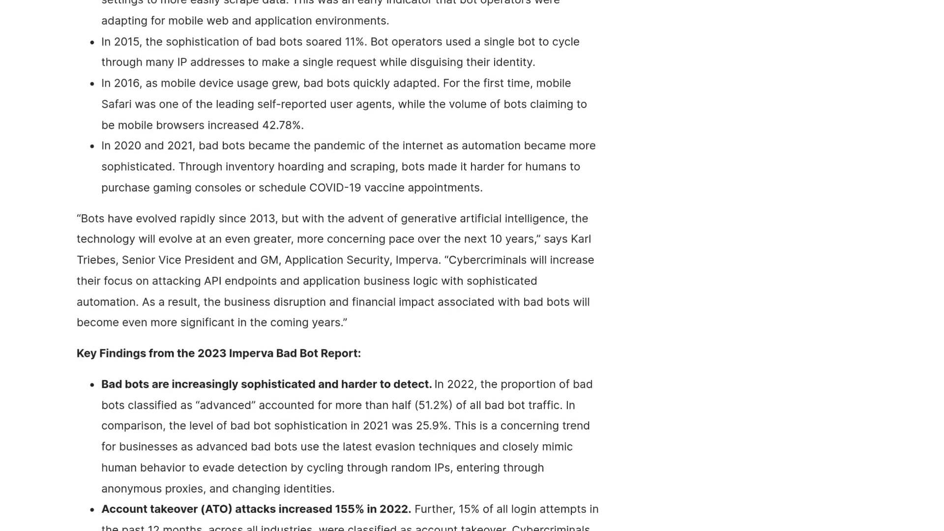
scroll("down", 3)
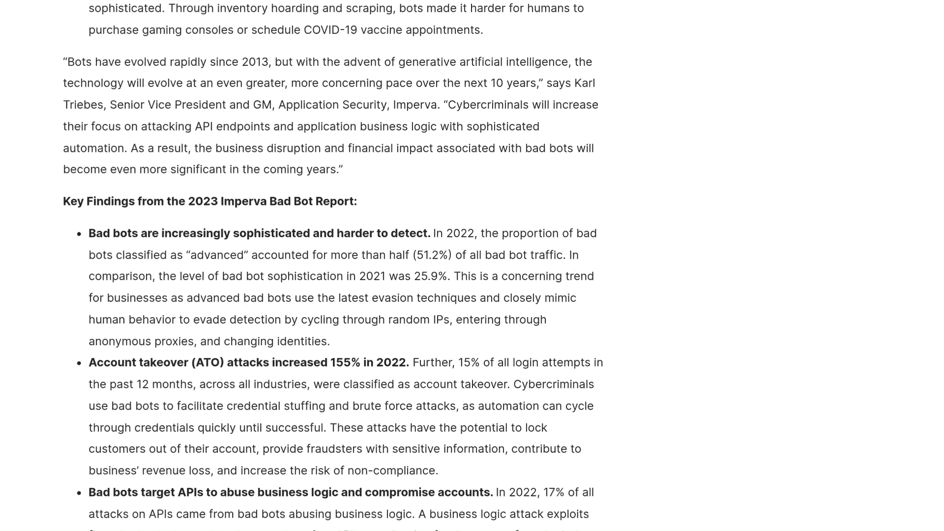
scroll("down", 3)
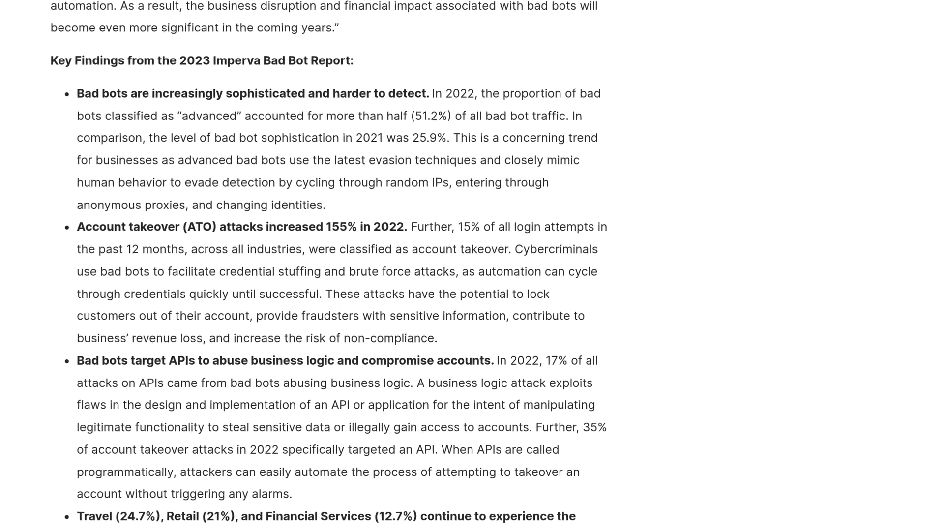
scroll("down", 3)
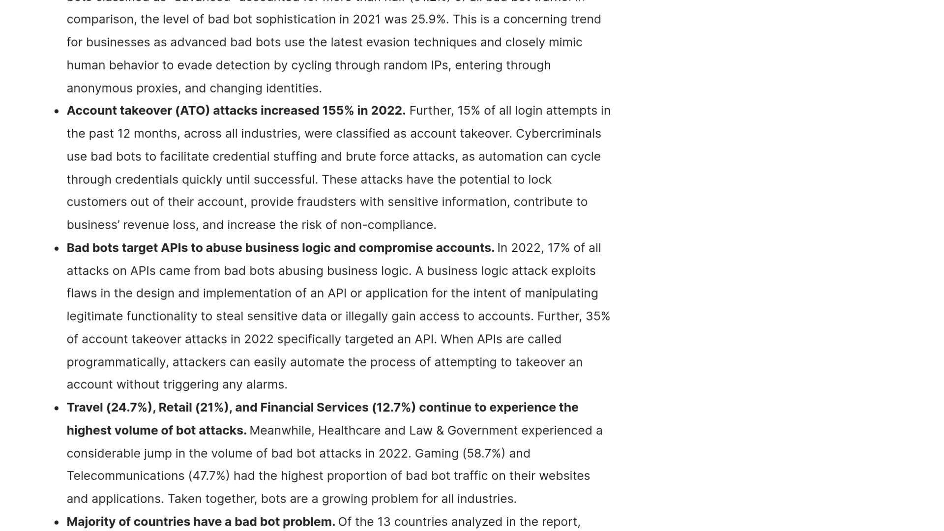
scroll("down", 3)
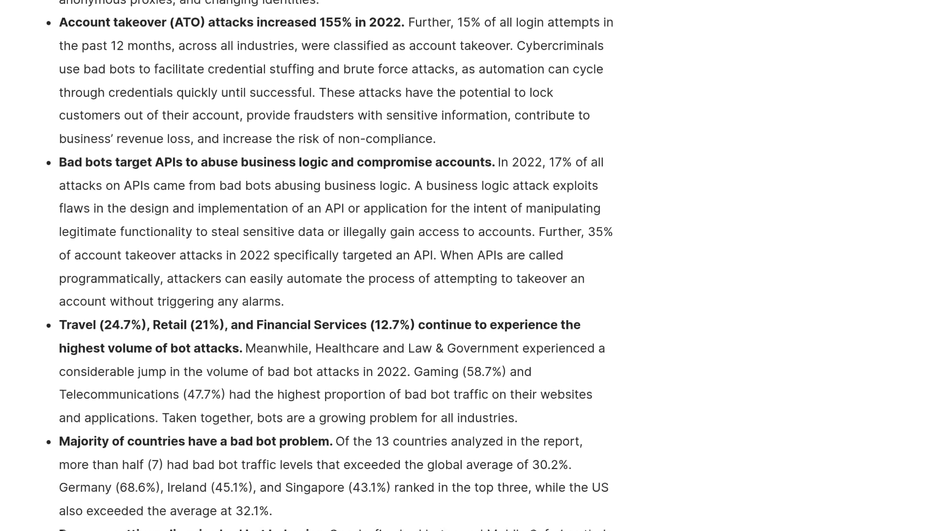
scroll("down", 3)
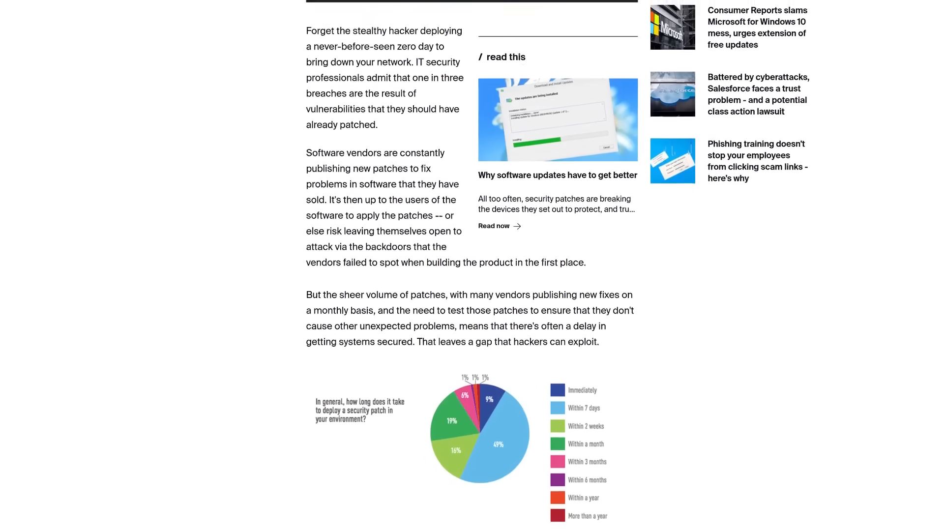
- Scroll the ZDNet patch-delay article to its pie chart of patch deployment times
scroll("down", 3)
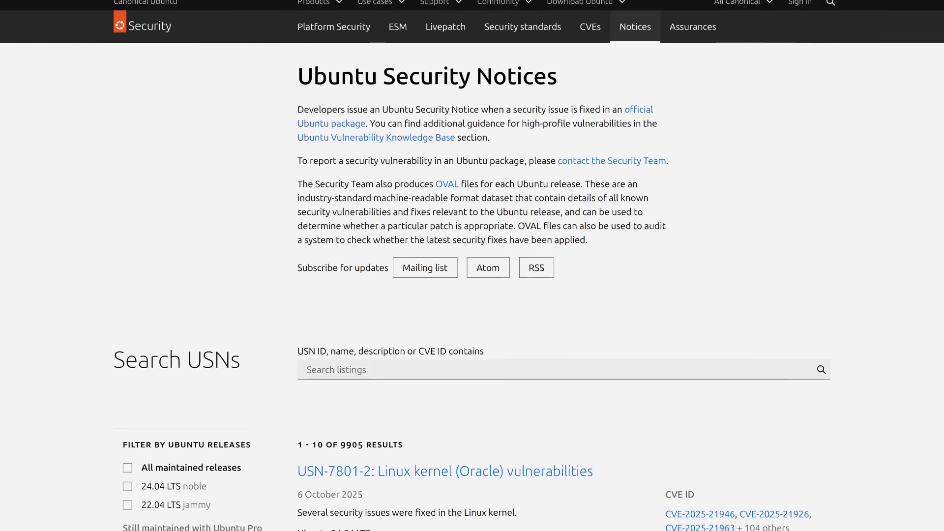
- Scroll the Ubuntu Security Notices page to the Search USNs results with the latest Linux kernel fixes
scroll("down", 3)
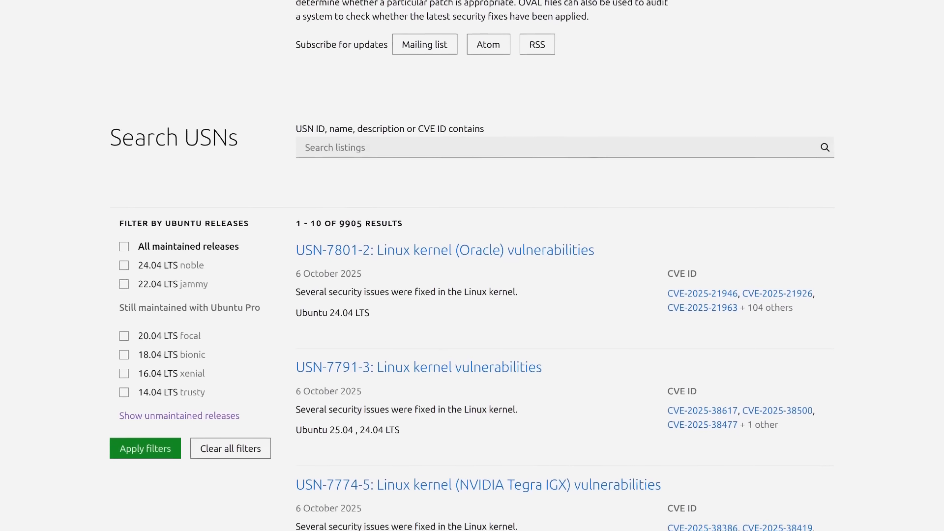
scroll("down", 3)
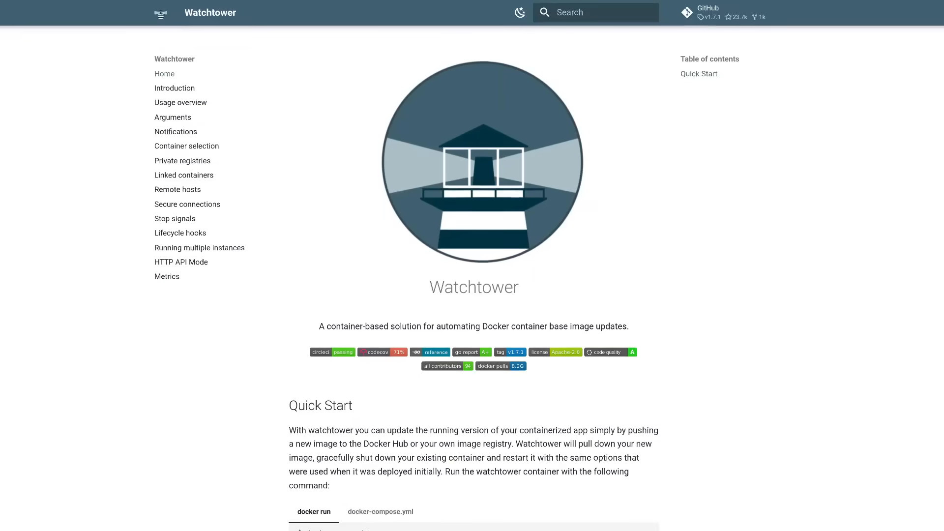
- Scroll the Watchtower docs home page down to the Quick Start docker run command
scroll("down", 3)
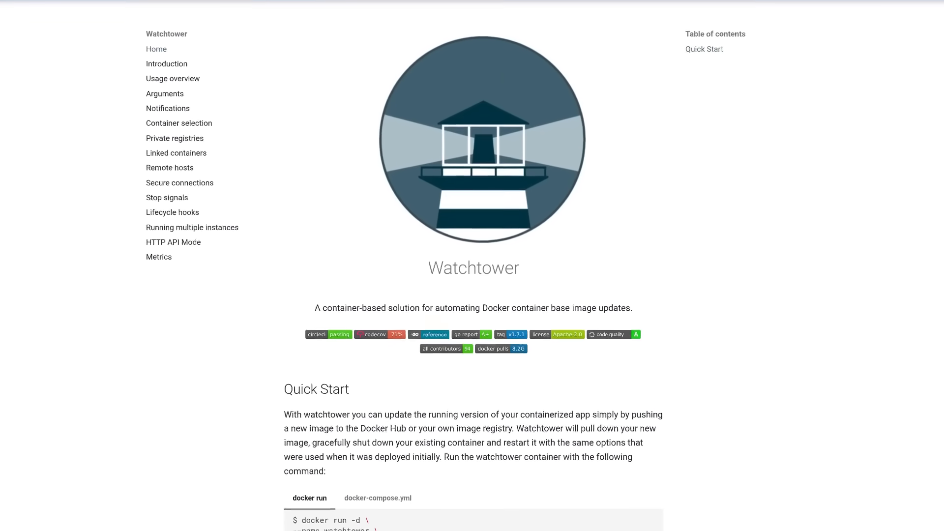
scroll("down", 3)
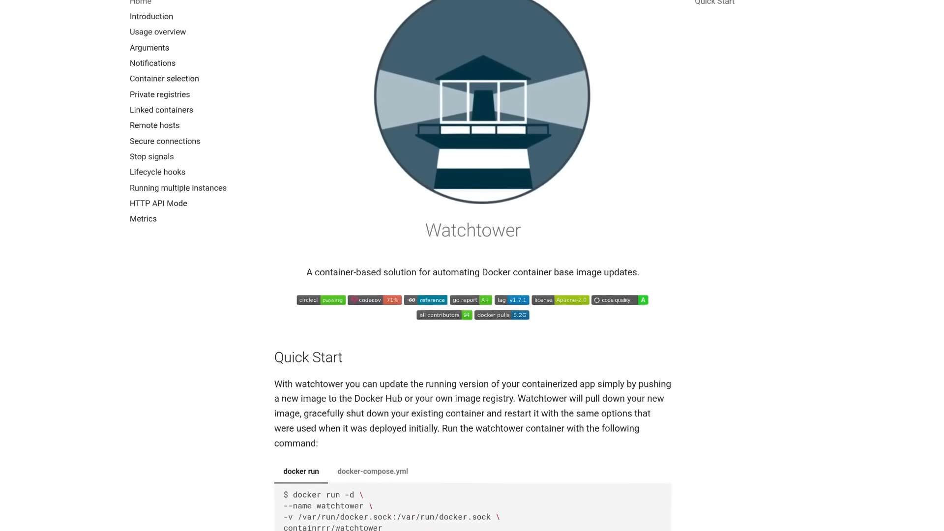
scroll("down", 3)
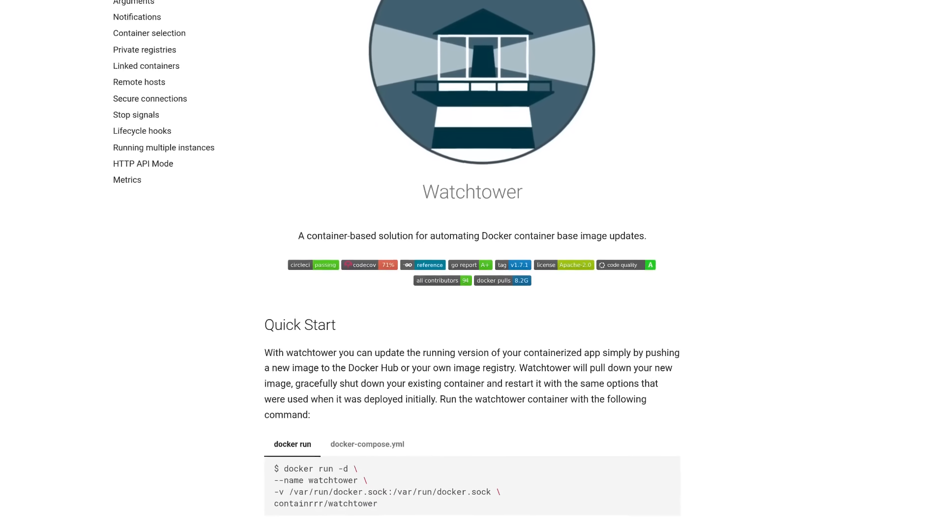
scroll("down", 3)
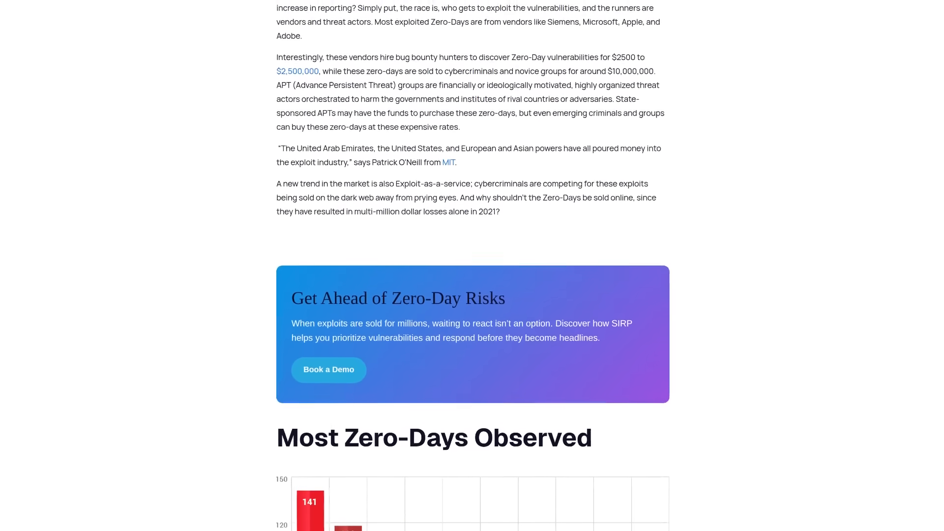
- Scroll the SIRP zero-day market article back up toward its title and opening paragraphs
scroll("up", 3)
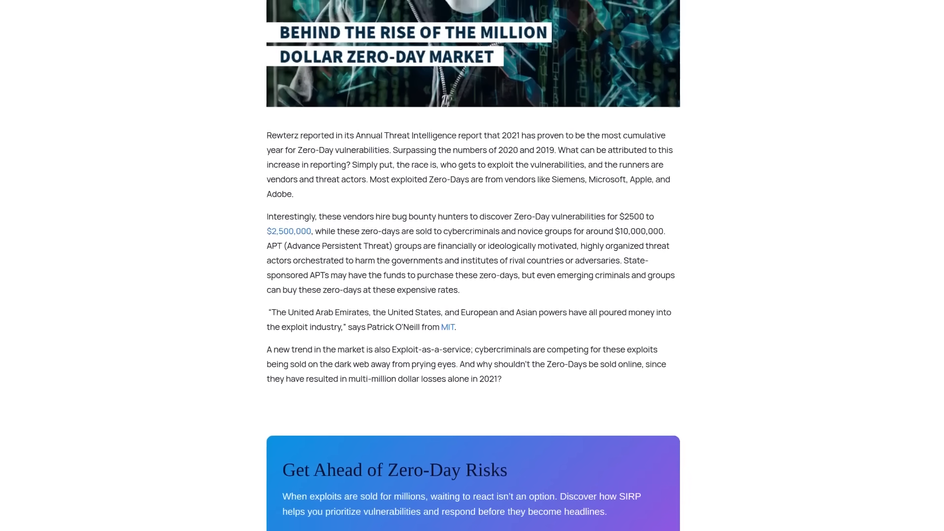
scroll("up", 3)
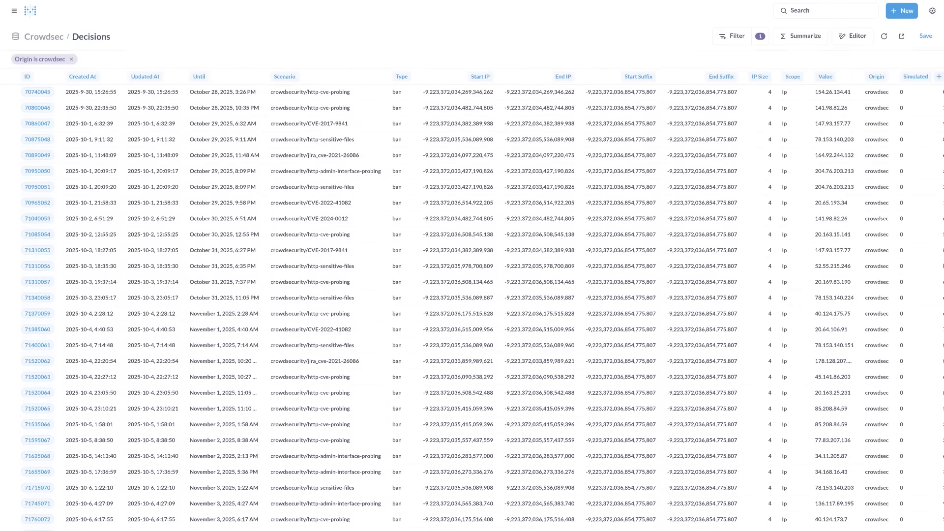
- Scroll the Metabase CrowdSec Decisions table filtered to 'Origin is crowdsec'
scroll("down", 3)
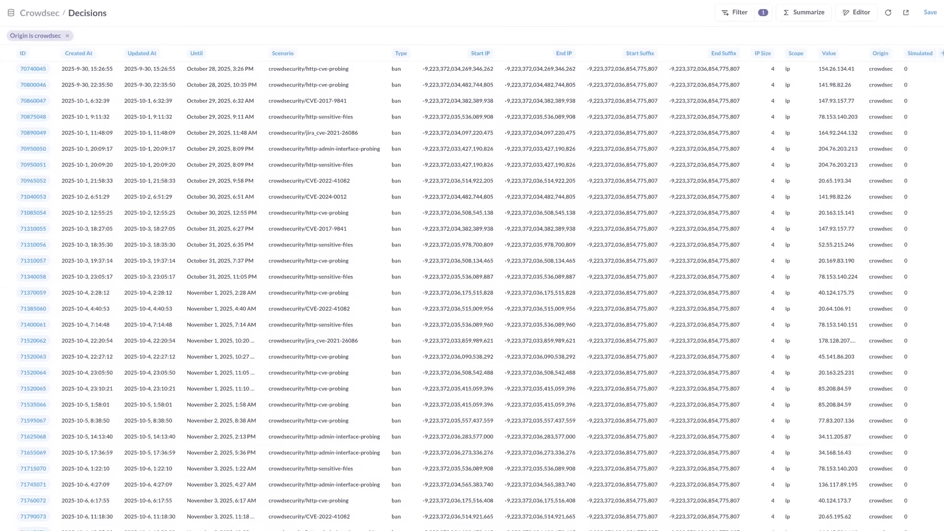
scroll("down", 3)
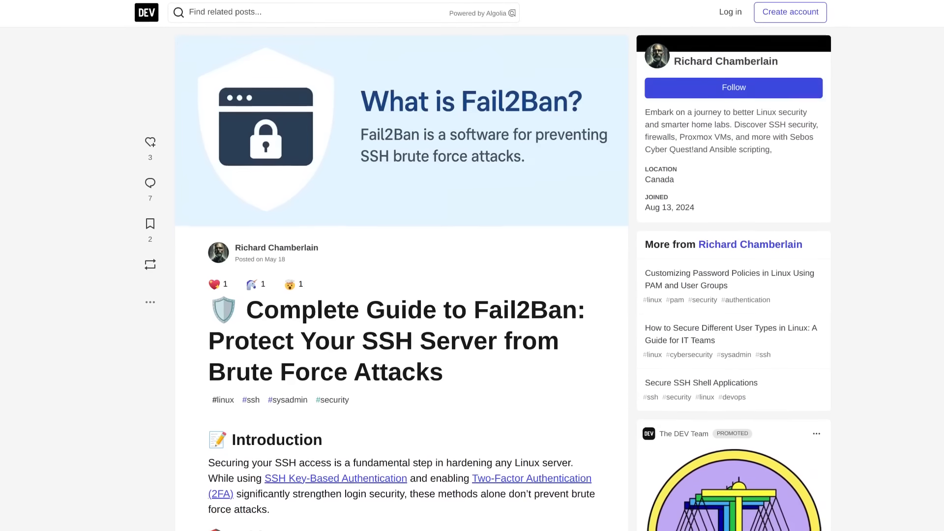
- Scroll the DEV Fail2Ban article from its Table of Contents through the brute-force threat section
scroll("down", 3)
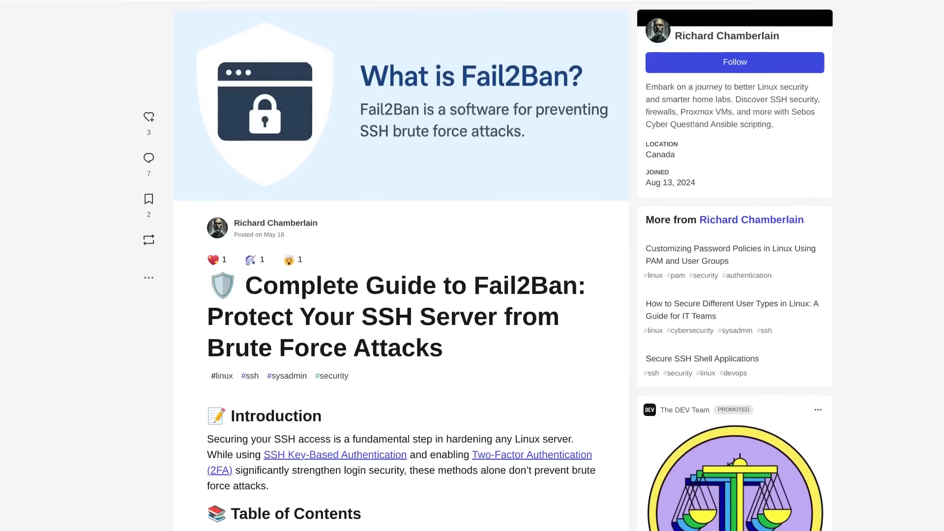
scroll("down", 3)
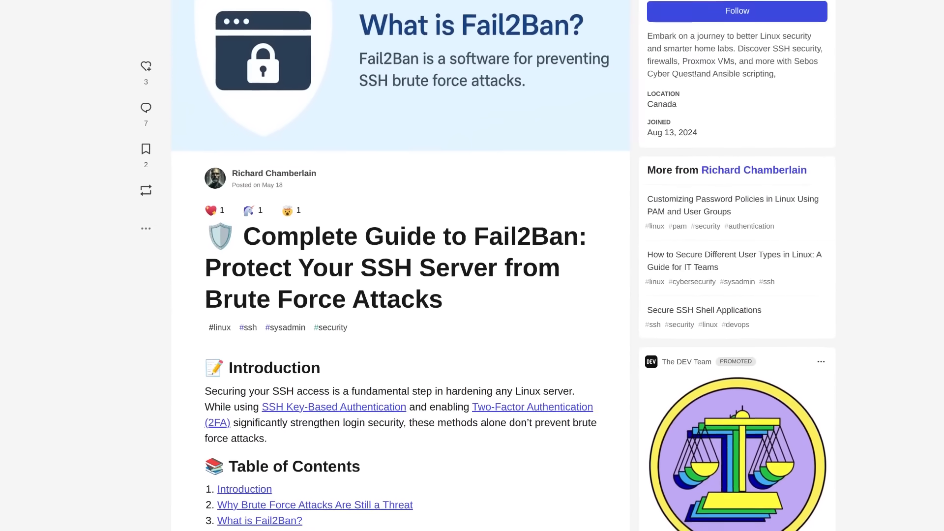
scroll("down", 3)
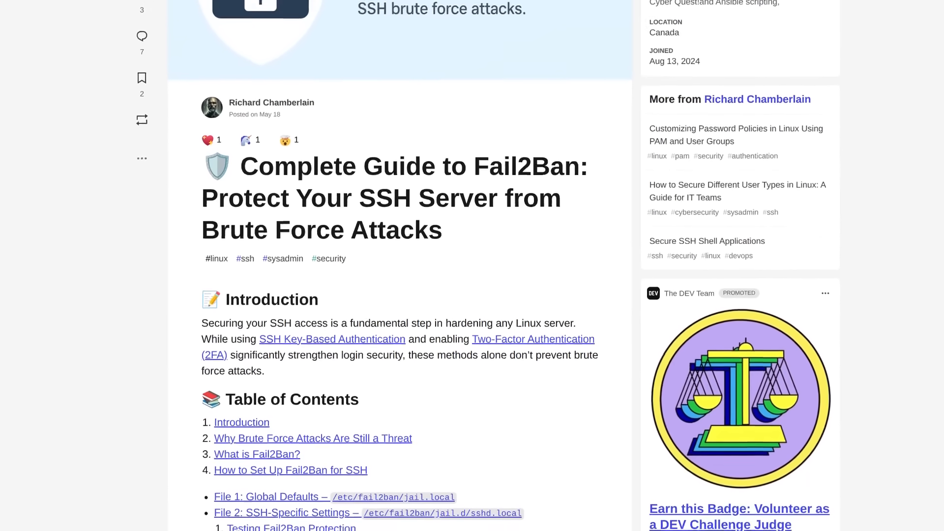
scroll("down", 3)
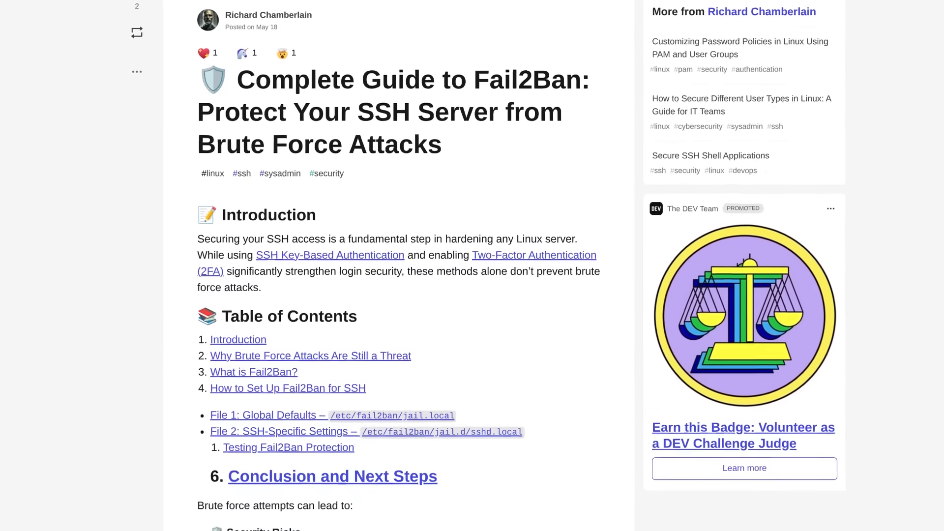
scroll("down", 3)
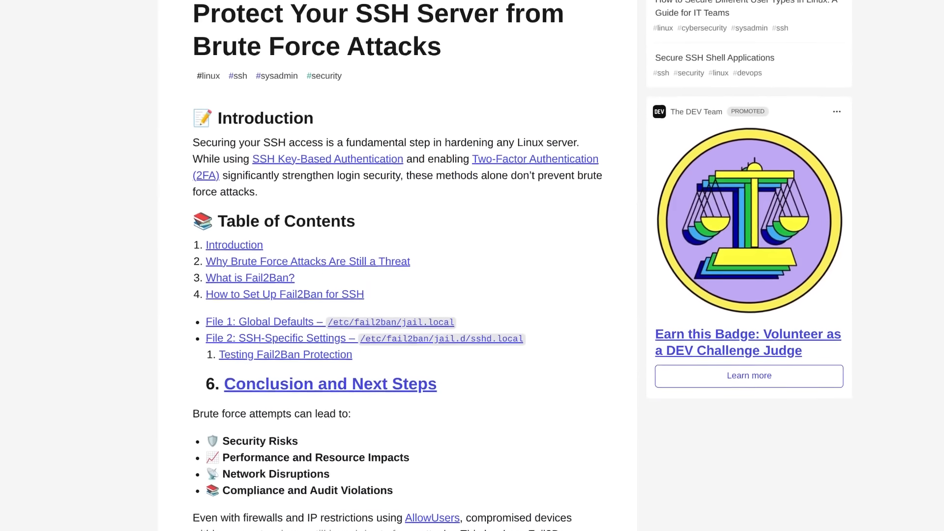
scroll("down", 3)
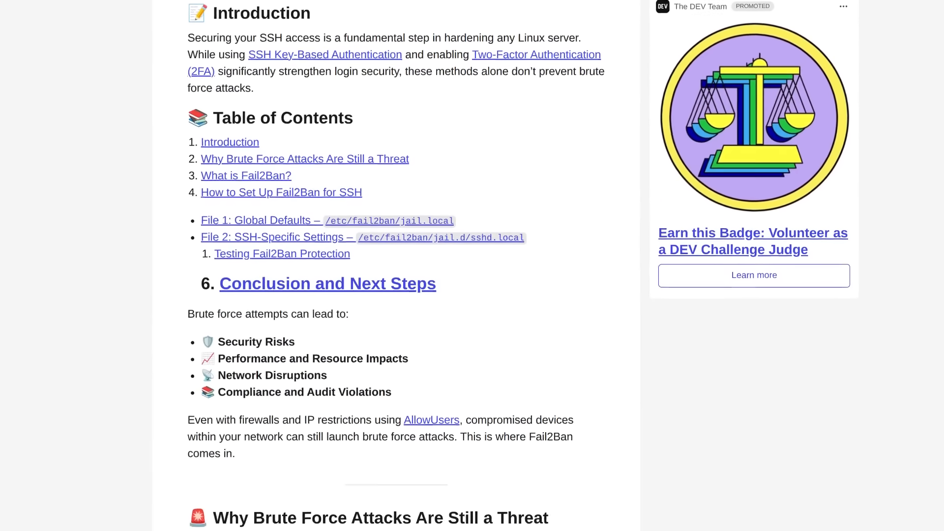
scroll("down", 3)
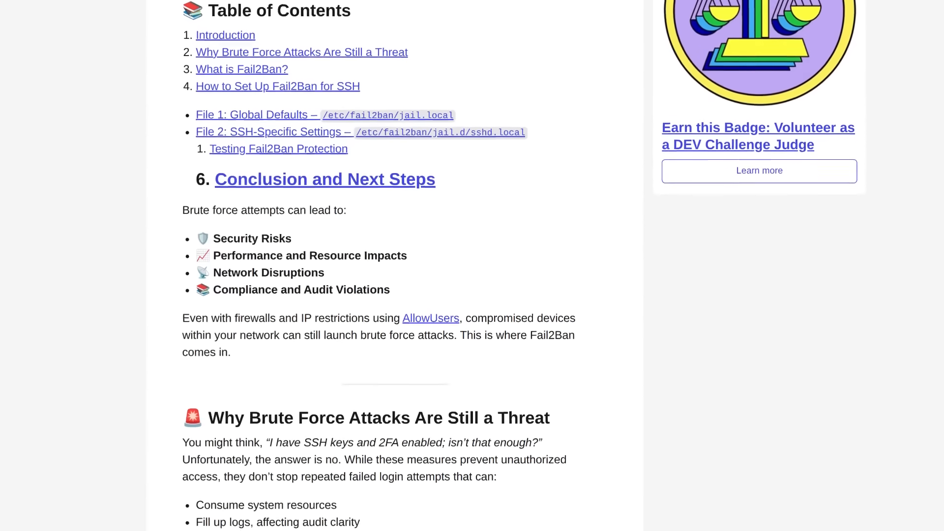
- Continue down through what Fail2Ban is to the Common Fail2Ban Actions list
scroll("down", 3)
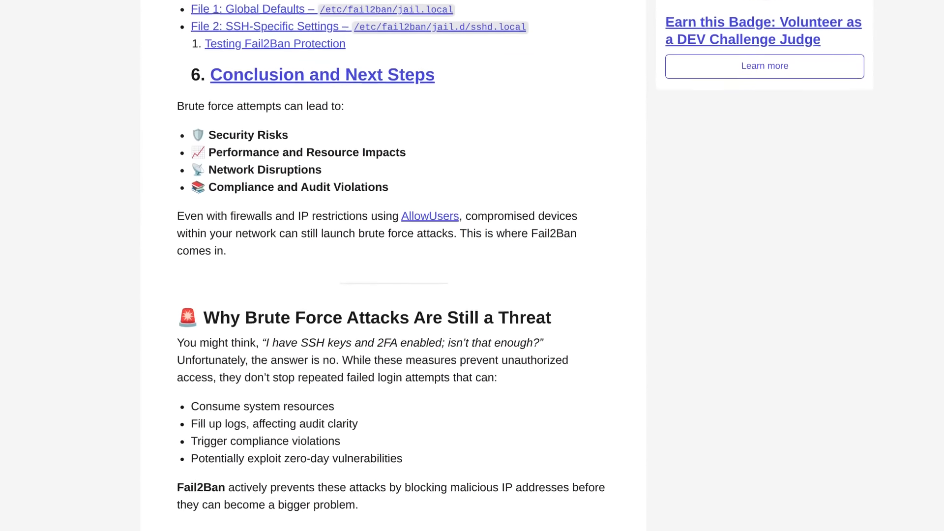
scroll("down", 3)
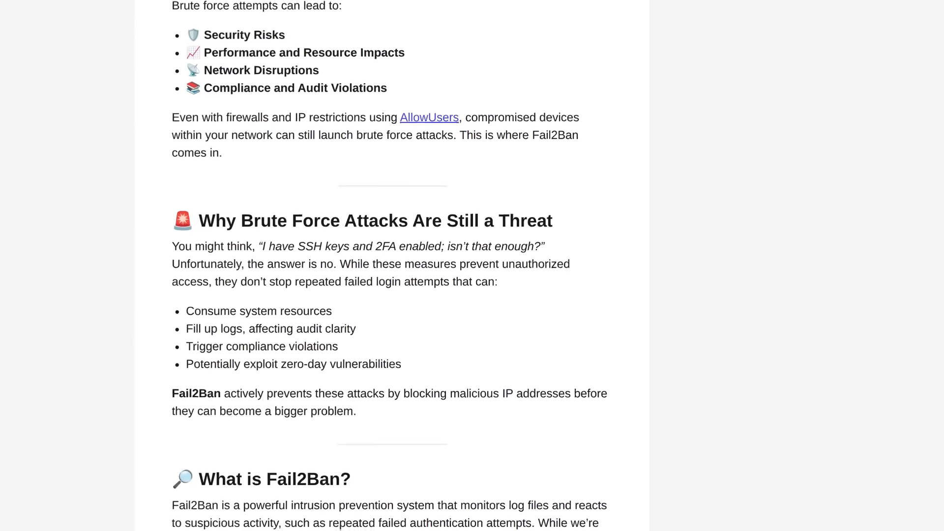
scroll("down", 3)
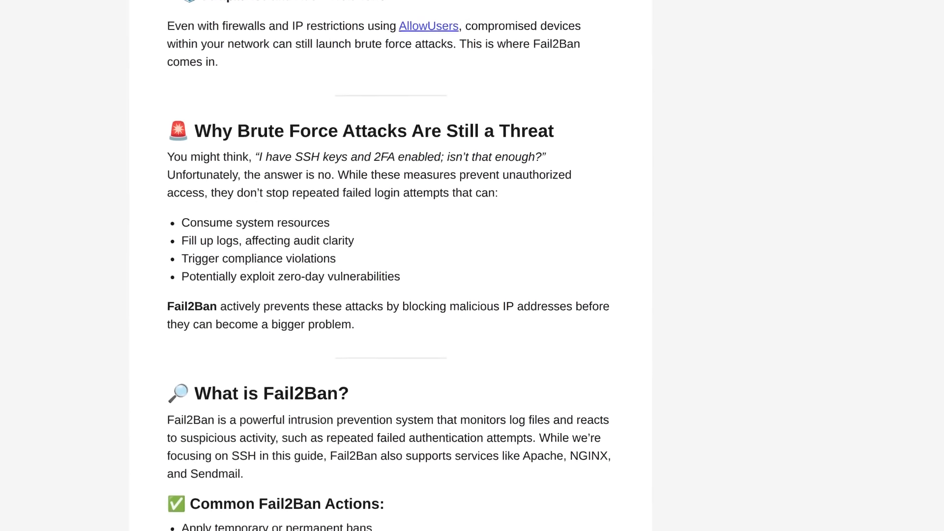
scroll("down", 3)
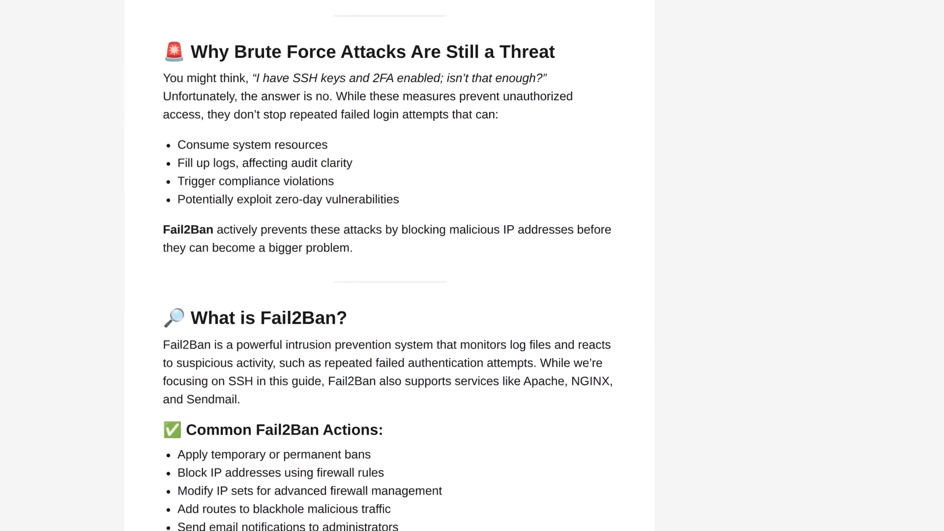
scroll("down", 3)
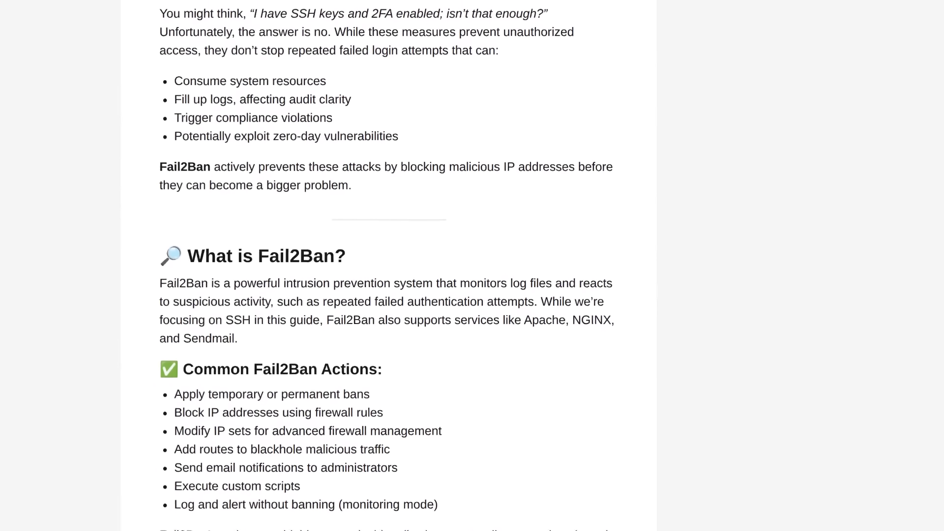
scroll("down", 3)
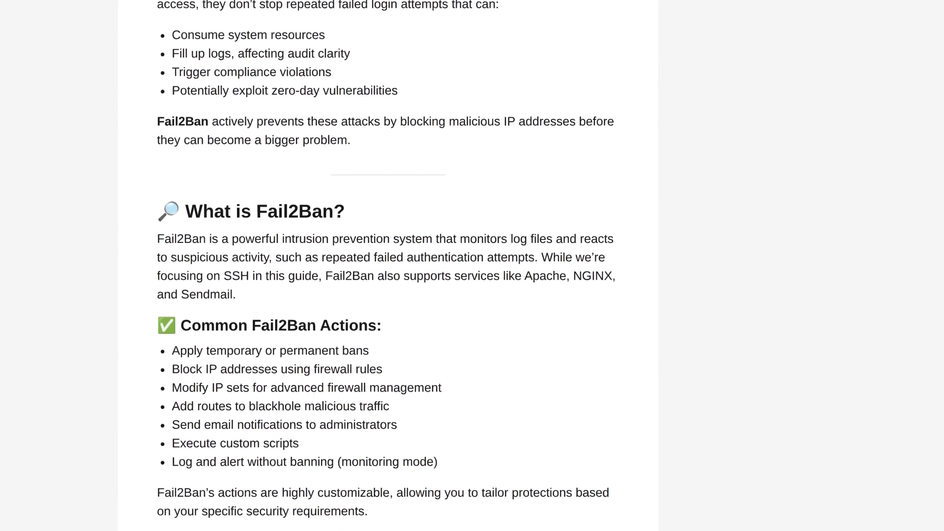
scroll("down", 3)
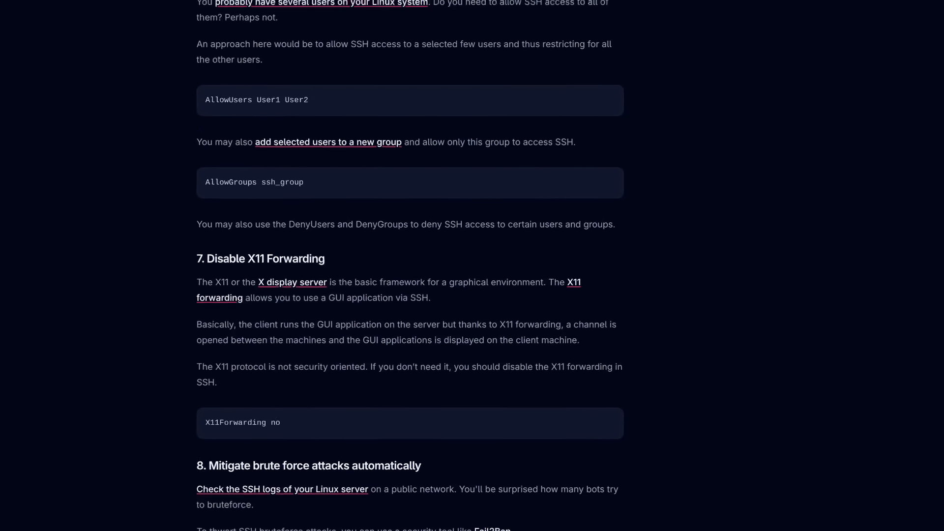
- Scroll the SSH hardening guide to its AllowUsers, X11Forwarding and brute-force tips
scroll("up", 3)
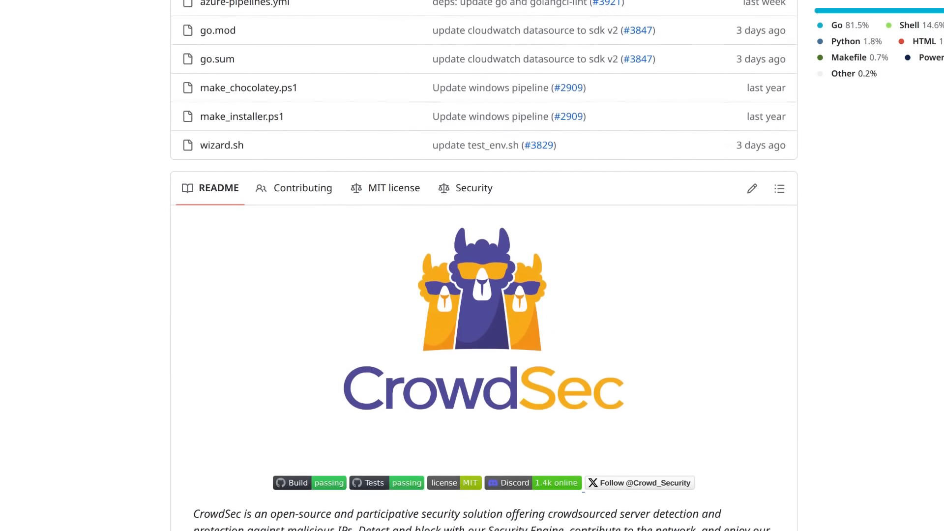
- Scroll the CrowdSec README past the architecture diagram and Features & Advantages to Multiple Platforms support
scroll("down", 3)
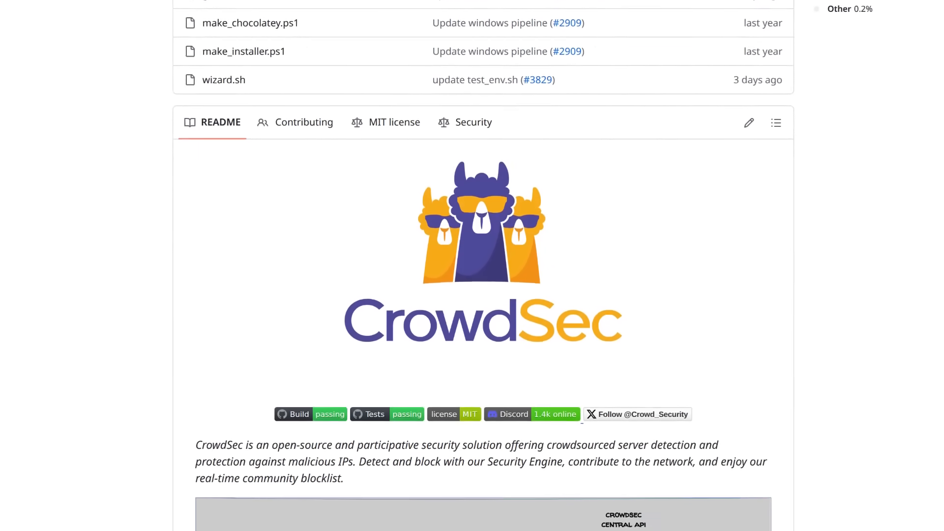
scroll("down", 3)
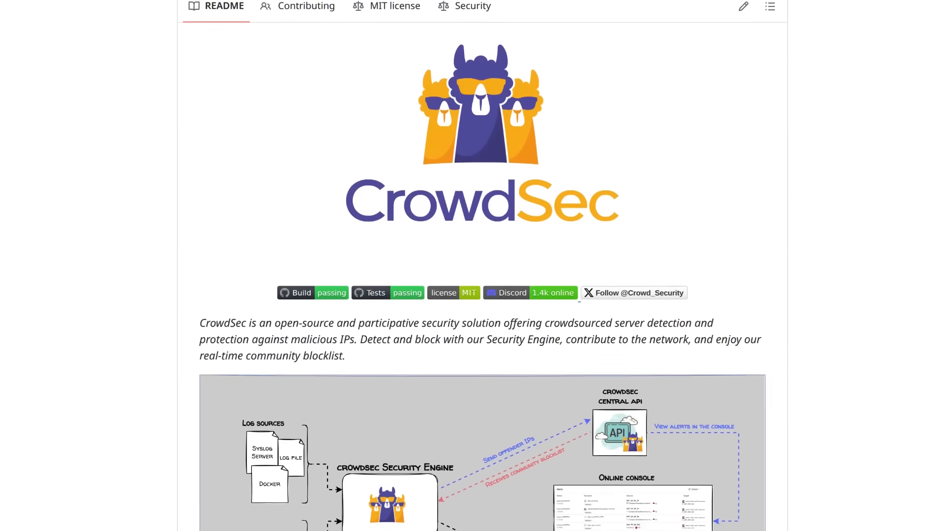
scroll("down", 3)
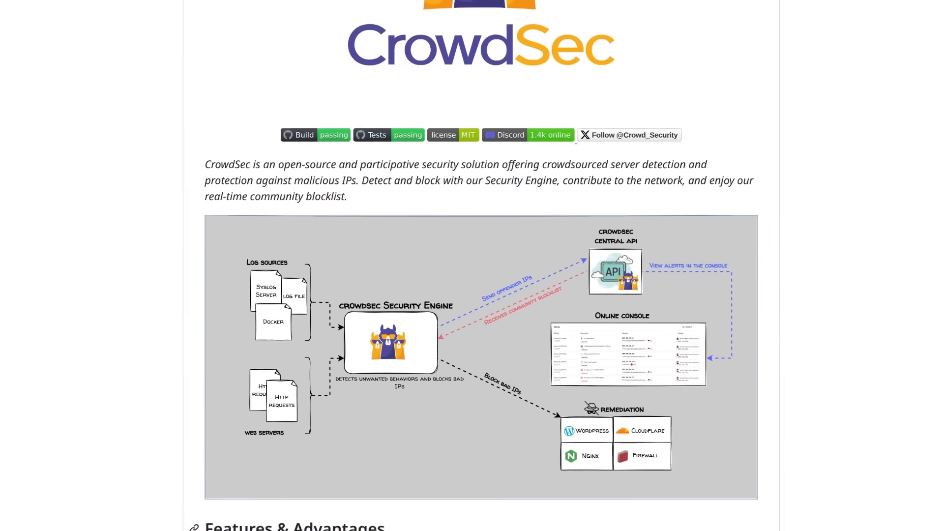
scroll("down", 3)
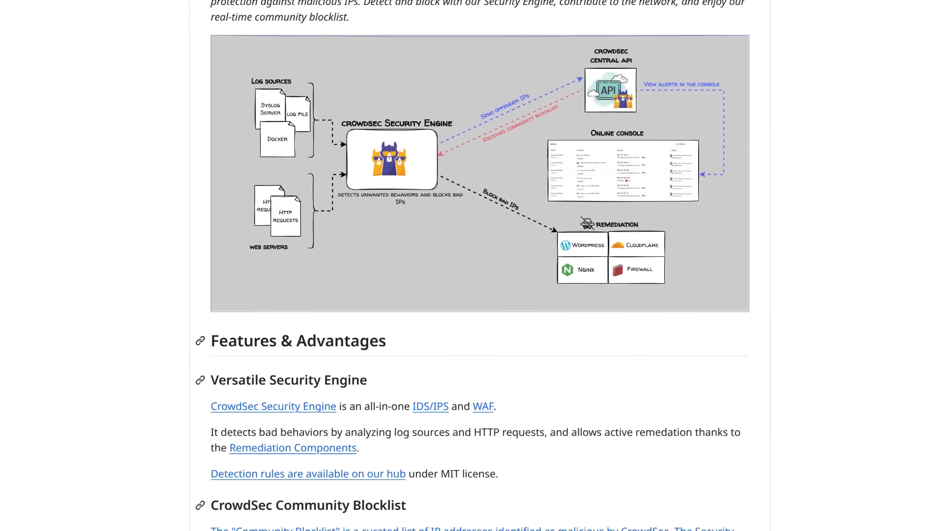
scroll("down", 3)
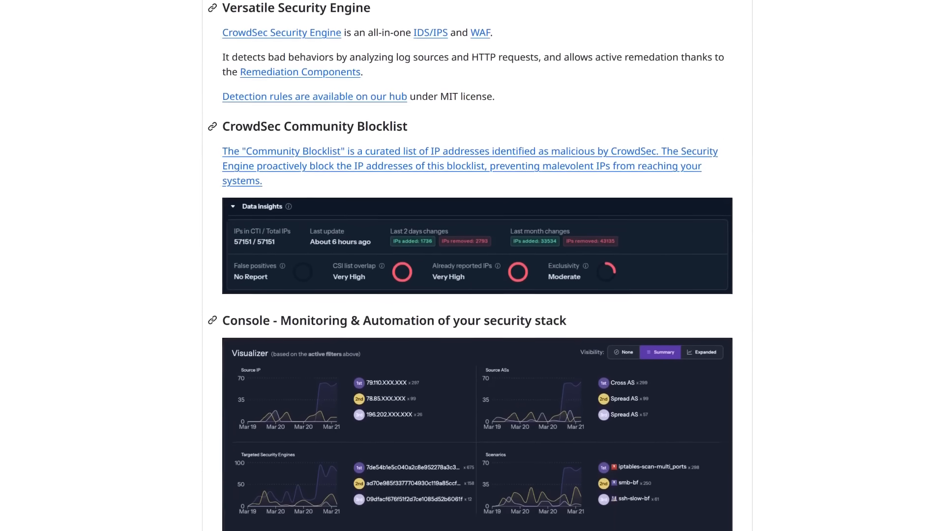
scroll("down", 3)
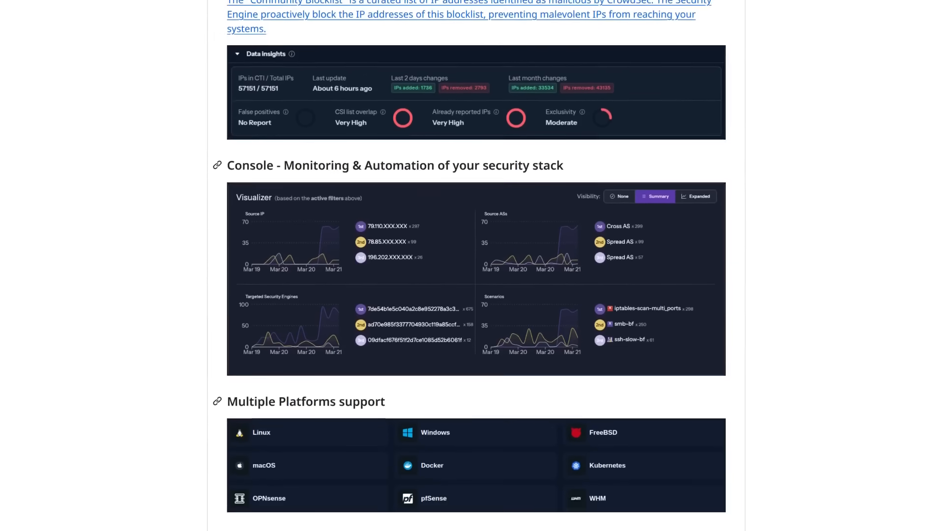
scroll("down", 3)
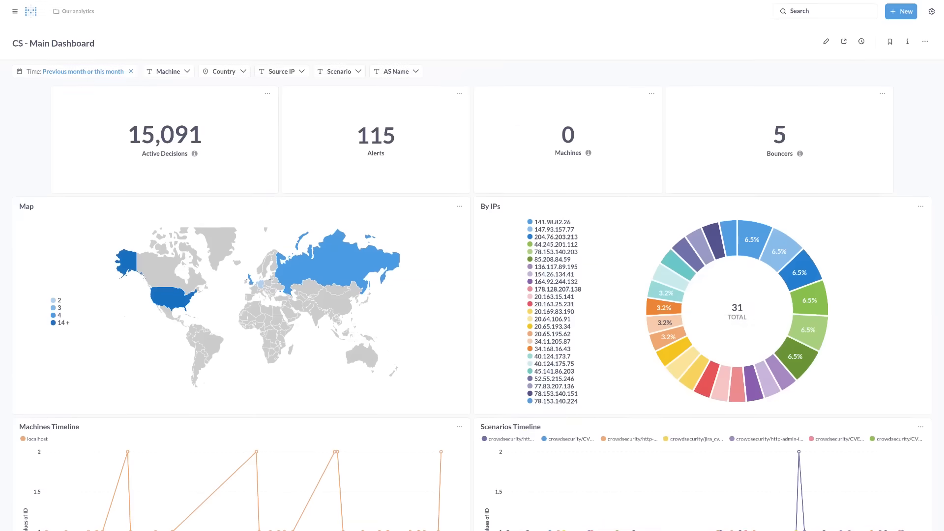
- Scroll the CS - Main Dashboard through the map and timelines to the By scenario, By AS and By Origin charts
scroll("down", 3)
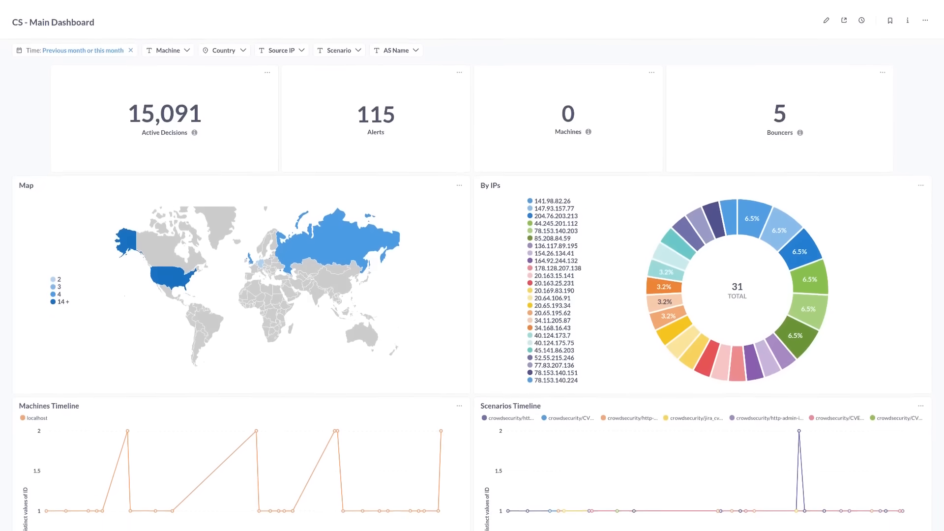
scroll("down", 3)
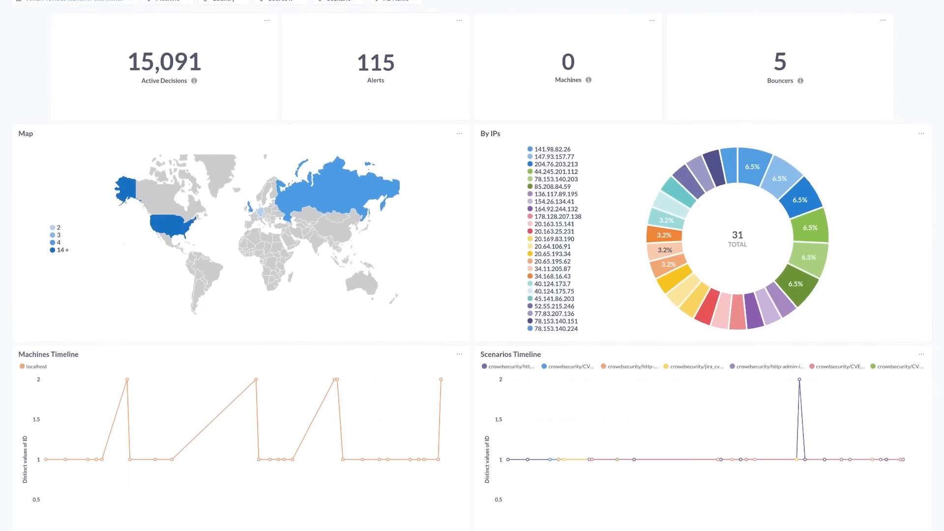
scroll("down", 3)
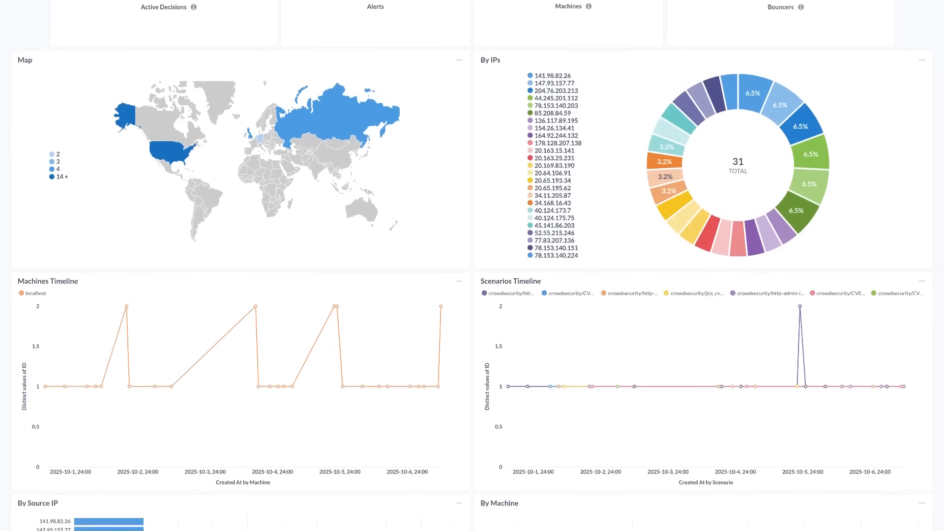
scroll("down", 3)
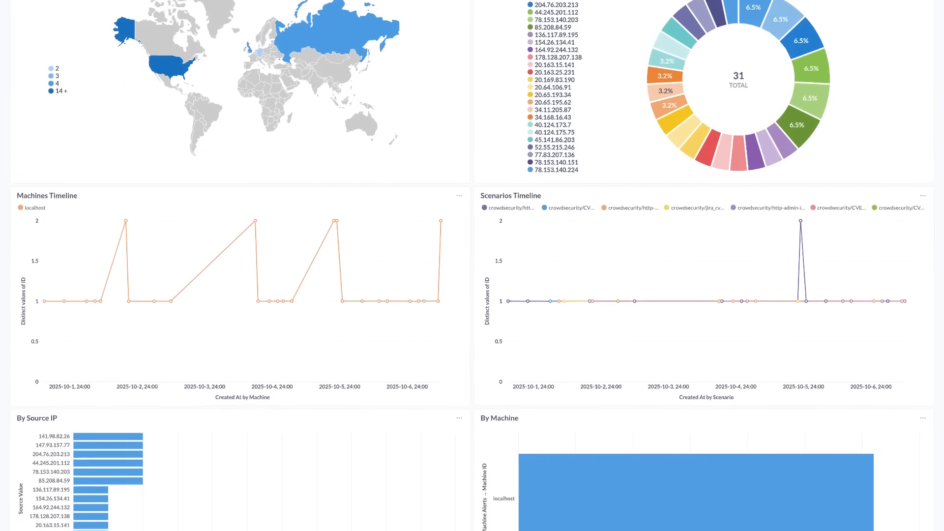
scroll("down", 3)
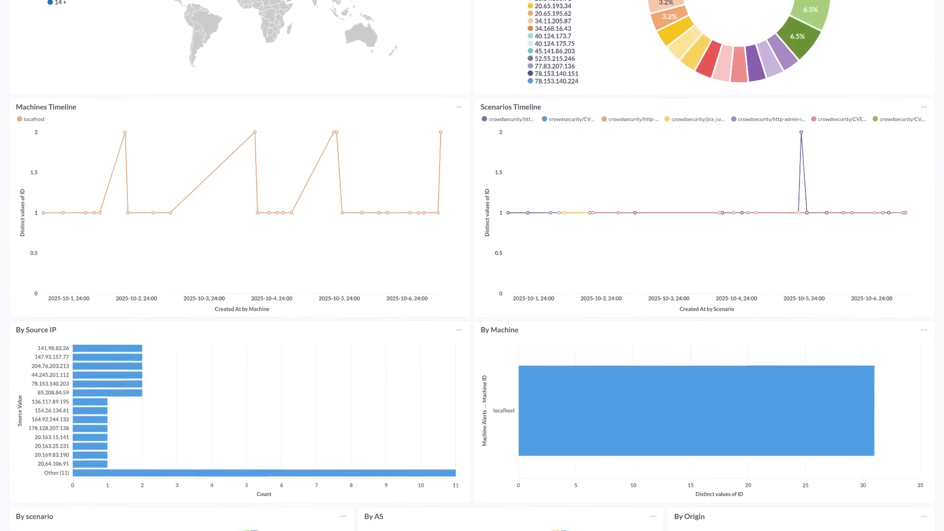
scroll("down", 3)
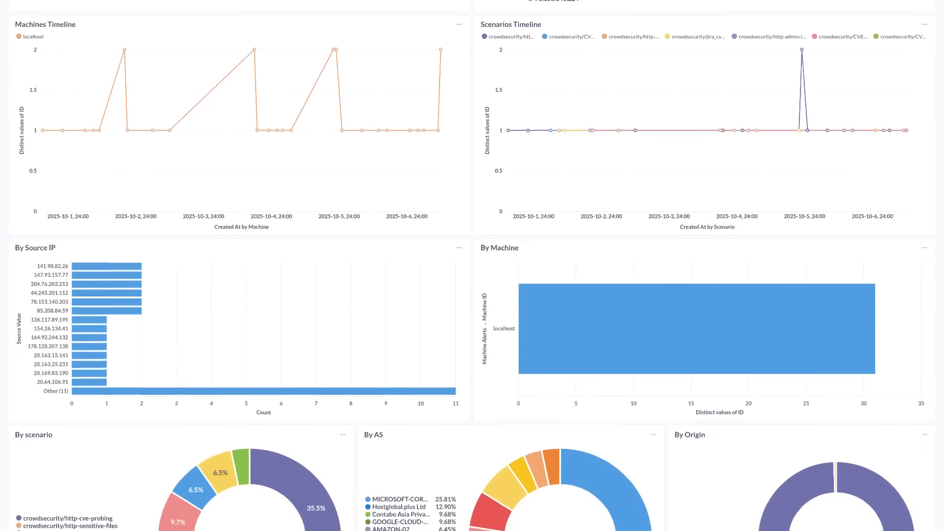
scroll("down", 3)
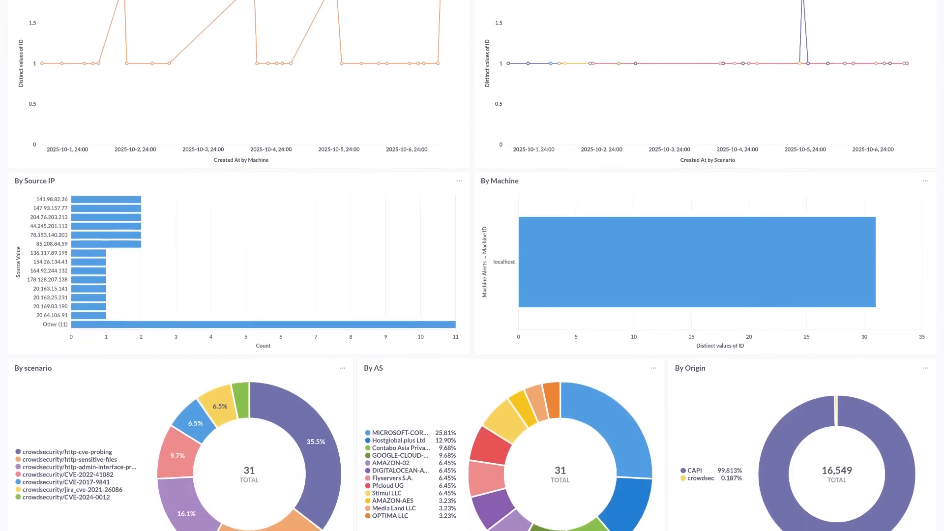
scroll("down", 3)
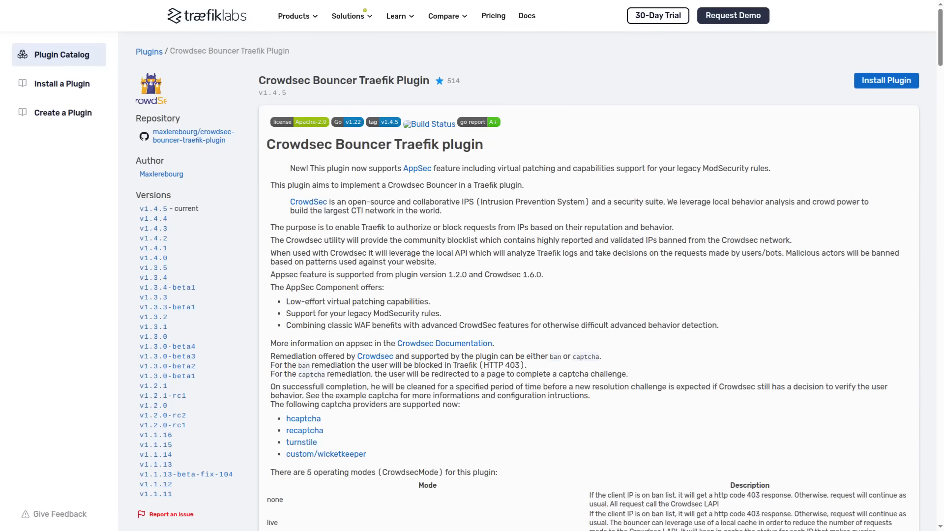
scroll("down", 3)
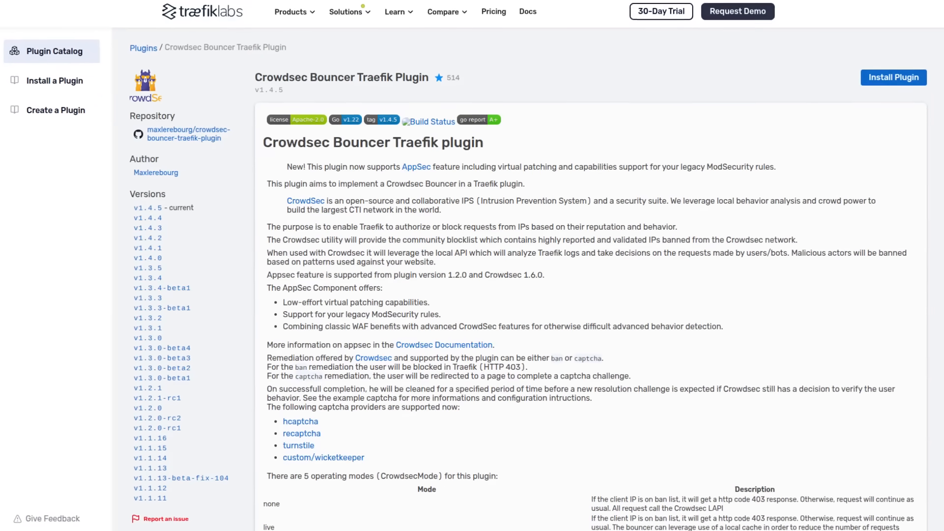
scroll("down", 3)
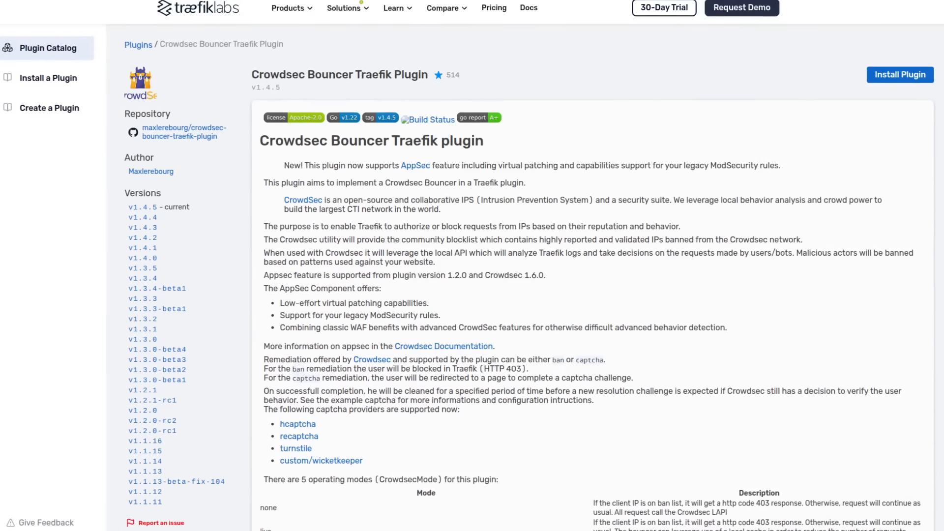
scroll("down", 3)
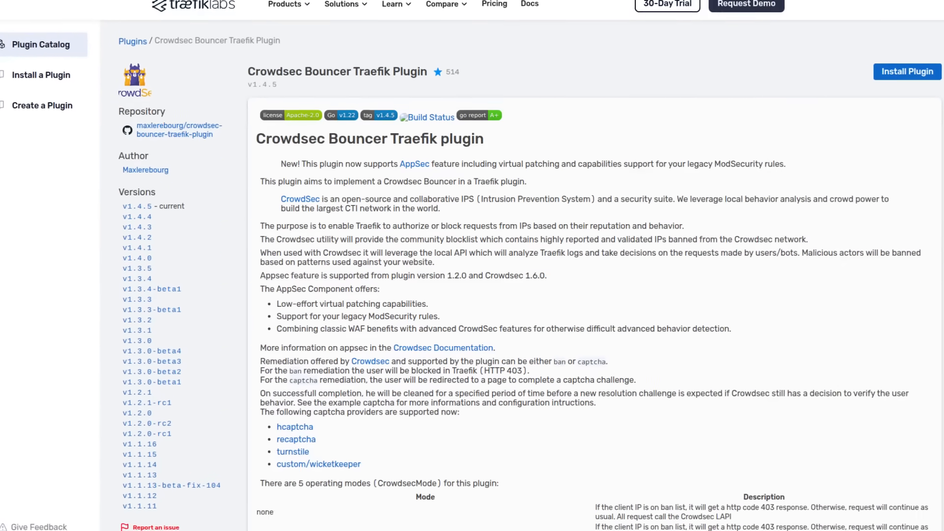
scroll("down", 3)
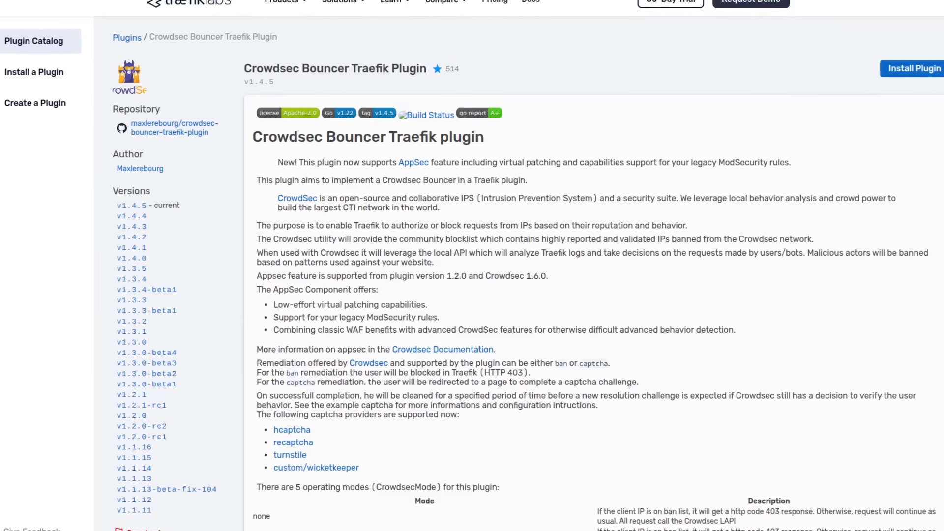
scroll("down", 3)
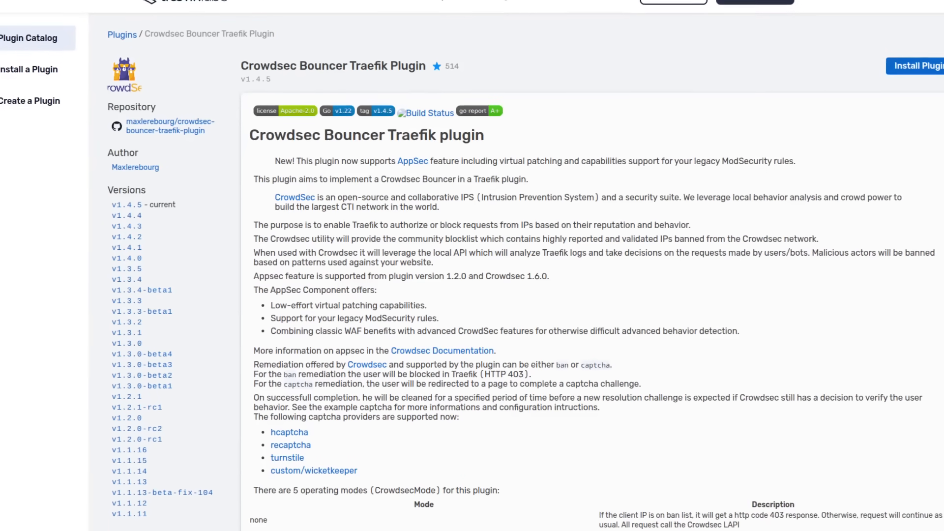
scroll("down", 3)
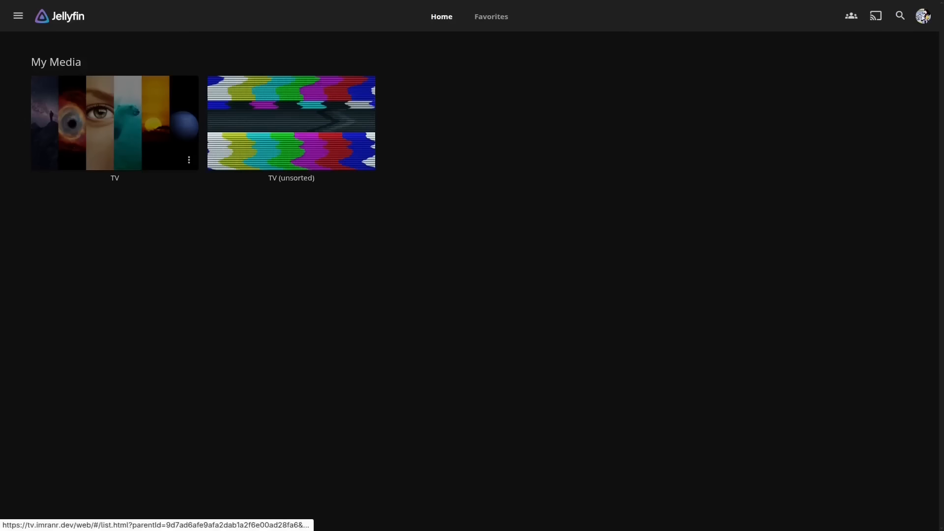
- Browse the TV library, look inside the Drama/Sci-Fi/Fantasy folder, and return to the four genre folders
left_click(114, 122)
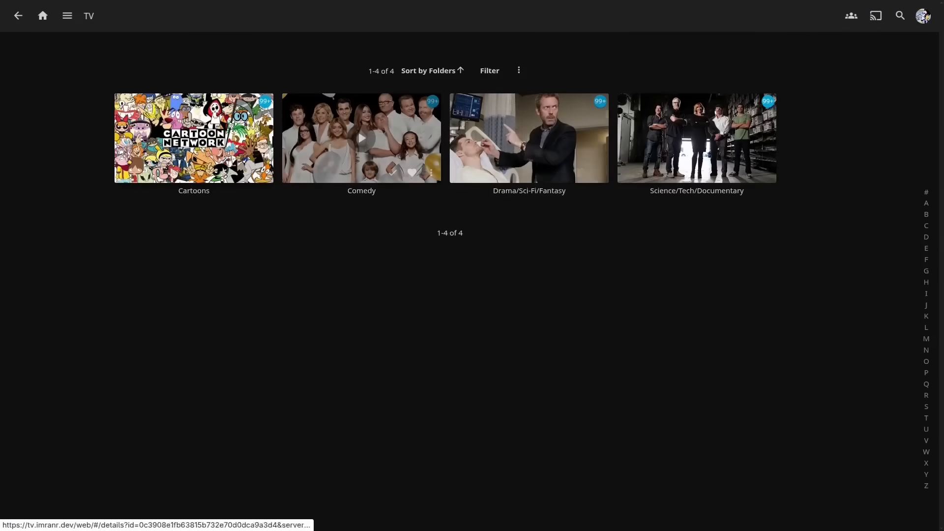
left_click(528, 137)
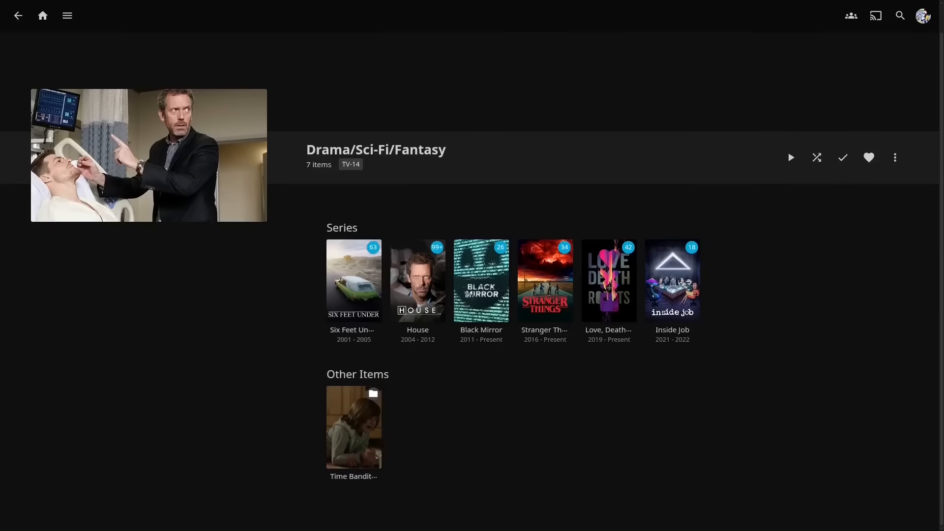
left_click(18, 15)
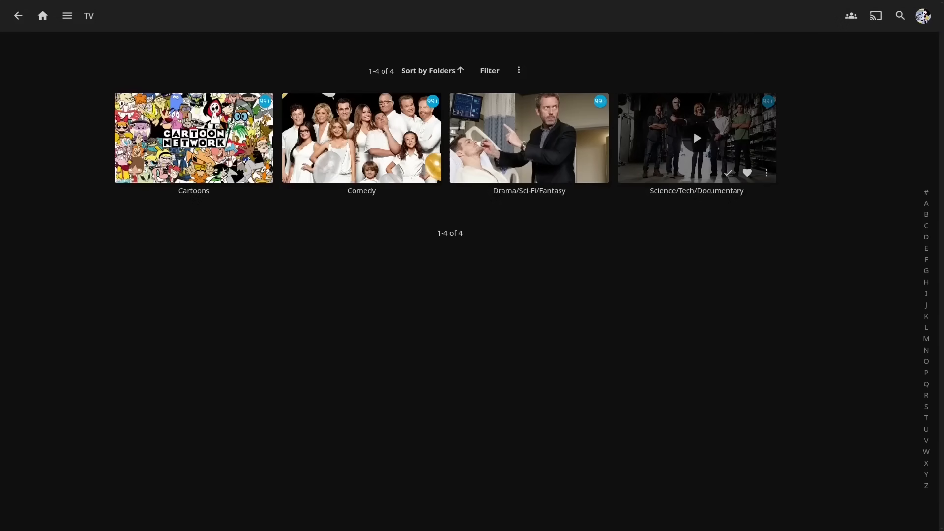
left_click(696, 137)
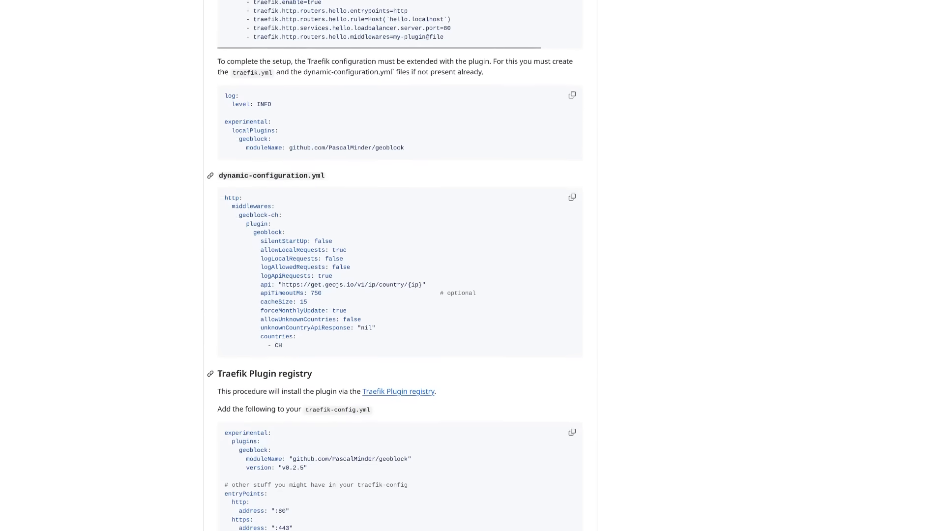
scroll("down", 3)
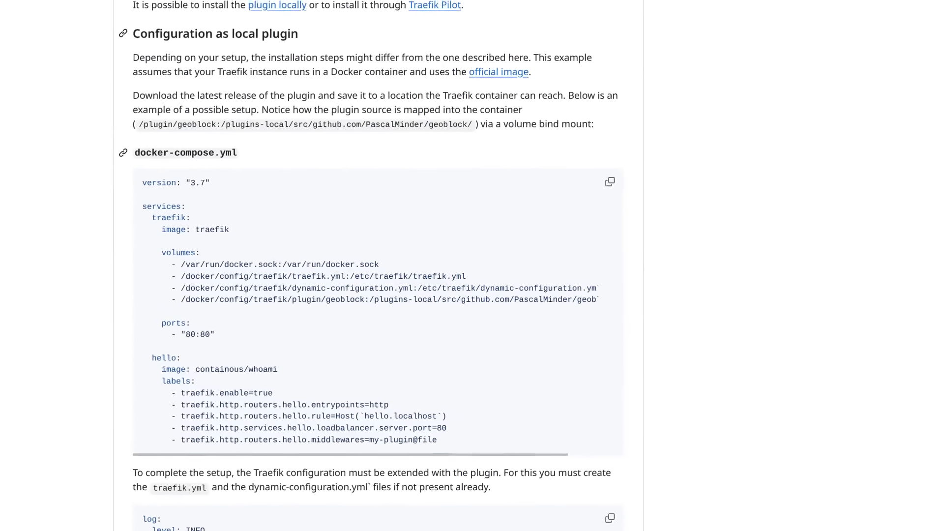
scroll("up", 3)
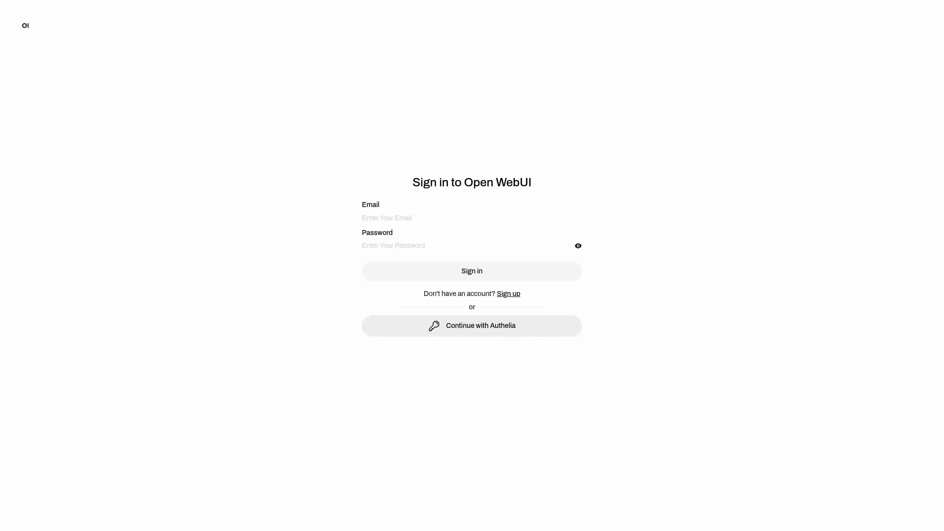
- Sign in through Authelia with username, password and one-time code, then accept Open WebUI's consent request
left_click(471, 325)
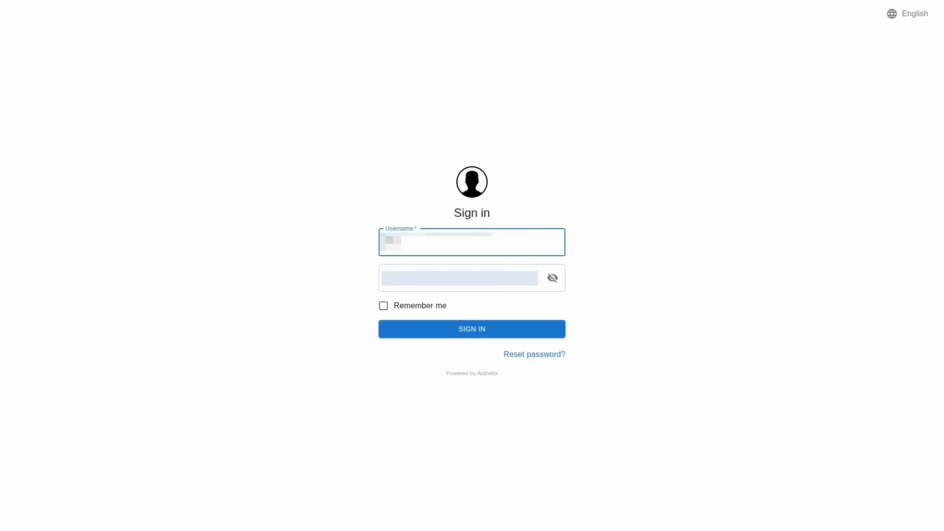
left_click(459, 278)
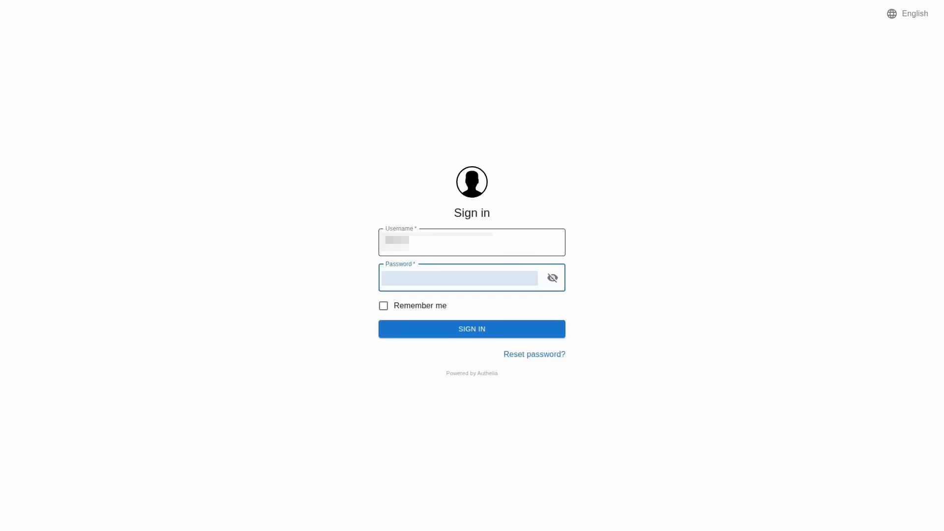
left_click(471, 329)
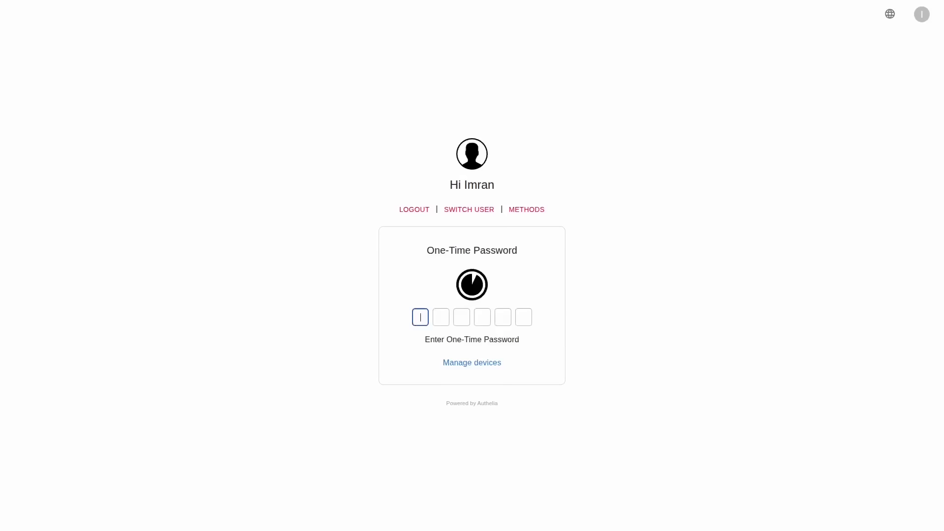
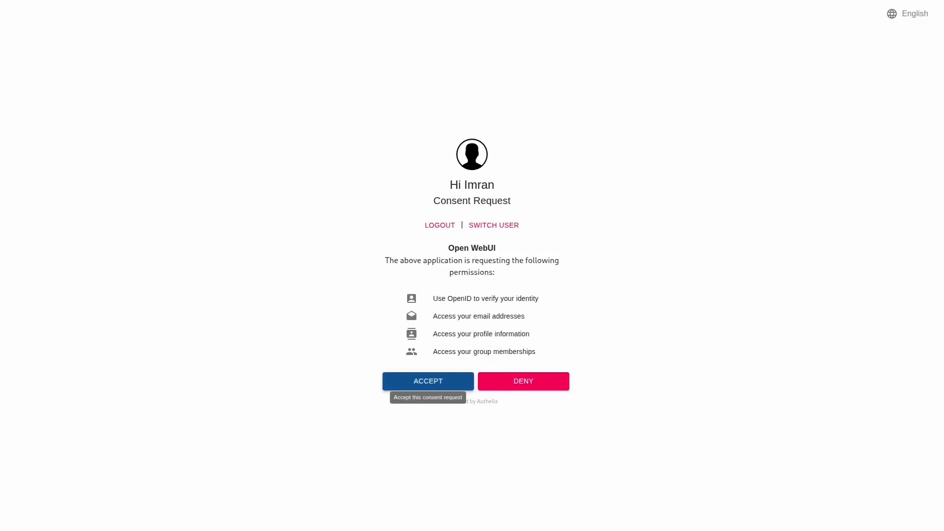
left_click(428, 380)
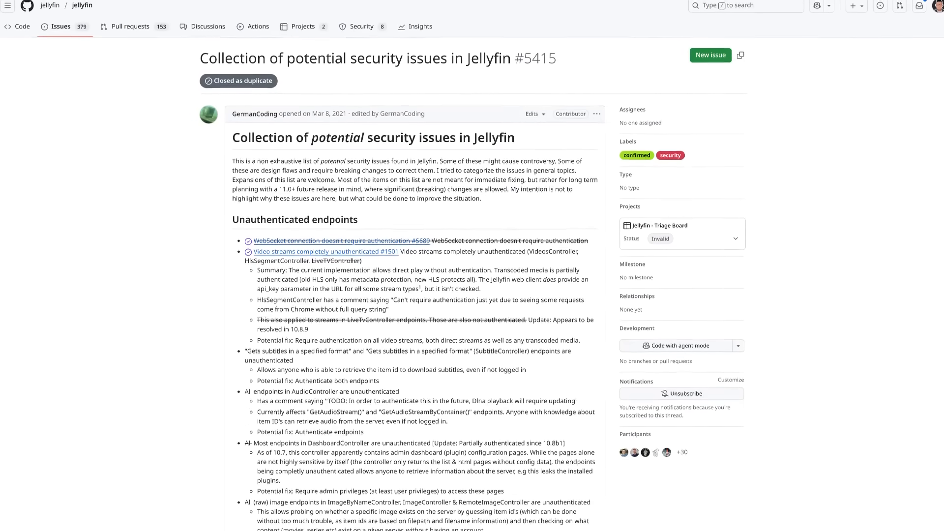
scroll("down", 3)
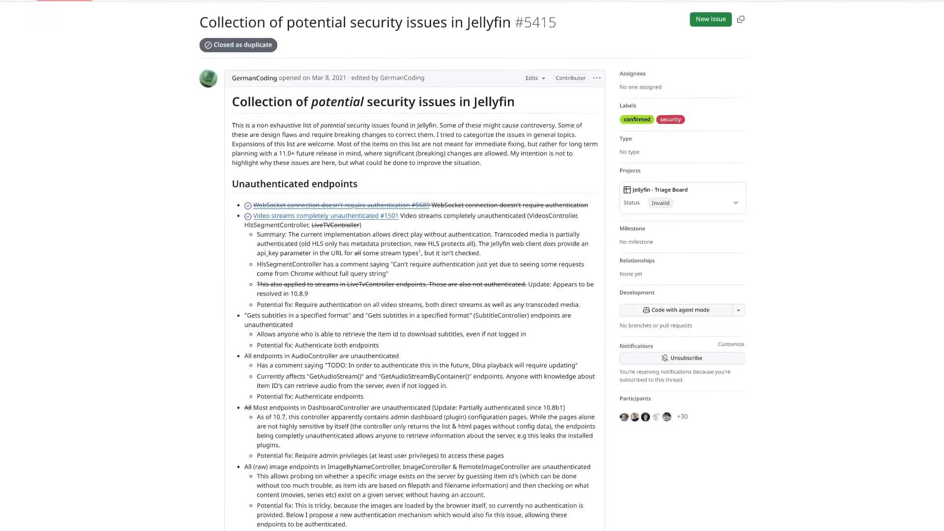
scroll("down", 3)
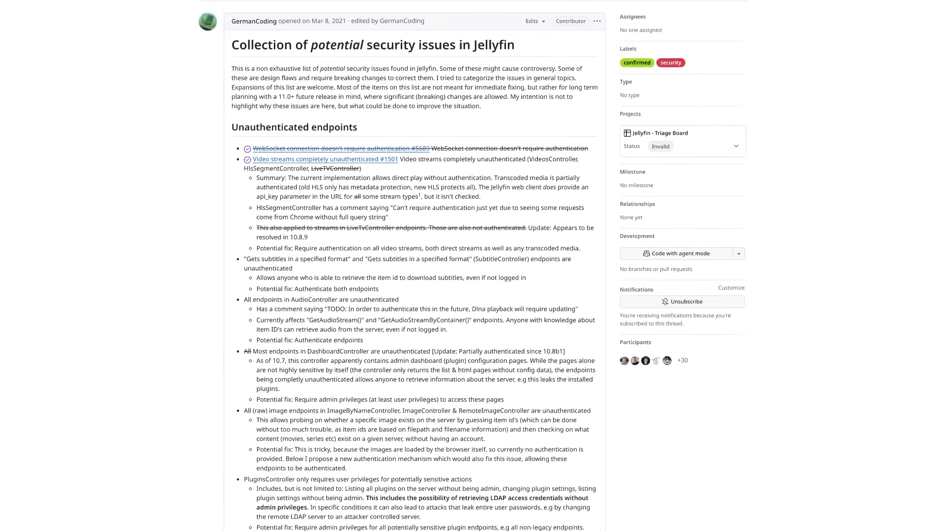
scroll("down", 3)
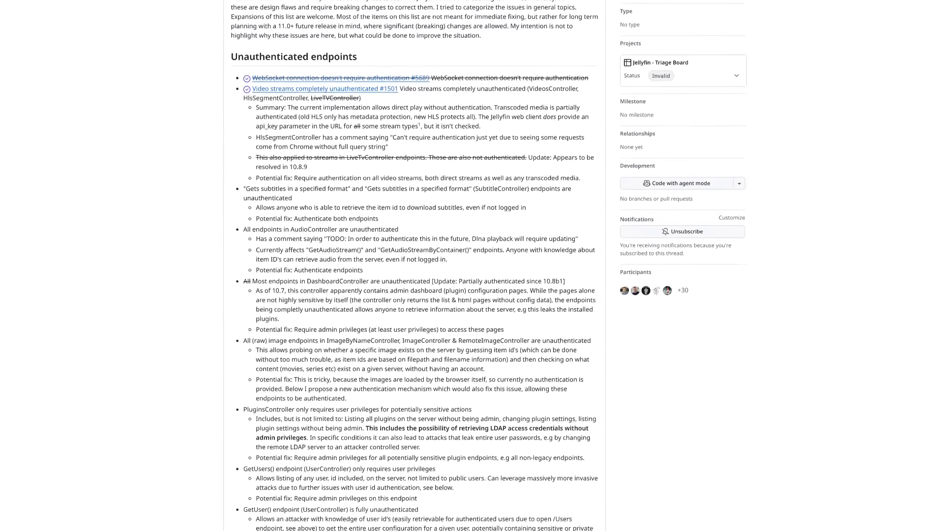
scroll("down", 3)
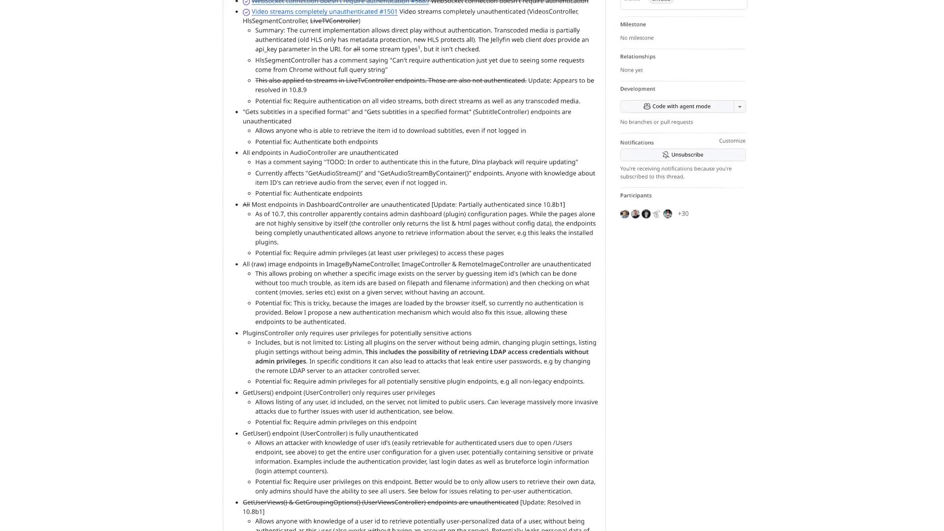
scroll("down", 3)
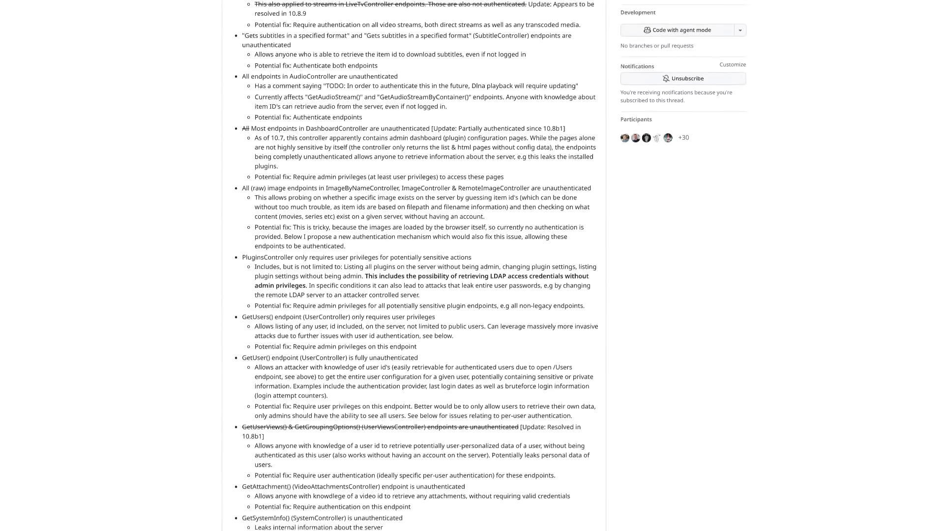
scroll("down", 3)
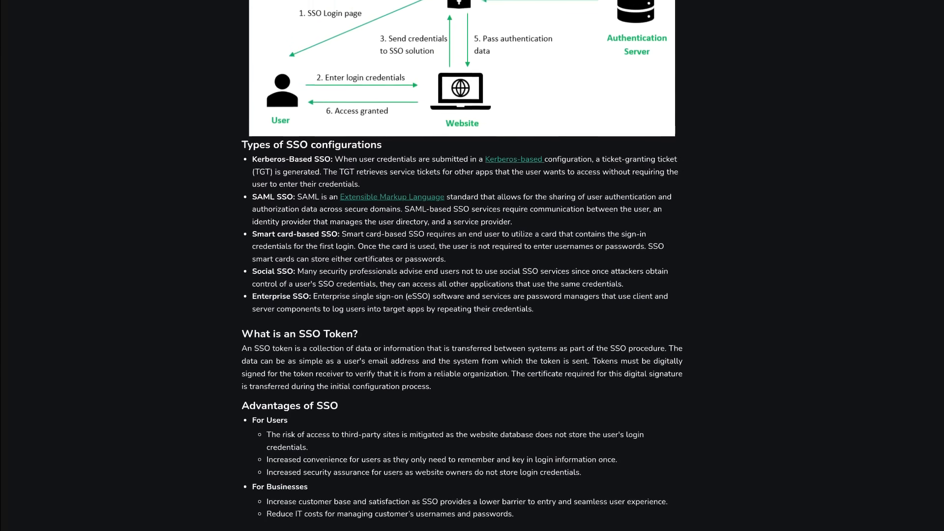
scroll("up", 3)
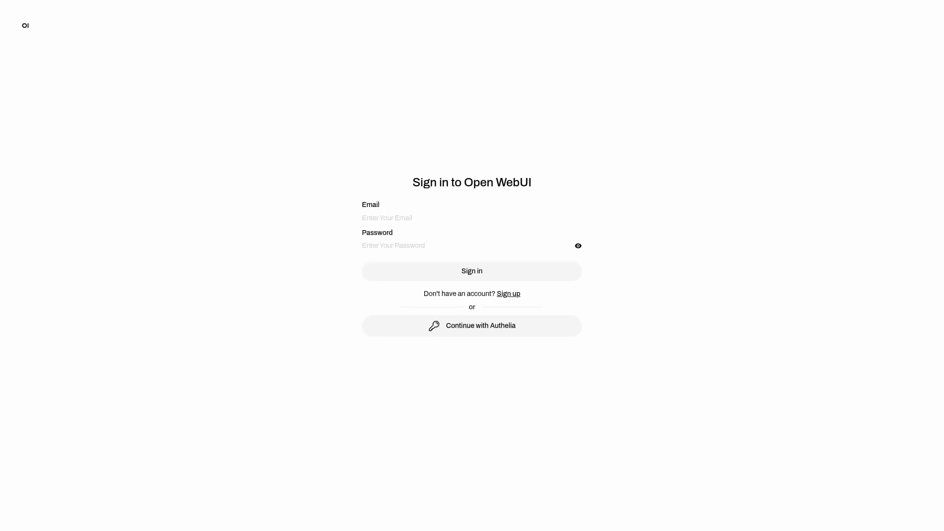
- Log in via Authelia with credentials, one-time code and consent, then dismiss Open WebUI's What's New dialog
left_click(471, 325)
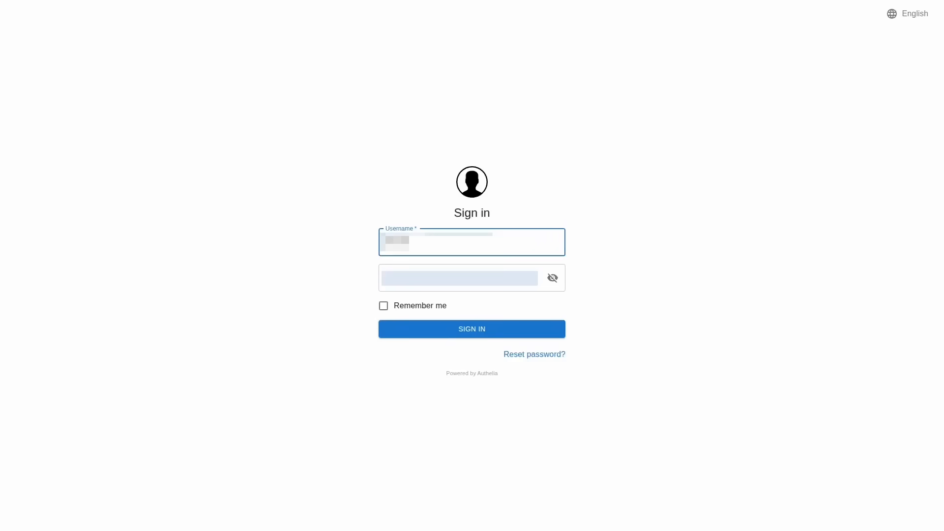
left_click(471, 328)
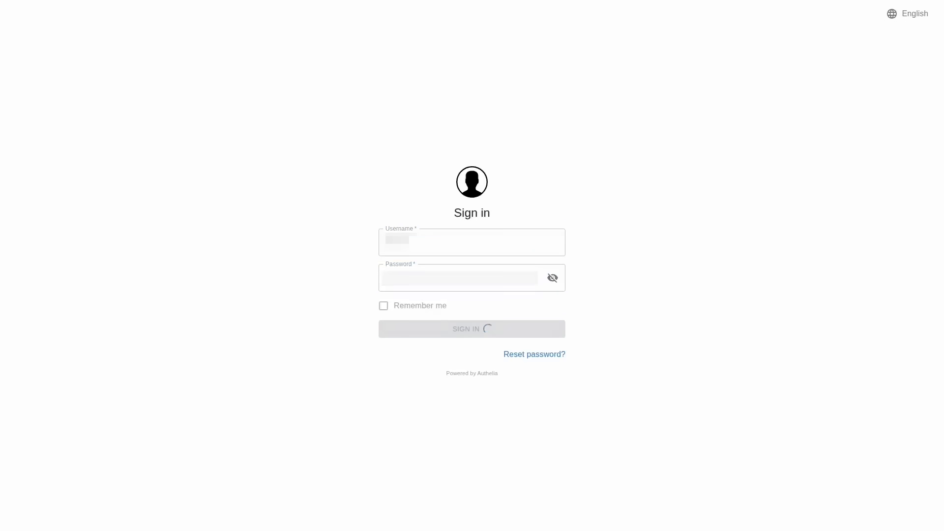
left_click(471, 329)
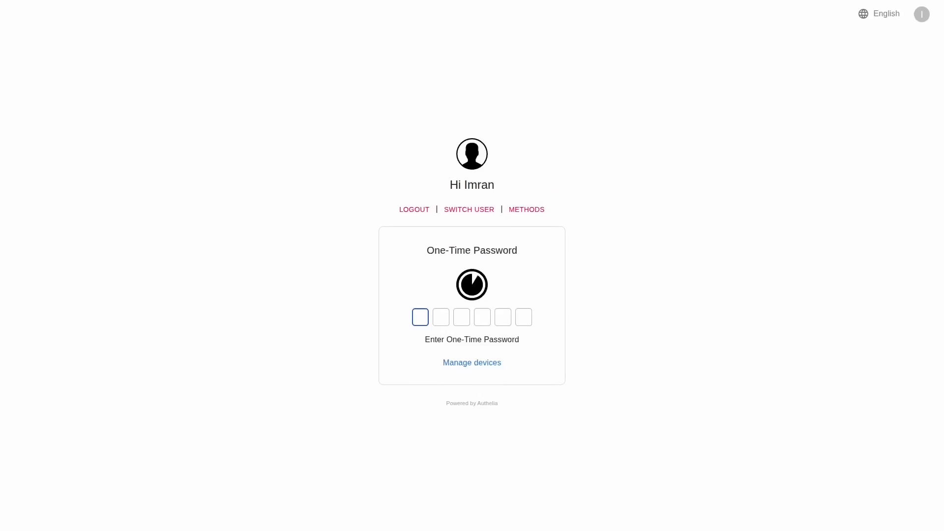
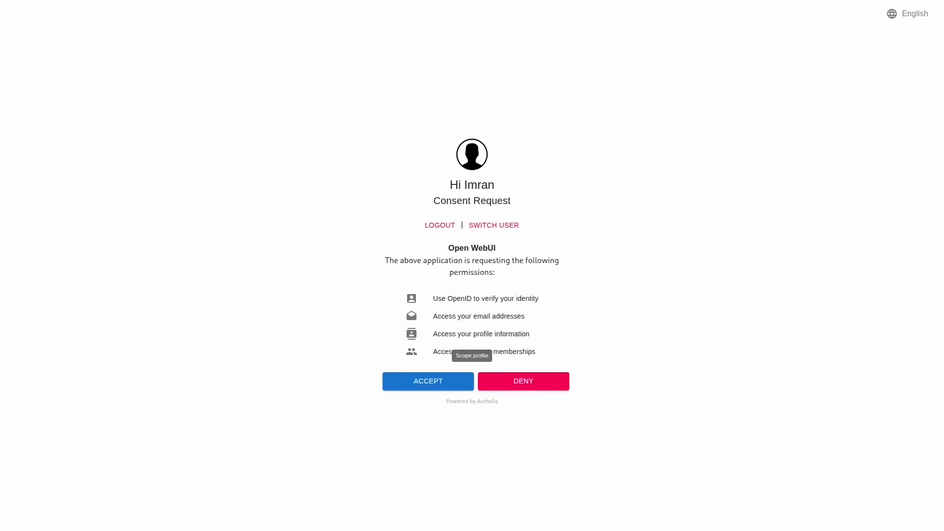
mouse_move(428, 380)
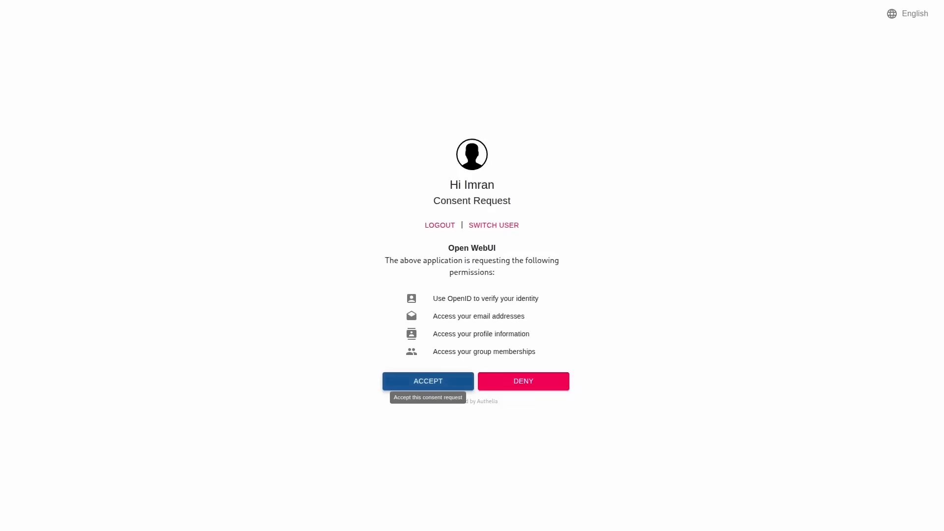
left_click(427, 380)
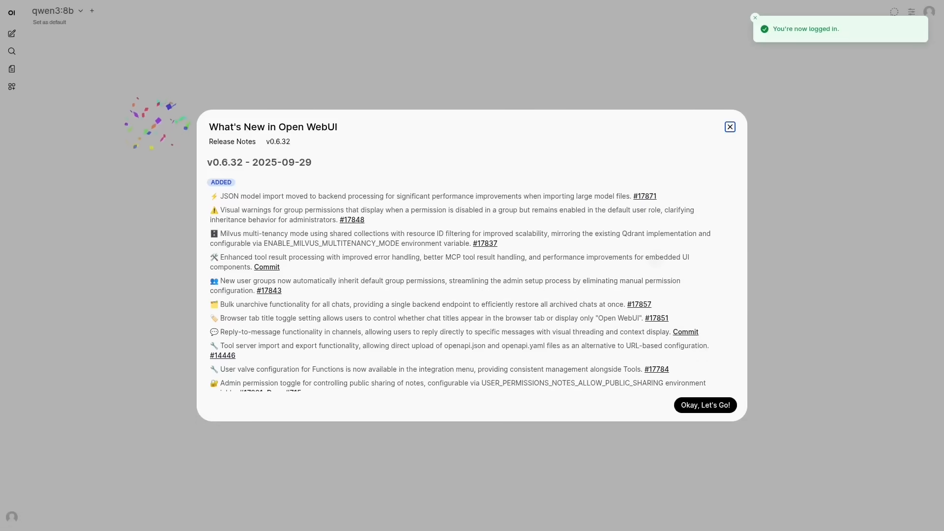
left_click(705, 404)
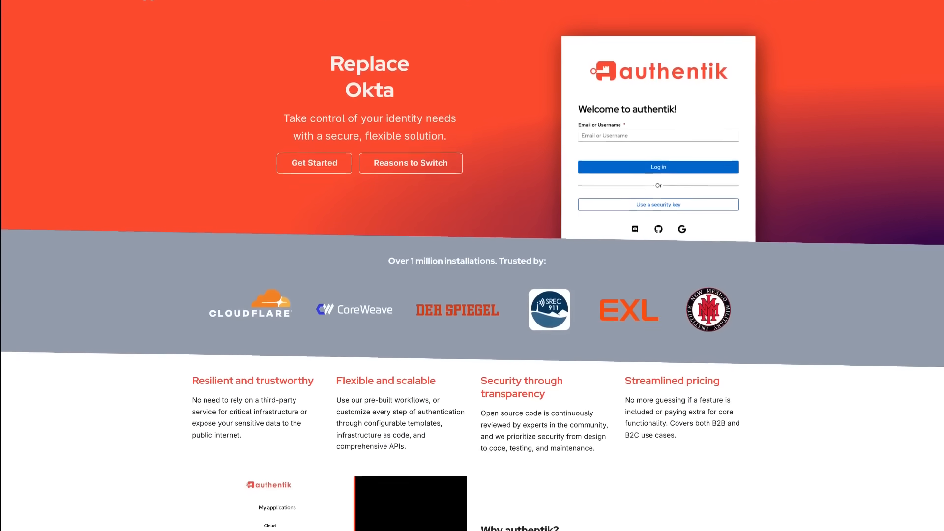
- Scroll the authentik landing page, then the Authelia homepage's features section
scroll("down", 3)
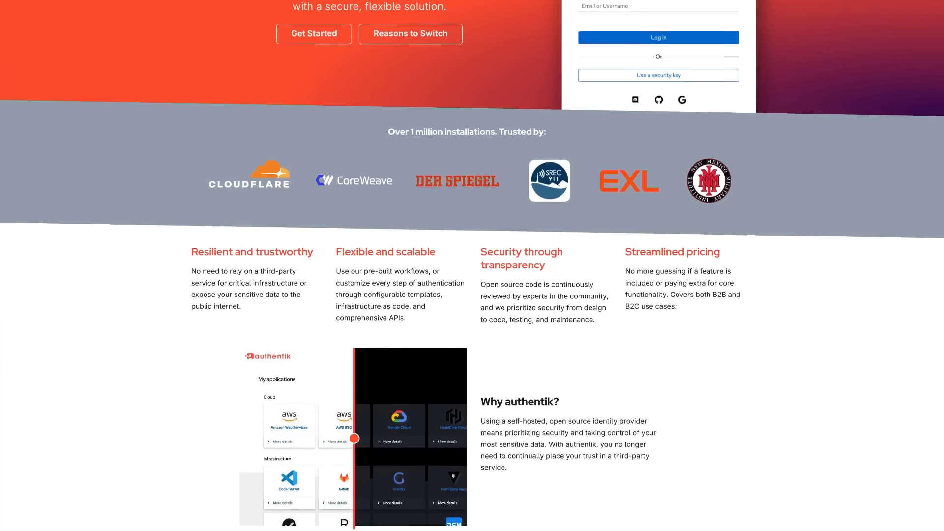
scroll("down", 3)
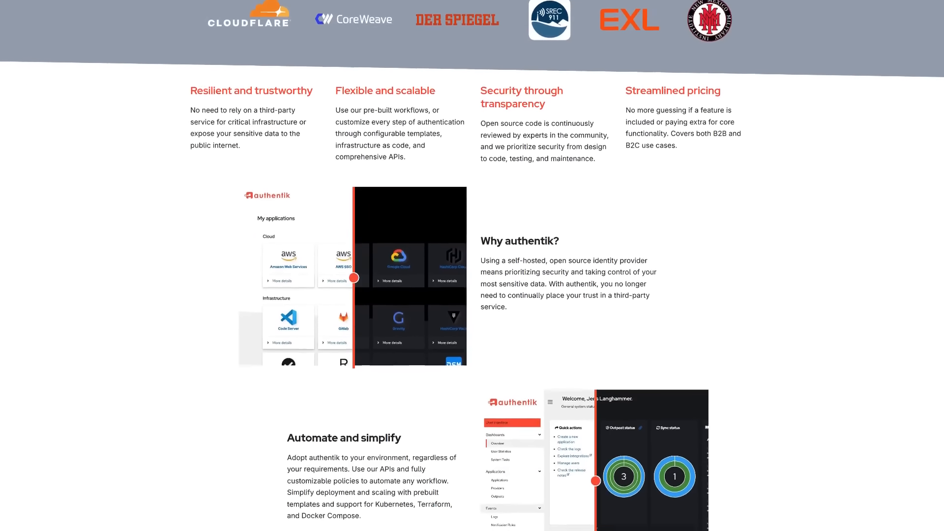
scroll("down", 3)
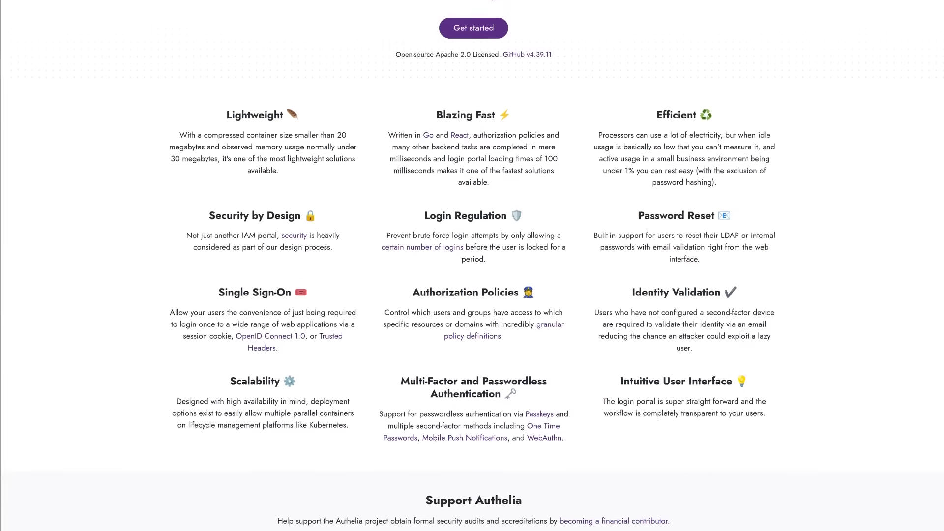
scroll("up", 3)
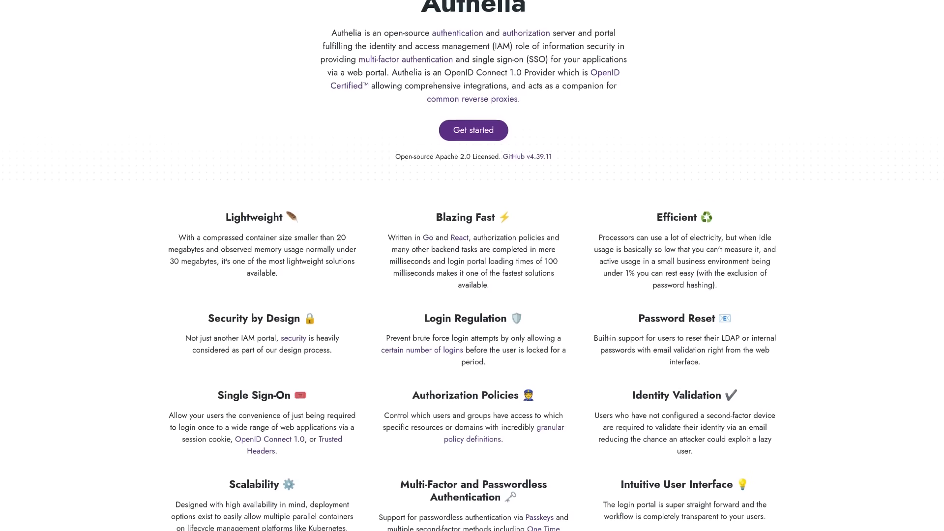
scroll("up", 3)
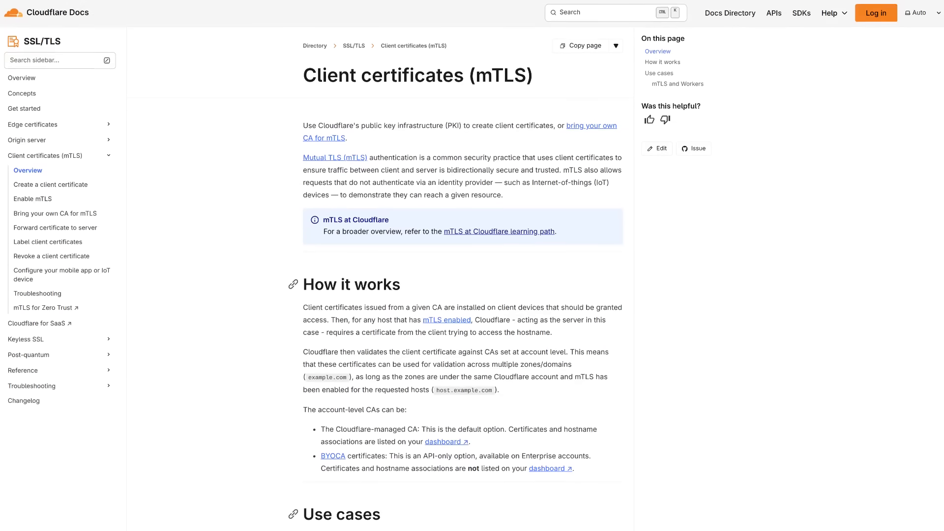
- Scroll the Client certificates (mTLS) page through How it works and Use cases
scroll("down", 3)
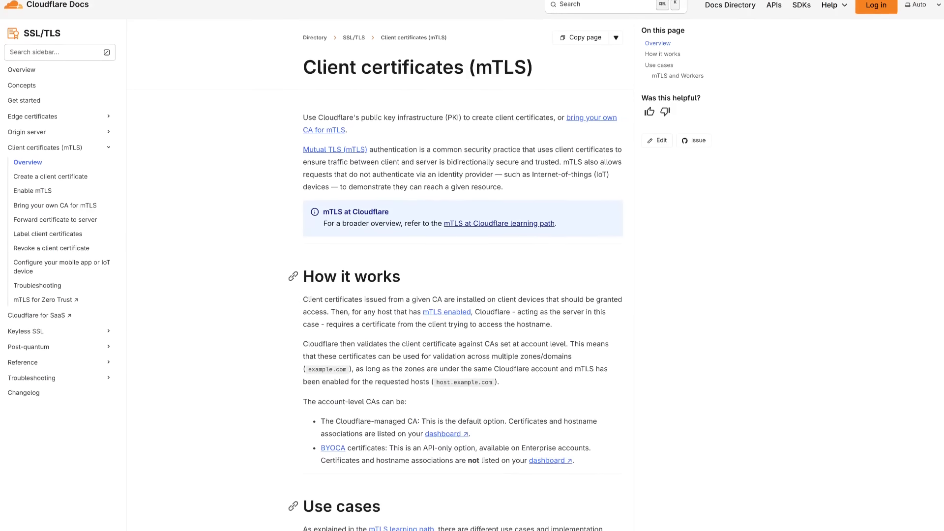
scroll("down", 3)
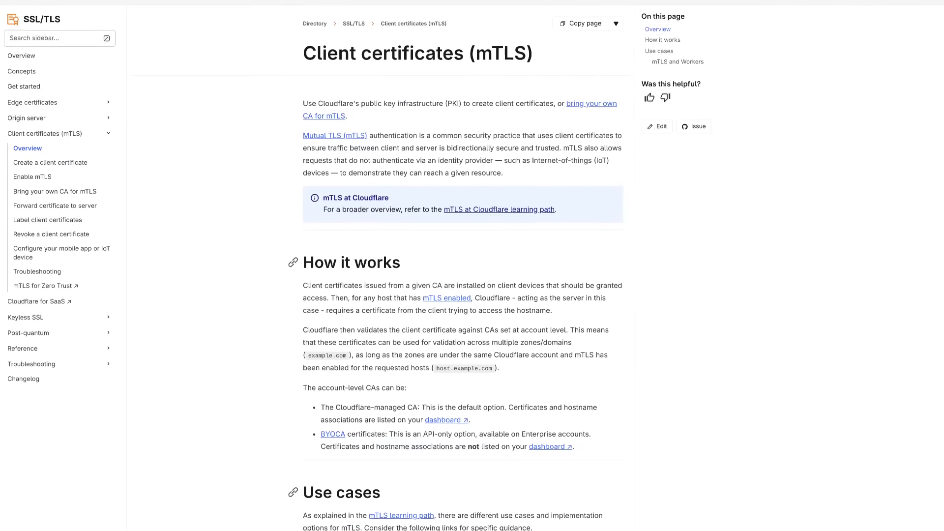
scroll("down", 3)
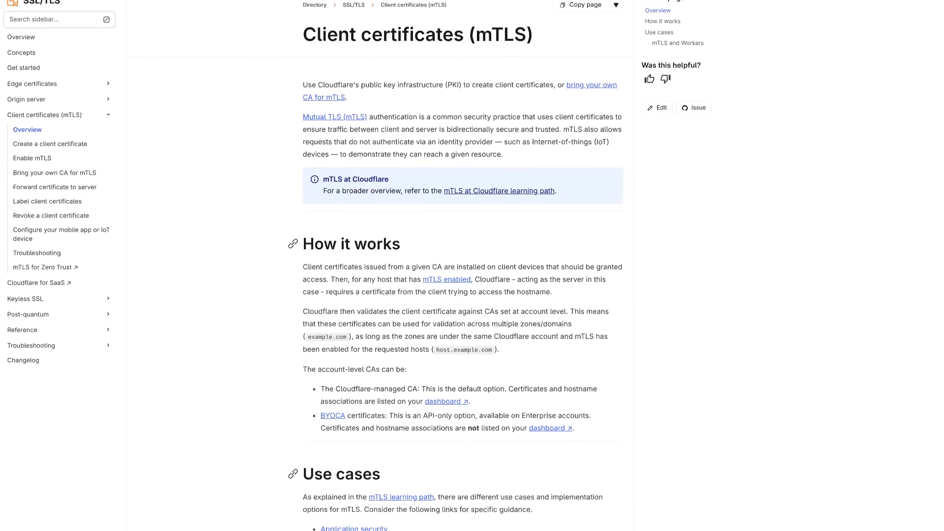
scroll("down", 3)
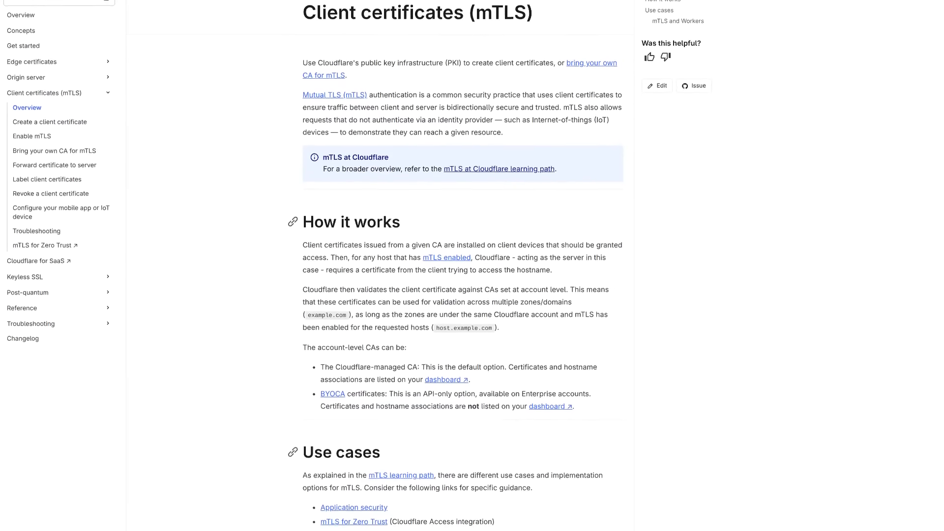
scroll("down", 3)
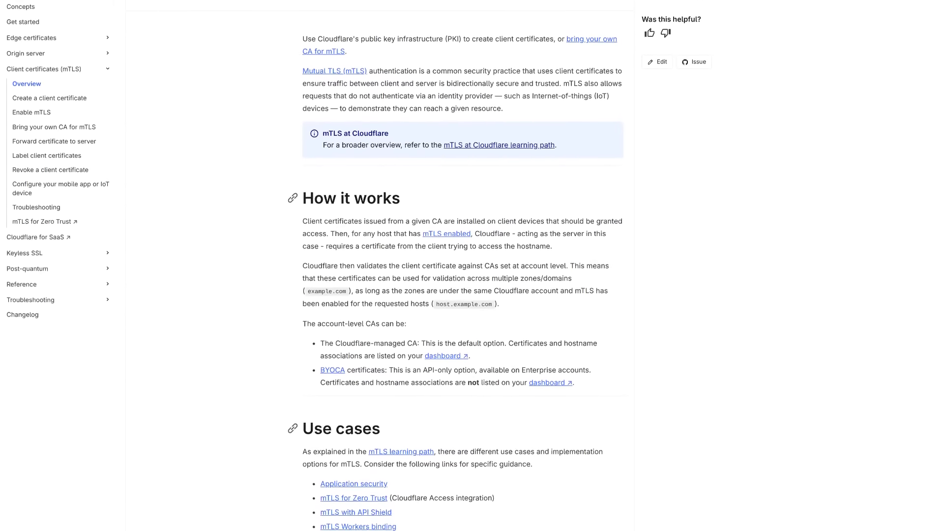
scroll("down", 3)
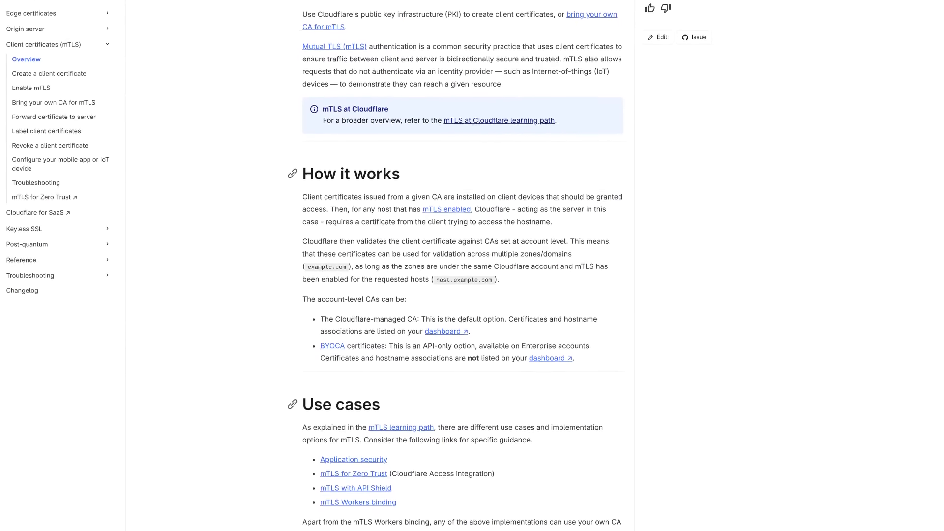
scroll("down", 3)
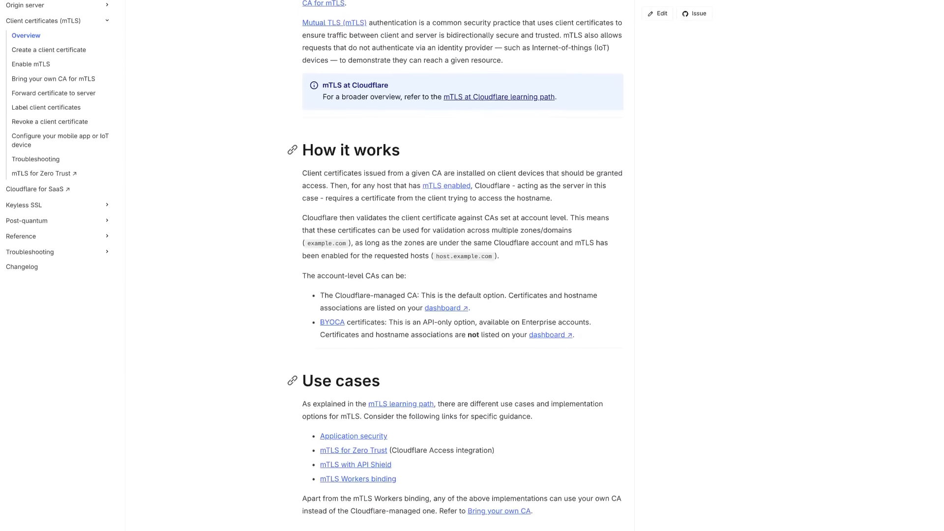
scroll("down", 3)
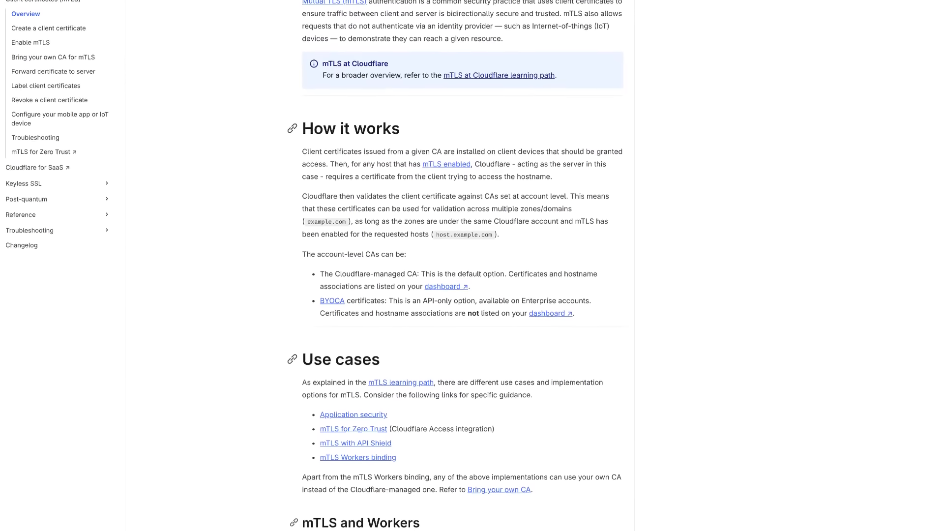
scroll("down", 3)
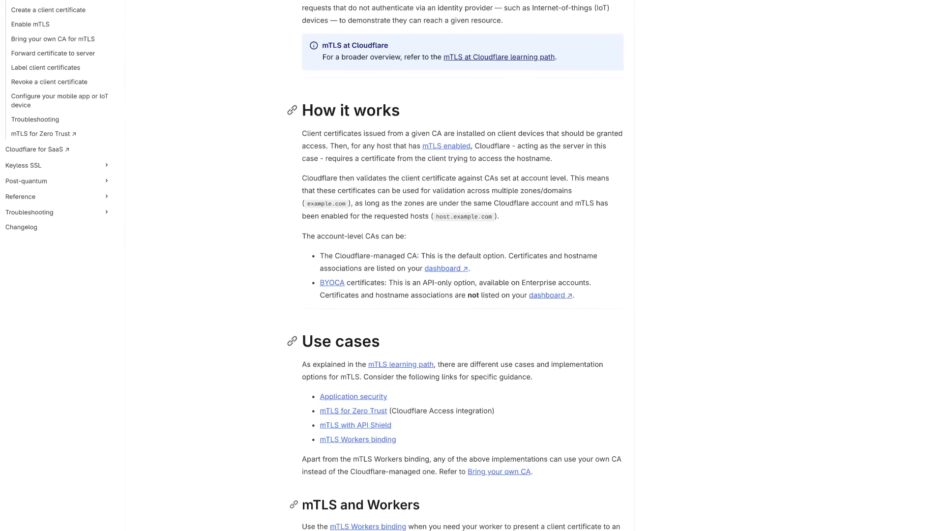
scroll("down", 3)
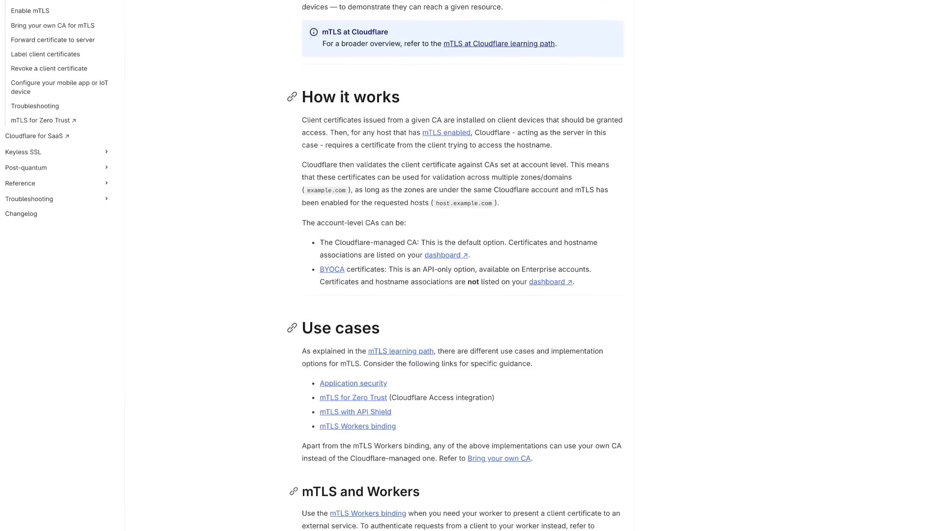
scroll("down", 3)
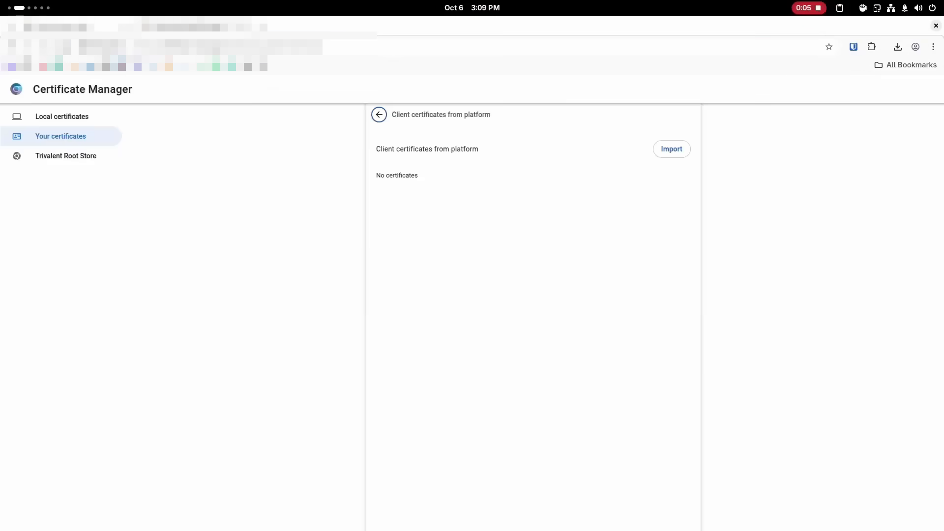
- Import mtls-client.p12 with its password and present it to reach the File Browser login page
left_click(670, 148)
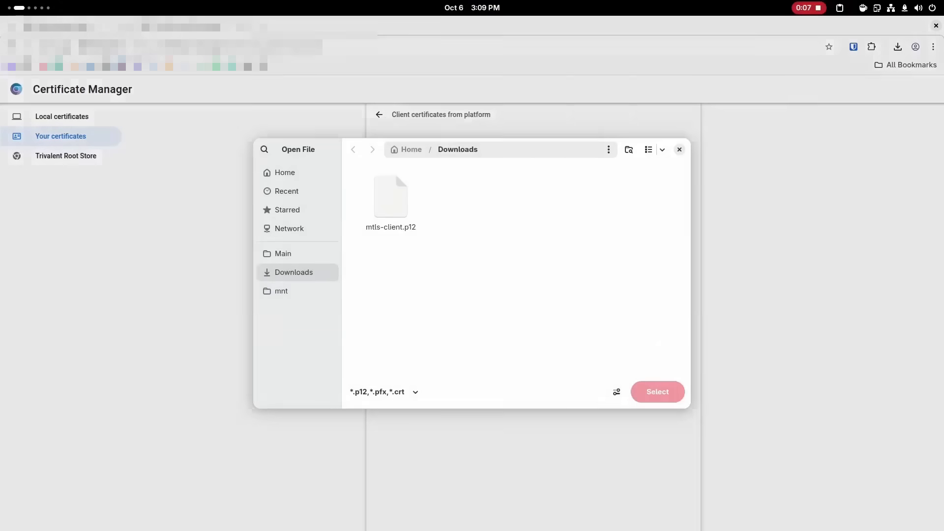
left_click(390, 196)
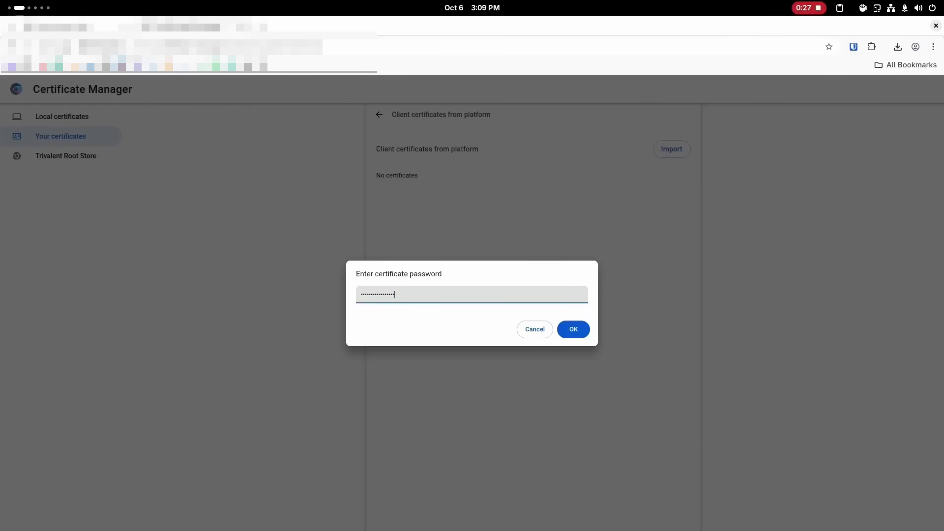
left_click(572, 329)
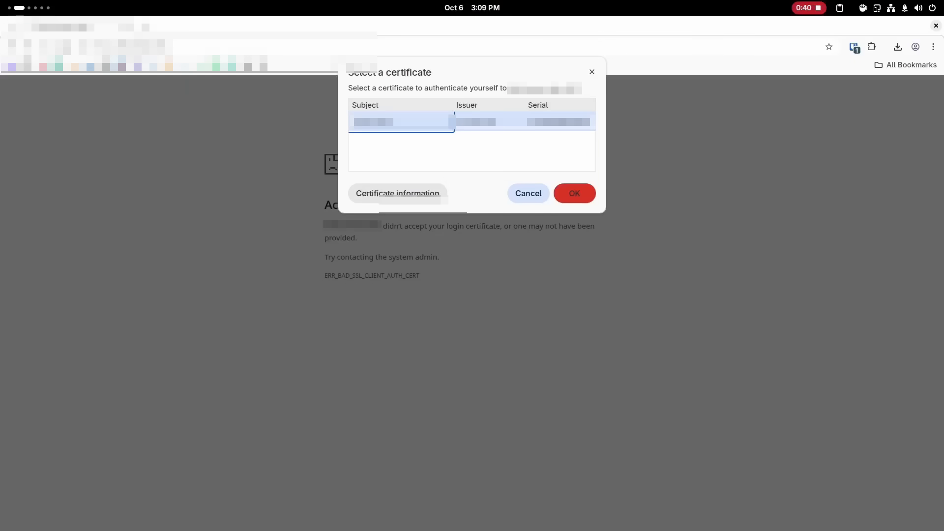
left_click(573, 194)
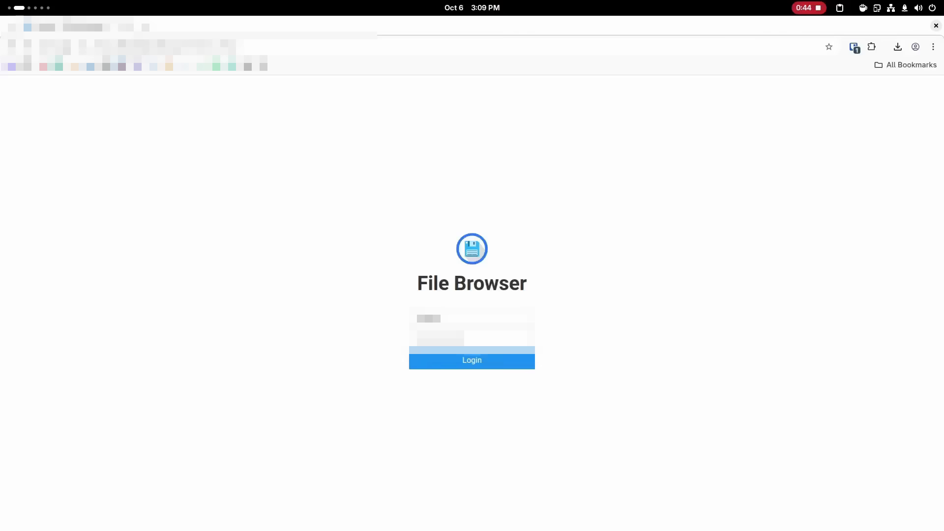
left_click(471, 360)
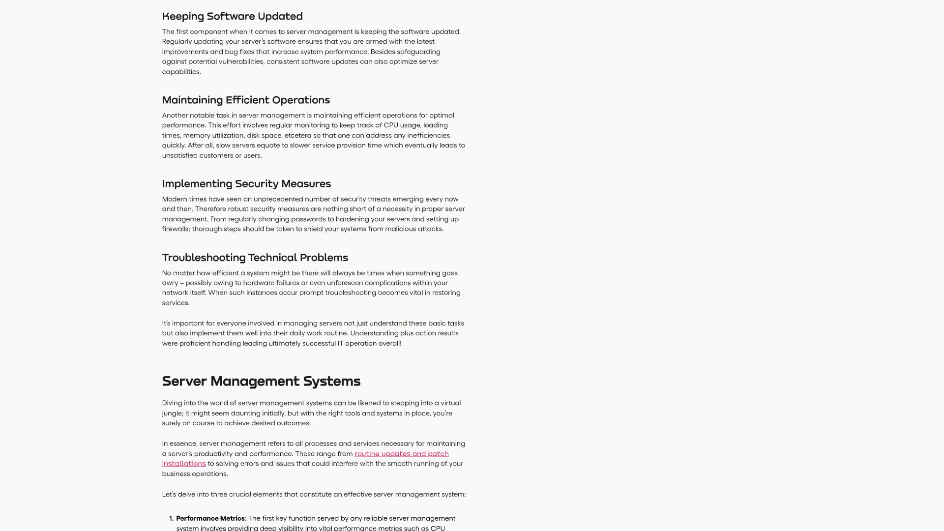
- Scroll the server management article's sections and back toward its top
scroll("down", 3)
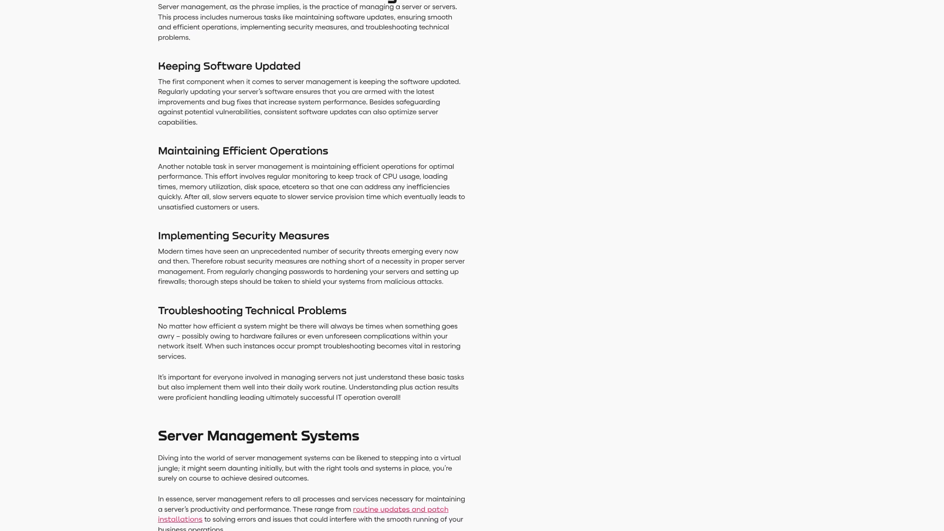
scroll("up", 3)
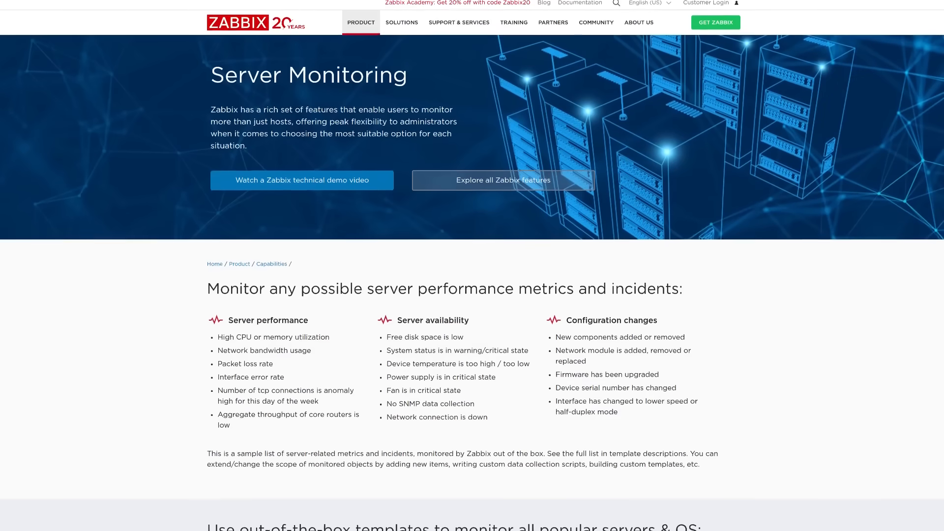
- Browse the Zabbix server monitoring page, then the Prometheus and ntfy homepages up and down
scroll("down", 3)
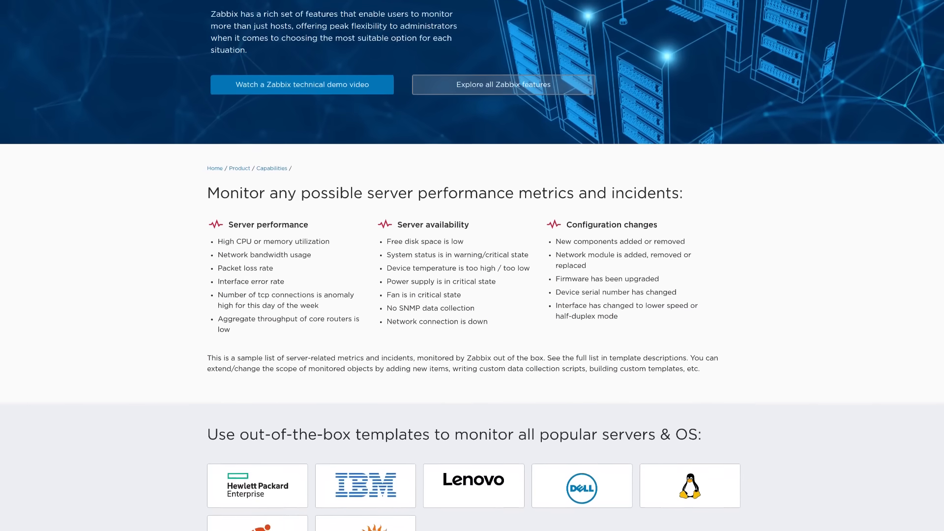
scroll("down", 3)
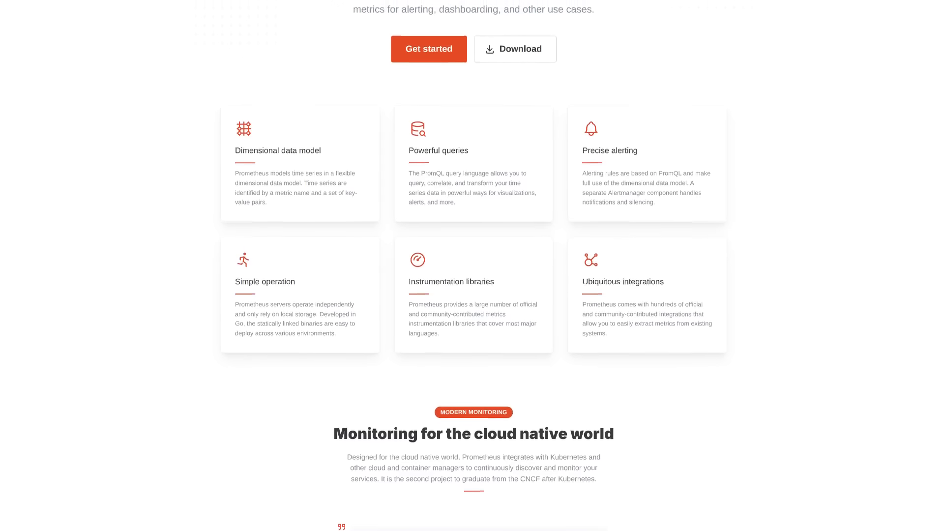
scroll("up", 3)
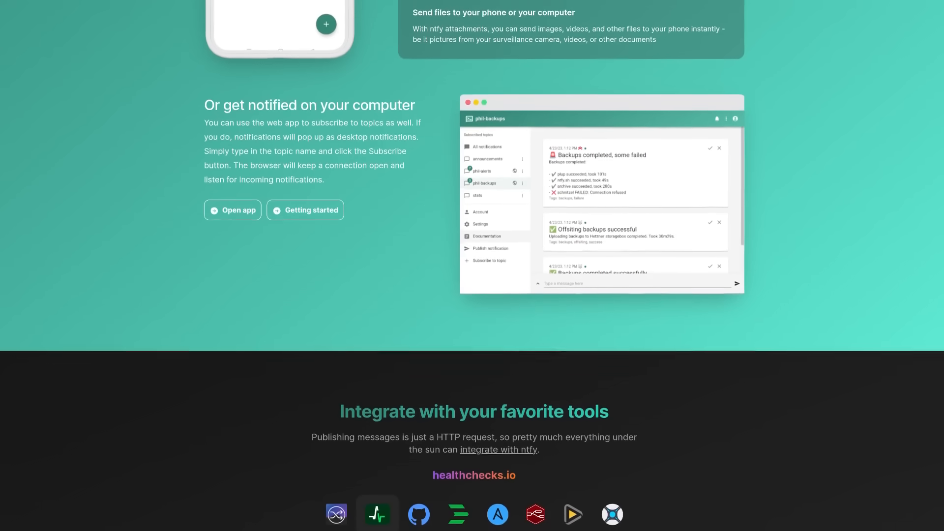
scroll("down", 3)
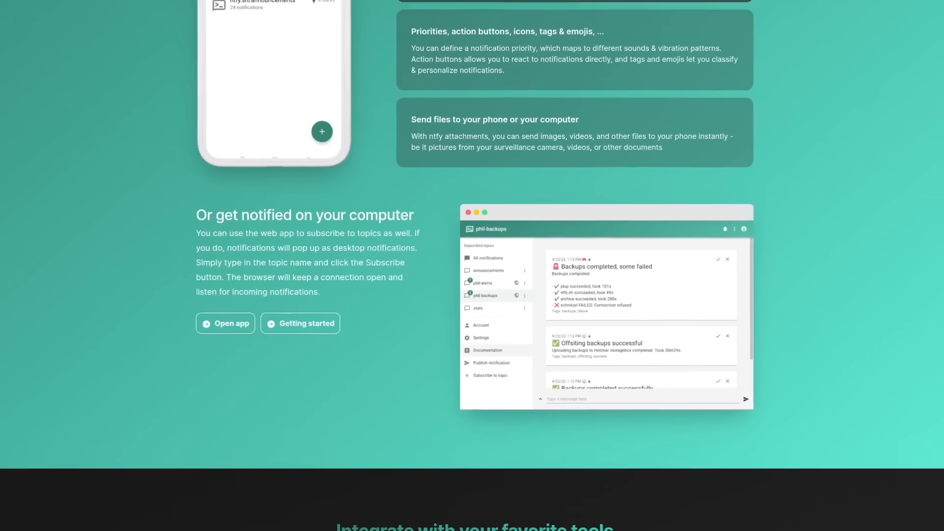
scroll("up", 3)
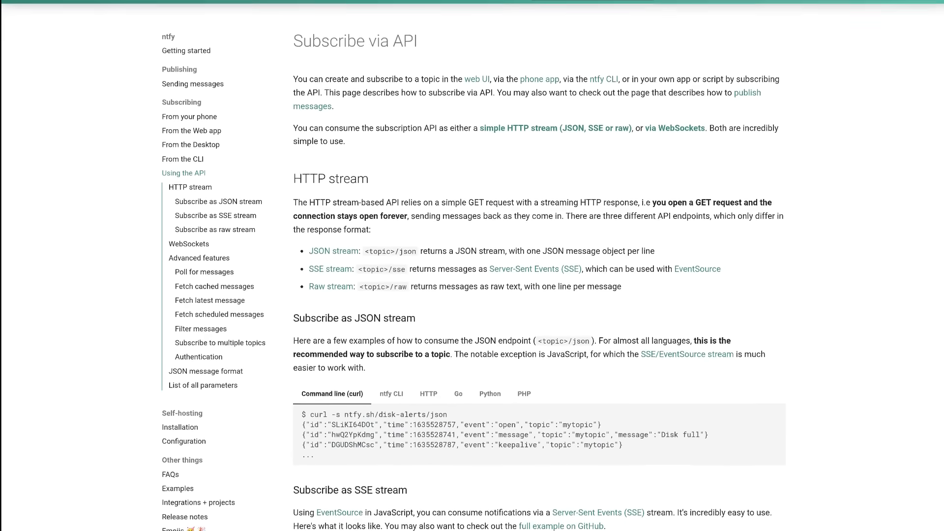
- Read the ntfy HTTP stream API docs down to the SSE examples, then view the Jellyfin topic beside Jellyfin's sign-in
scroll("down", 3)
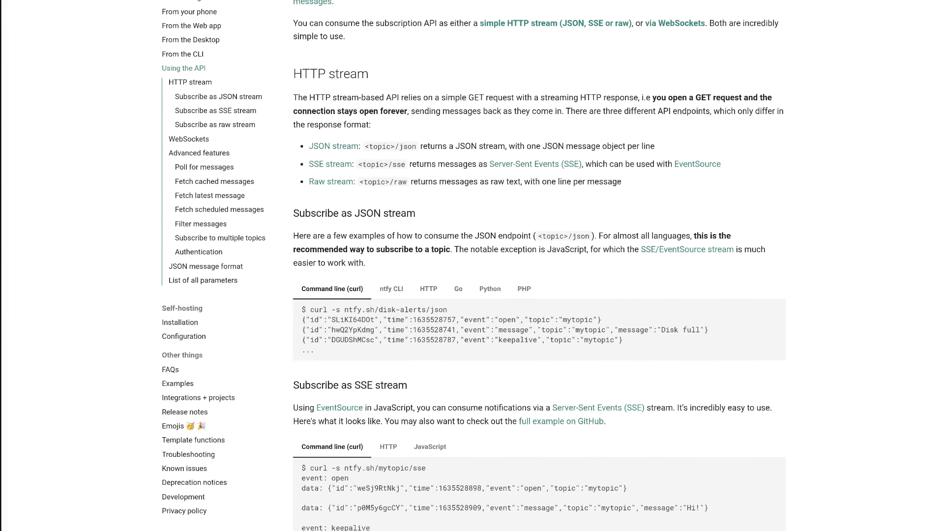
scroll("down", 3)
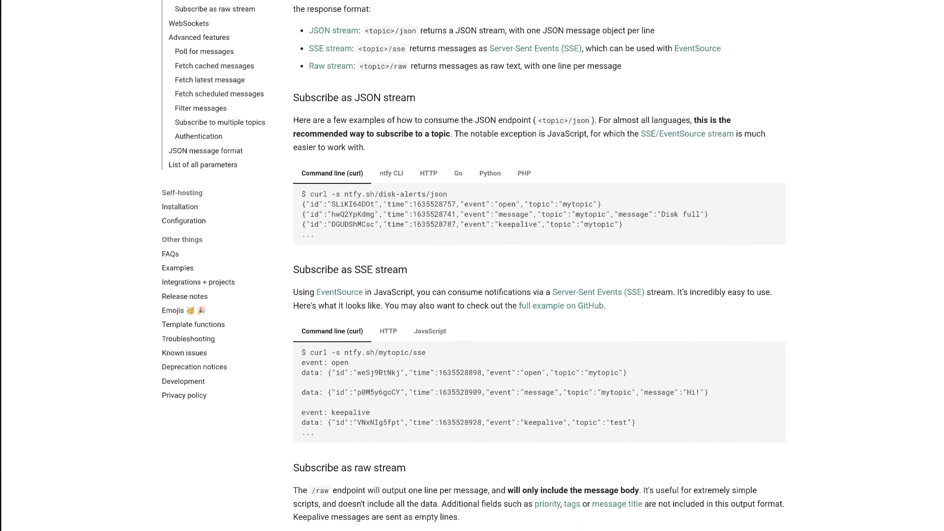
scroll("down", 3)
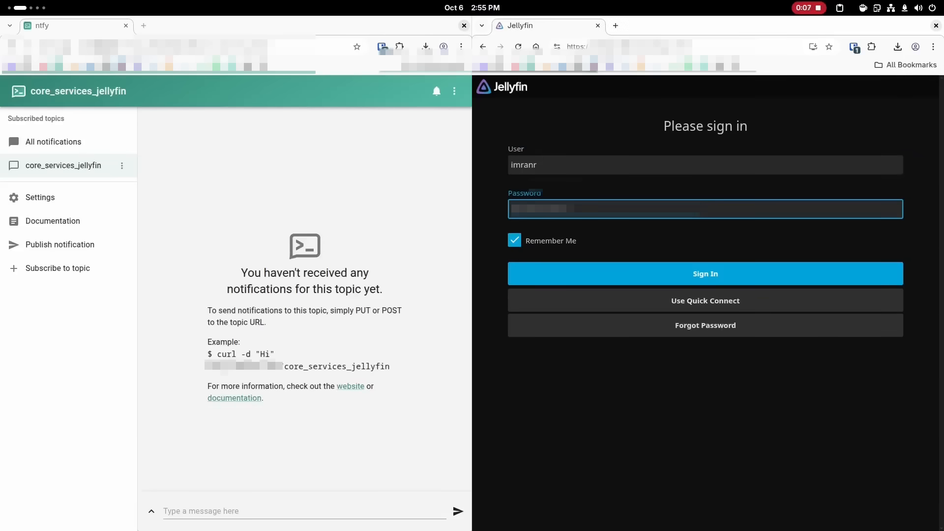
left_click(704, 273)
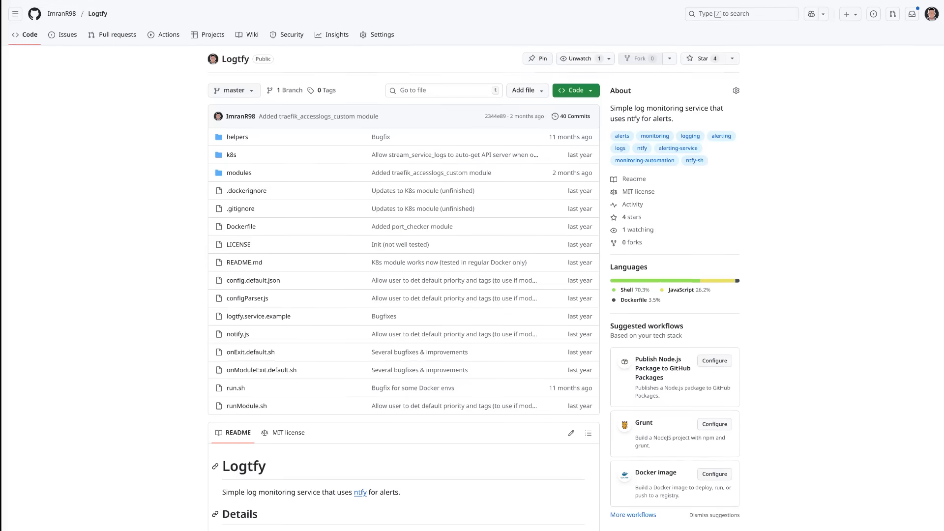
scroll("down", 3)
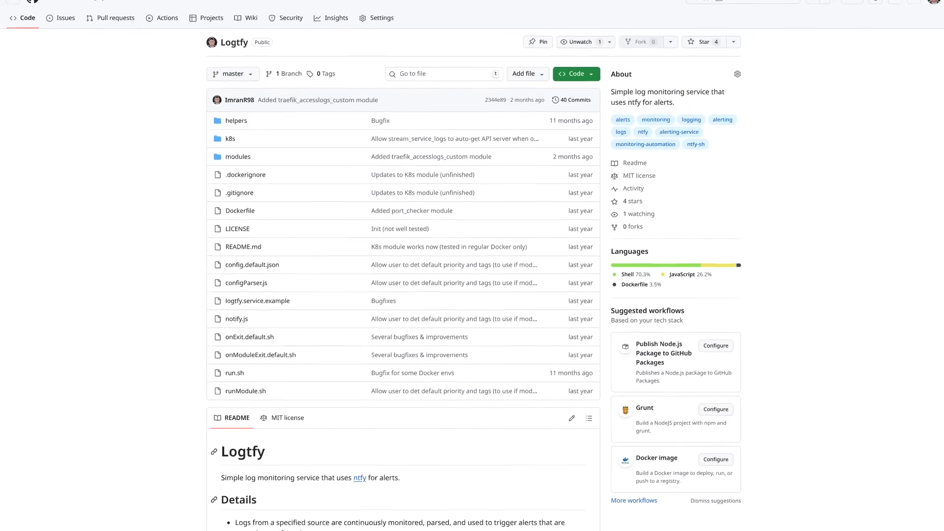
scroll("down", 3)
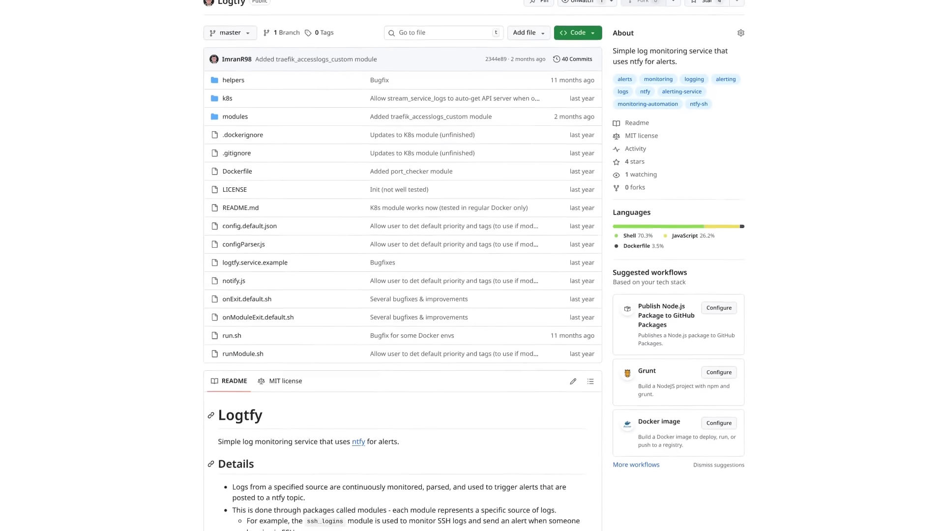
scroll("down", 3)
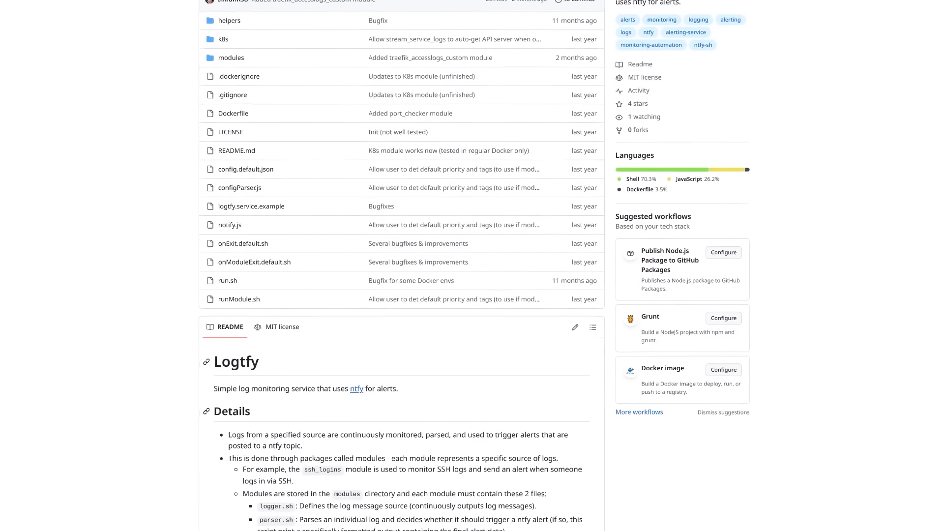
scroll("down", 3)
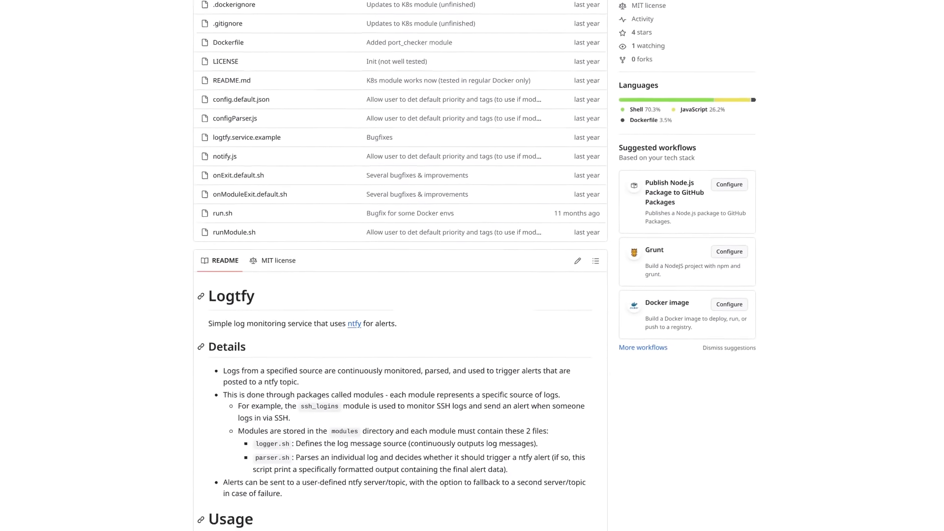
scroll("down", 3)
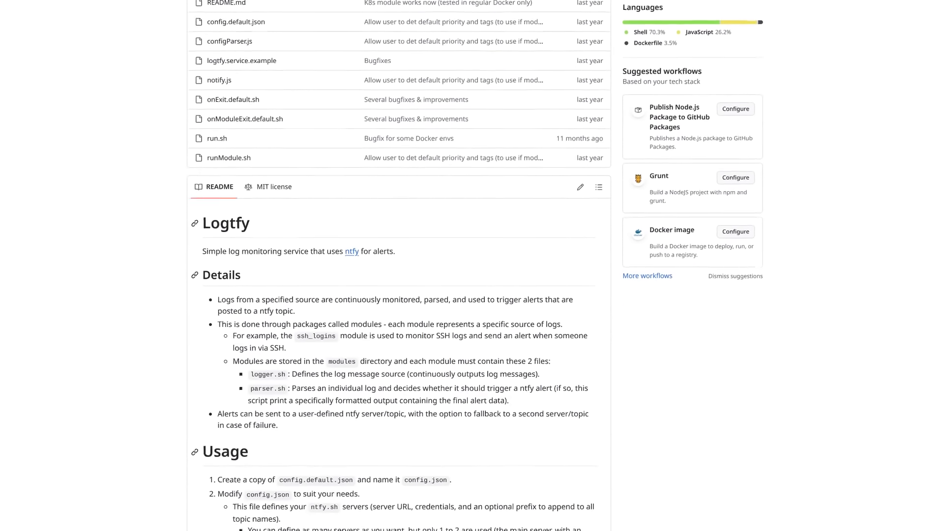
scroll("down", 3)
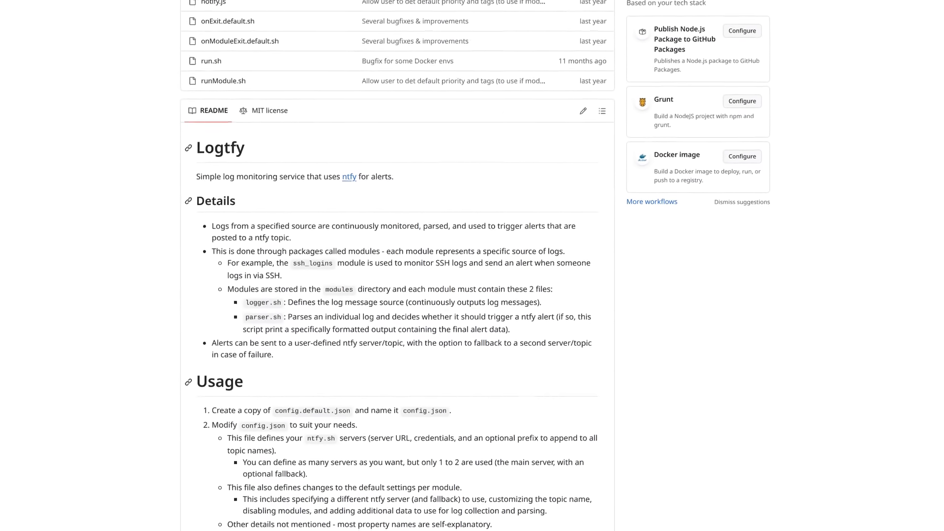
scroll("down", 3)
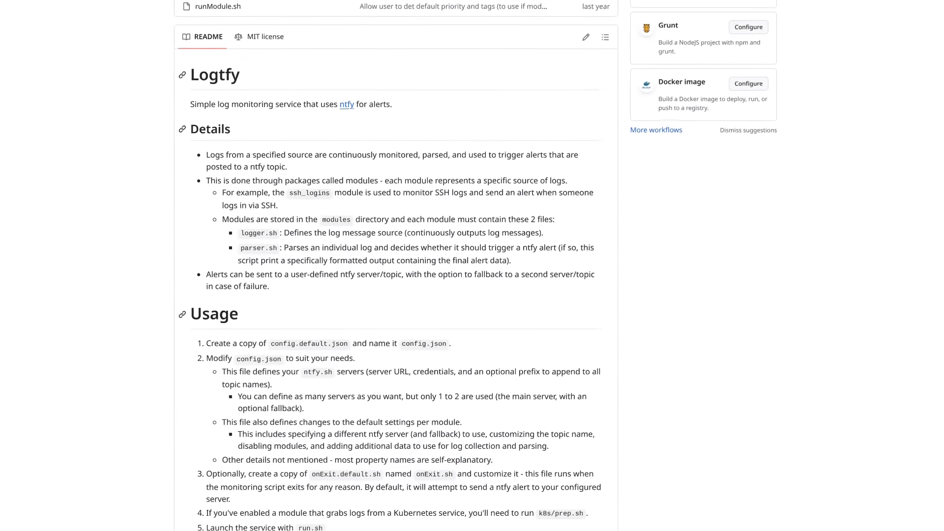
scroll("down", 3)
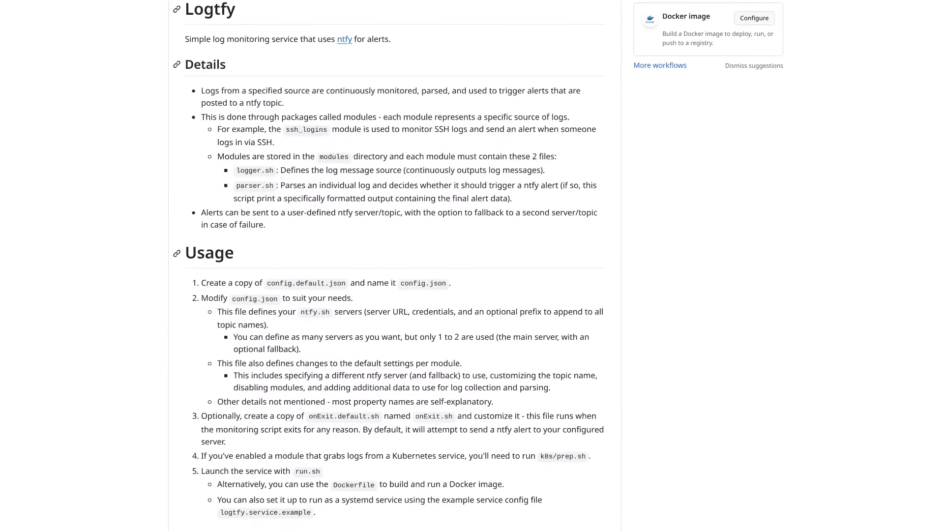
scroll("down", 3)
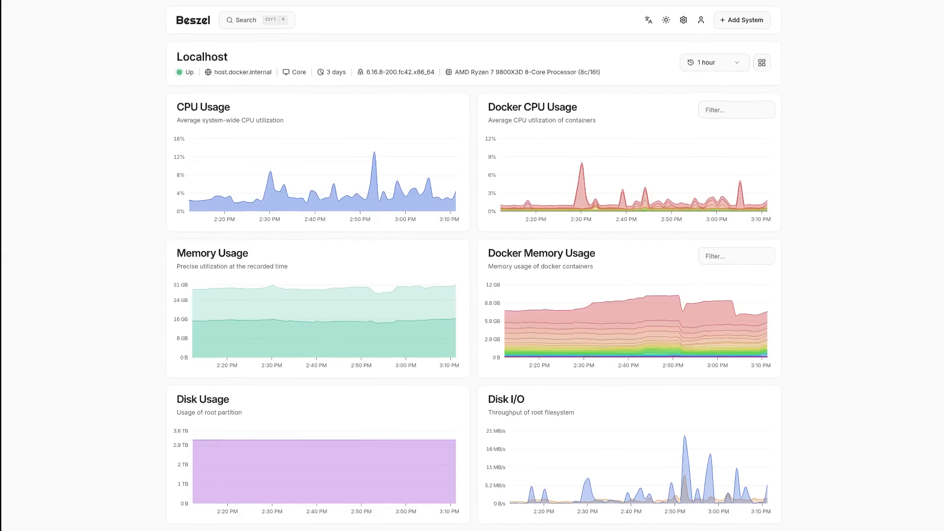
scroll("down", 3)
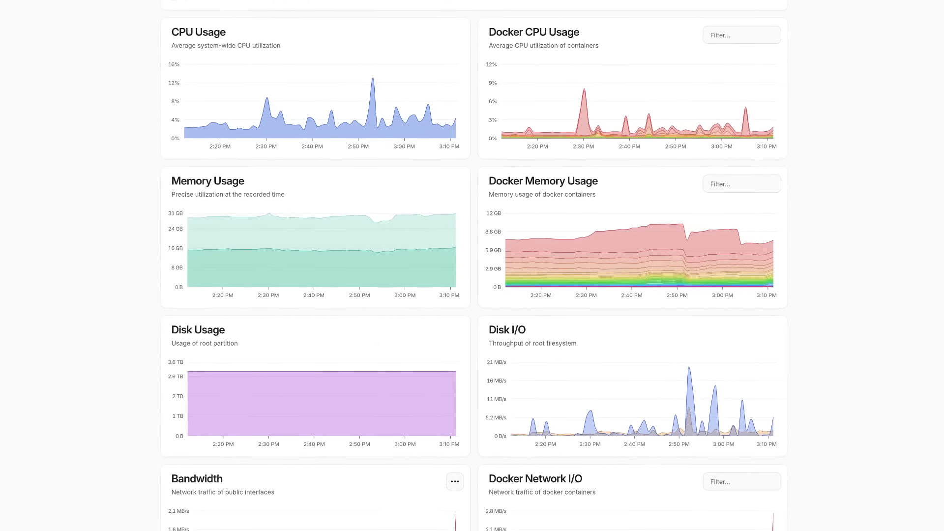
scroll("down", 3)
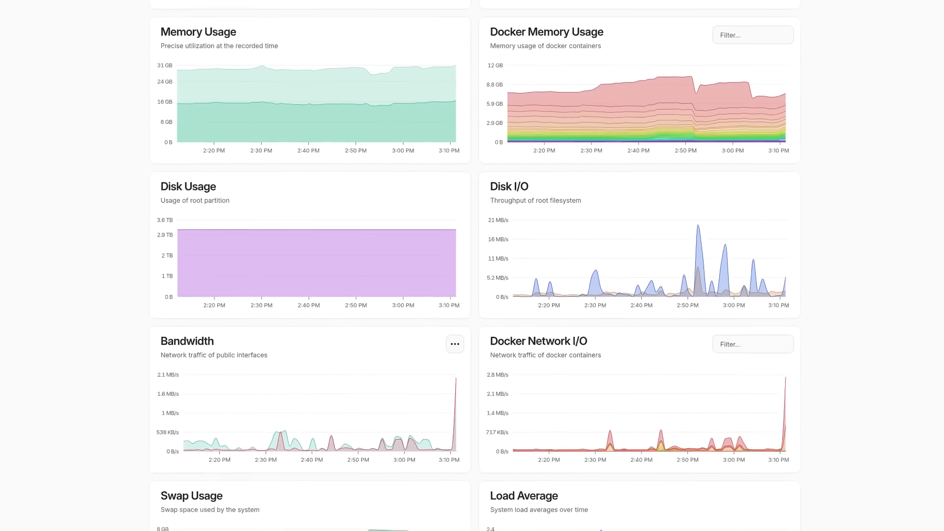
scroll("down", 3)
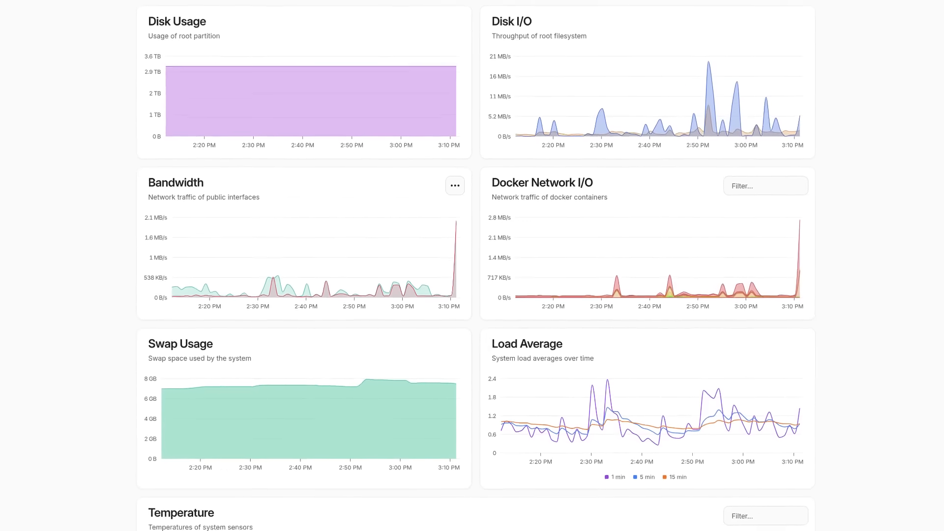
scroll("down", 3)
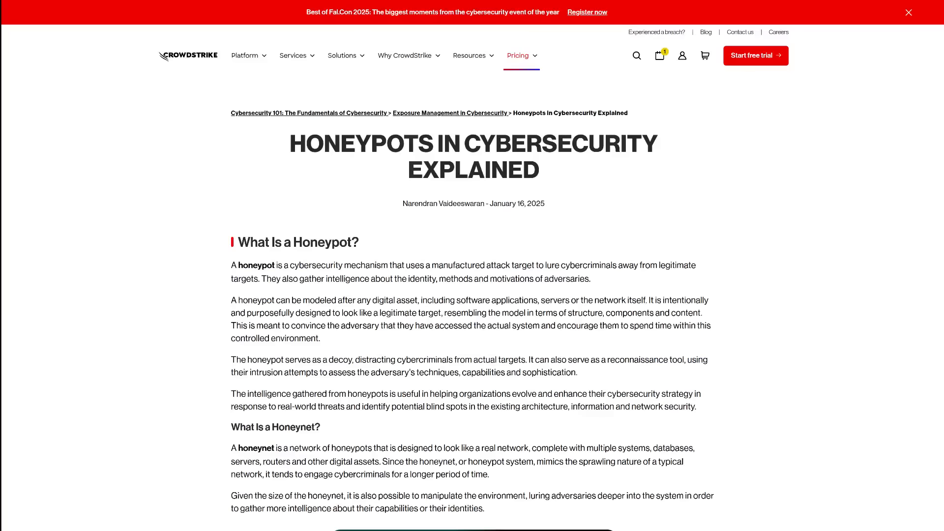
- Read the CrowdStrike honeypots article through how honeypots work
left_click(907, 12)
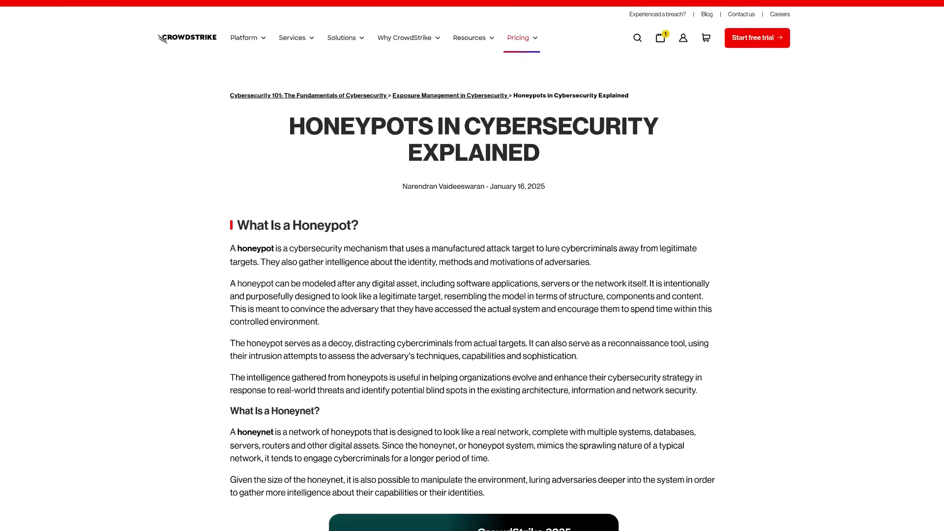
scroll("down", 3)
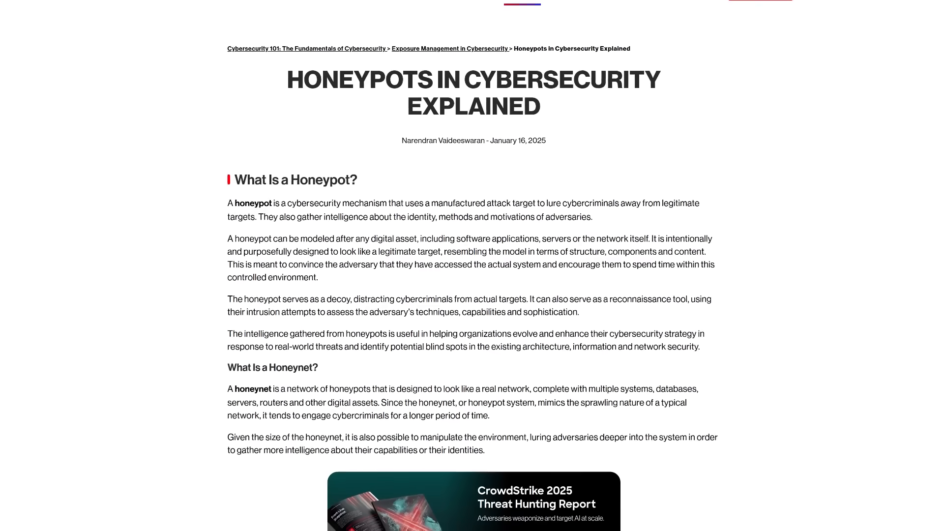
scroll("down", 3)
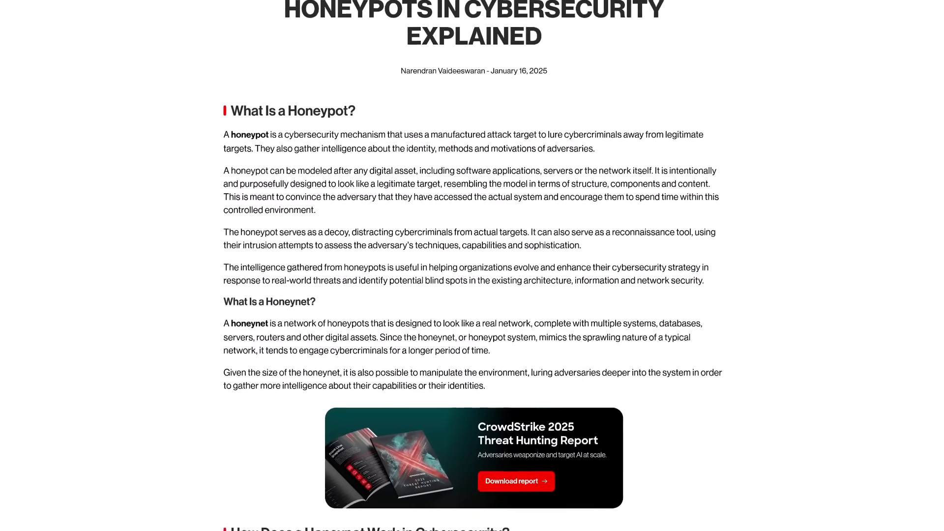
scroll("down", 3)
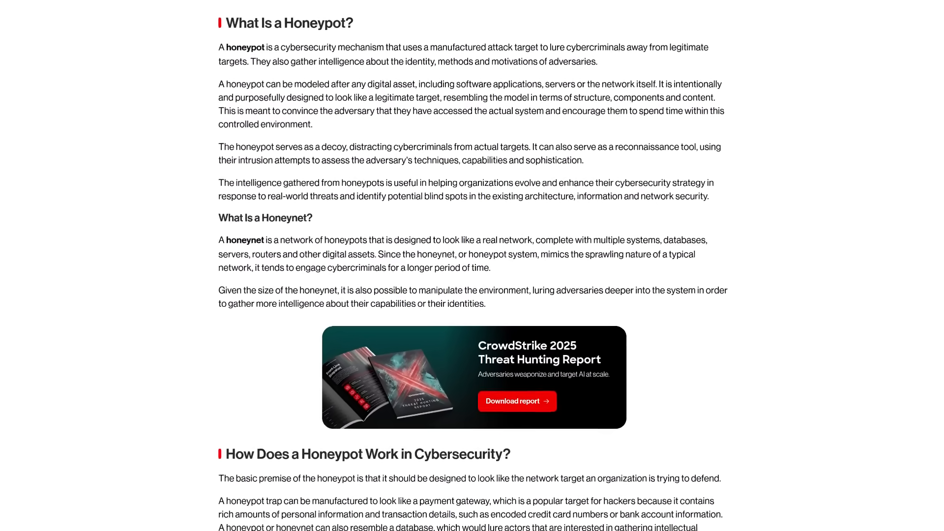
scroll("down", 3)
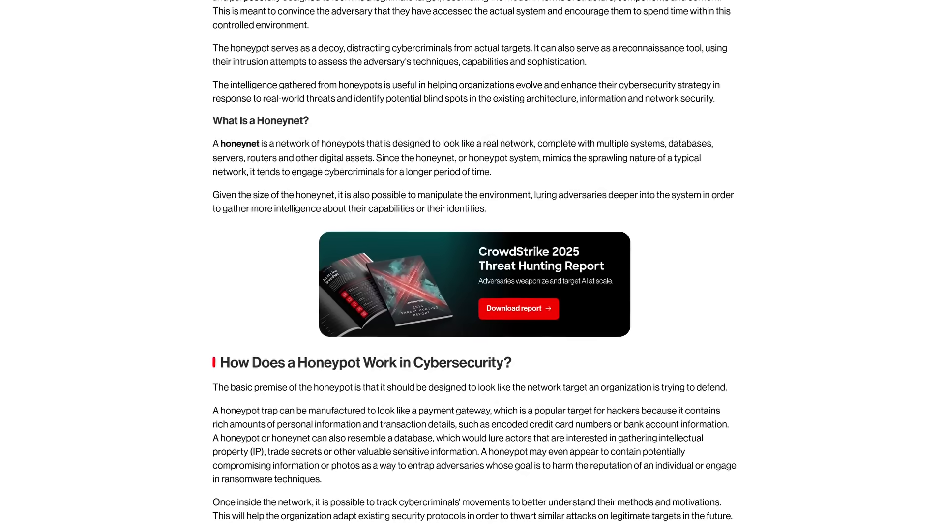
scroll("down", 3)
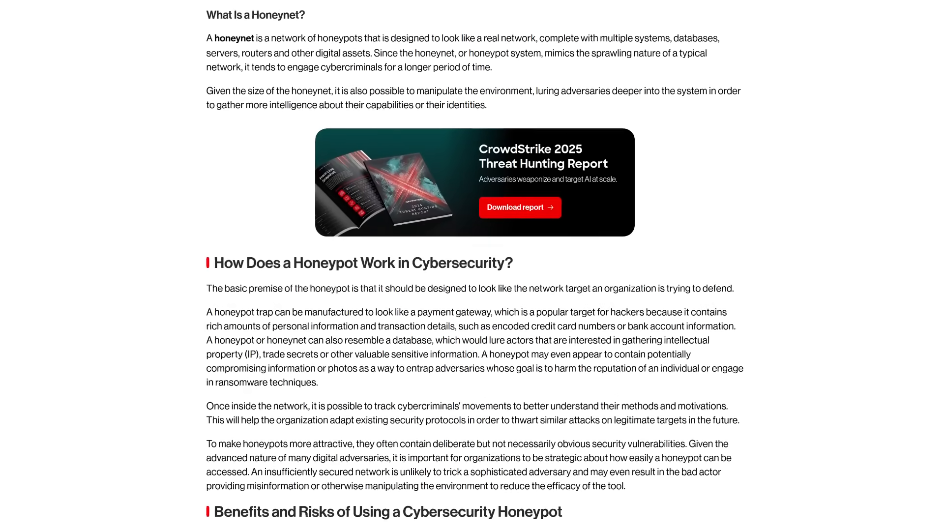
scroll("down", 3)
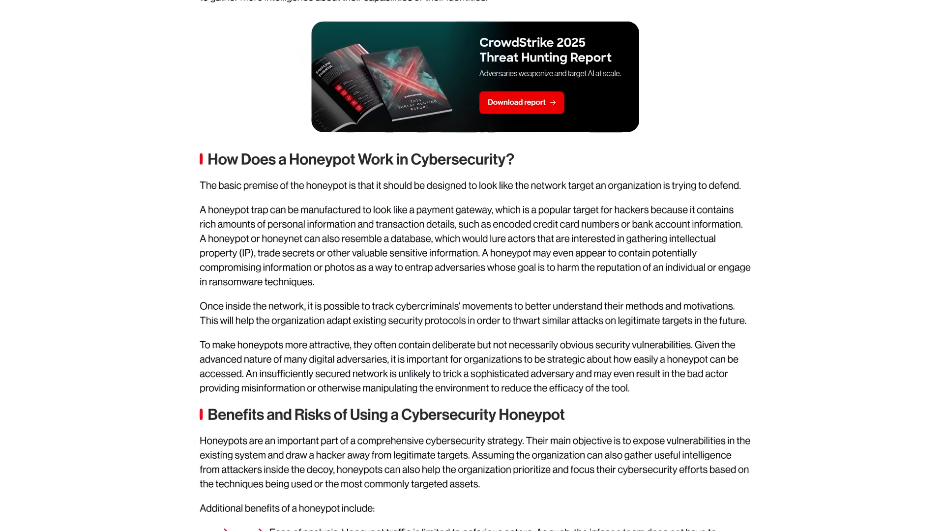
- Continue to the 'Benefits and Risks of Using a Cybersecurity Honeypot' section
scroll("down", 3)
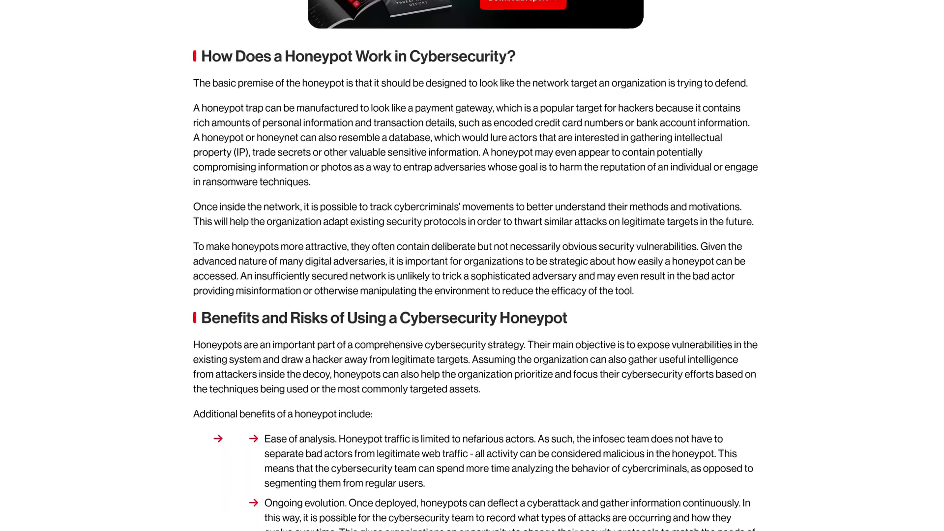
scroll("down", 3)
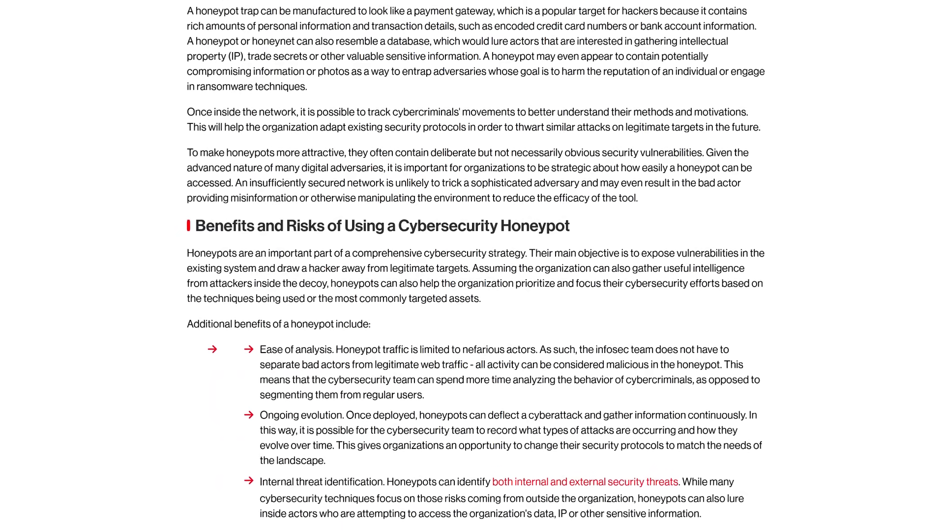
scroll("down", 3)
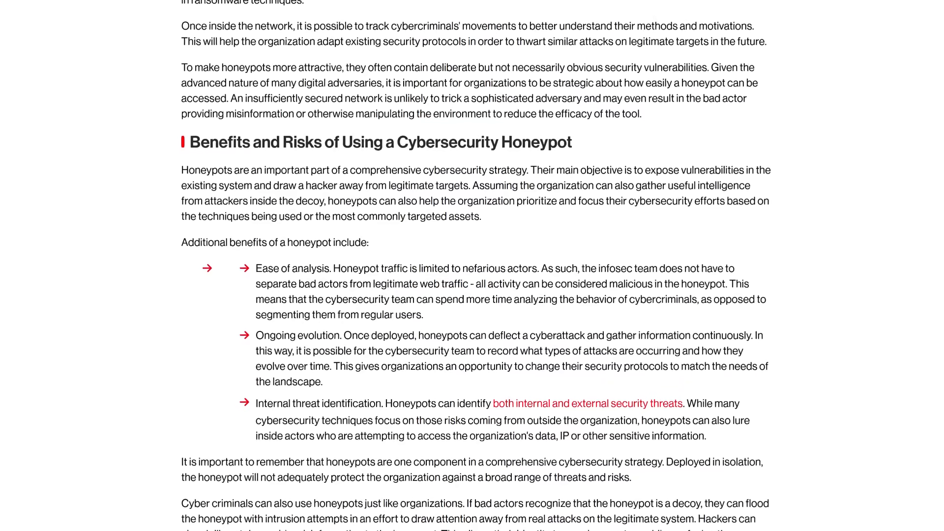
scroll("down", 3)
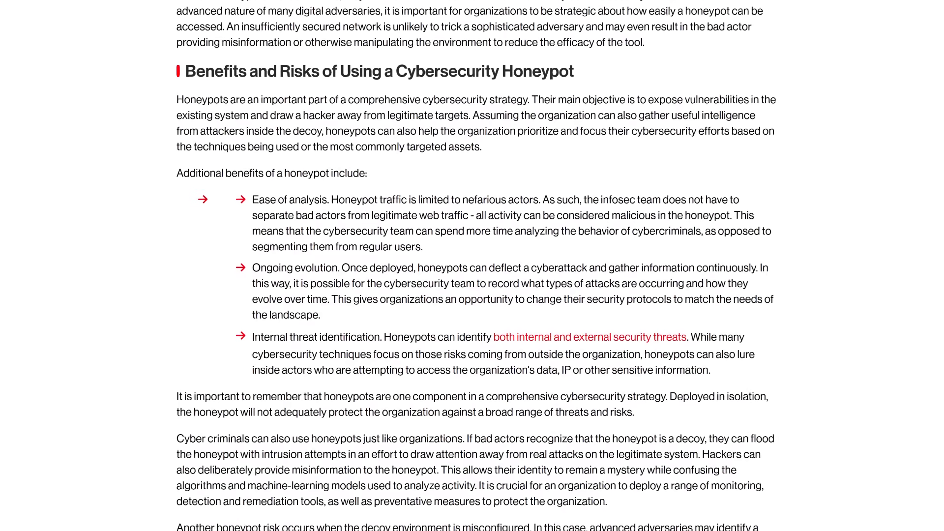
scroll("down", 3)
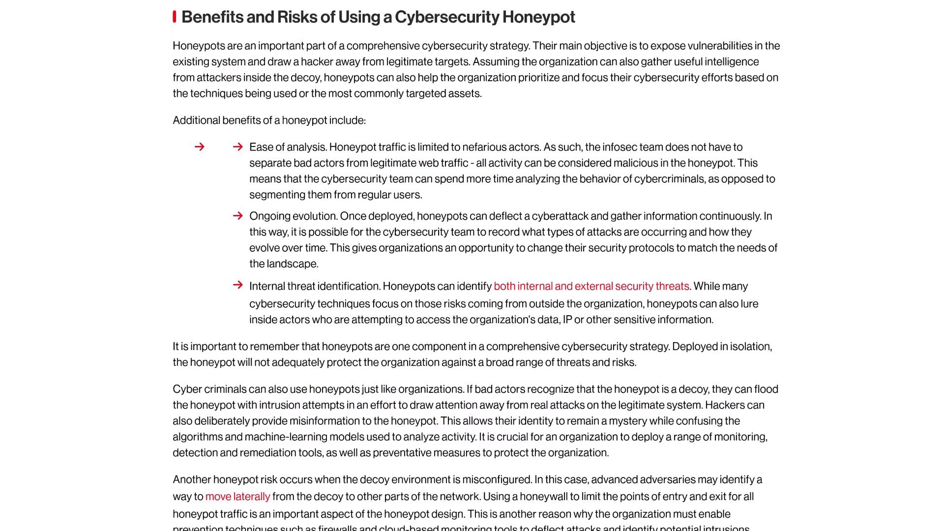
scroll("down", 3)
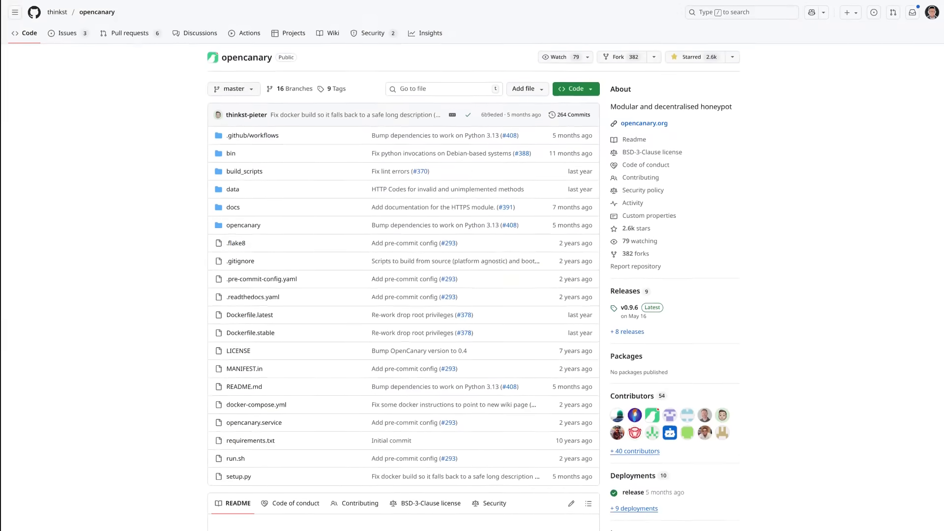
- Scroll the thinkst/opencanary repository into its README overview of the multi-protocol honeypot
scroll("down", 3)
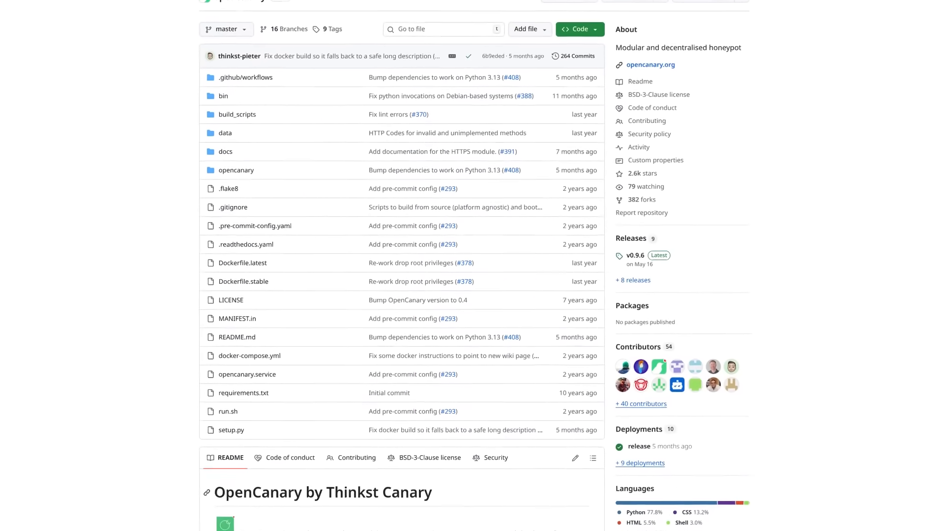
scroll("down", 3)
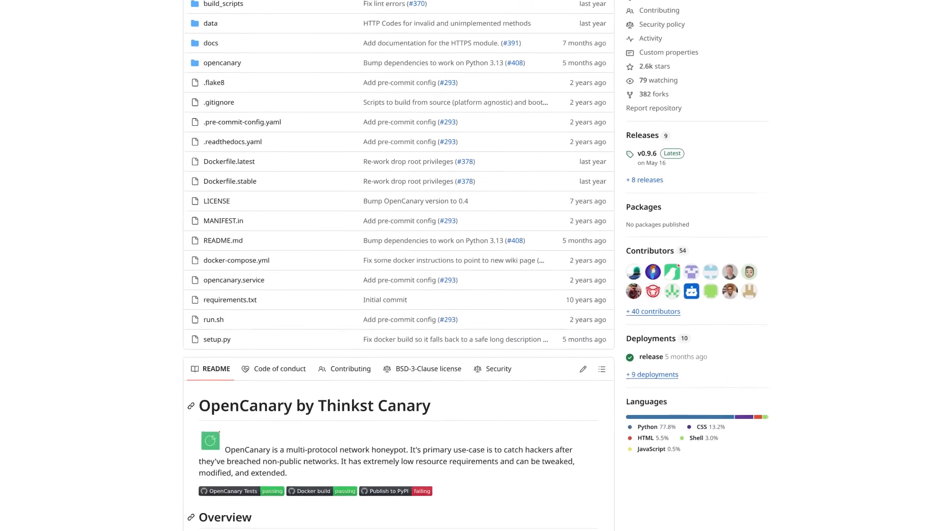
scroll("down", 3)
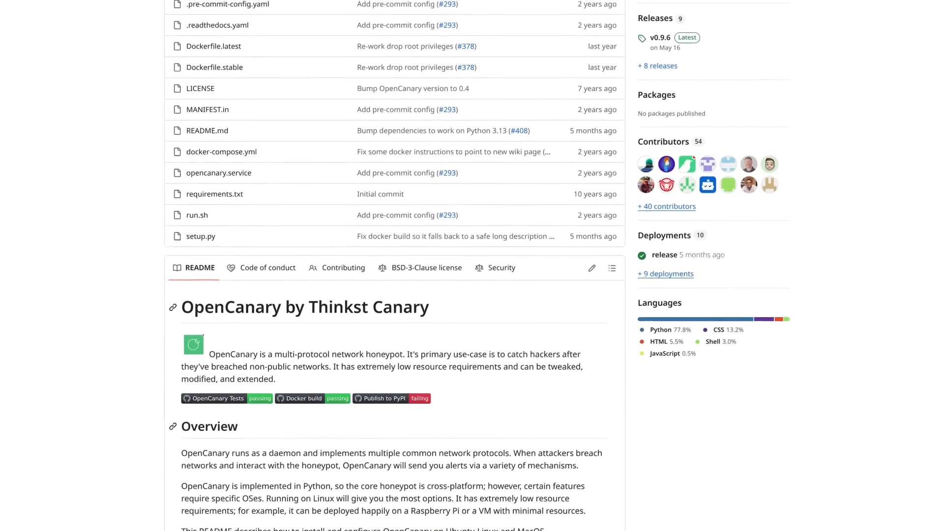
scroll("down", 3)
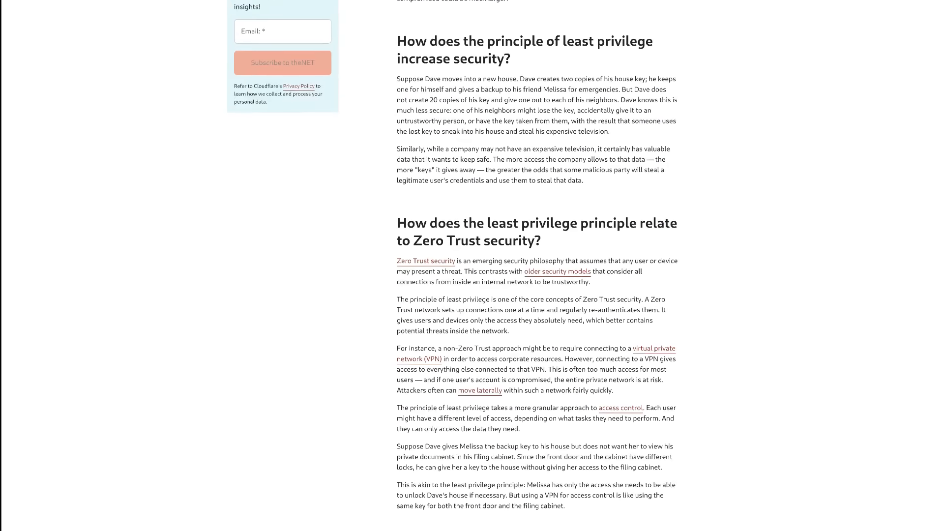
- Read Cloudflare's least-privilege article into its Zero Trust section
scroll("down", 3)
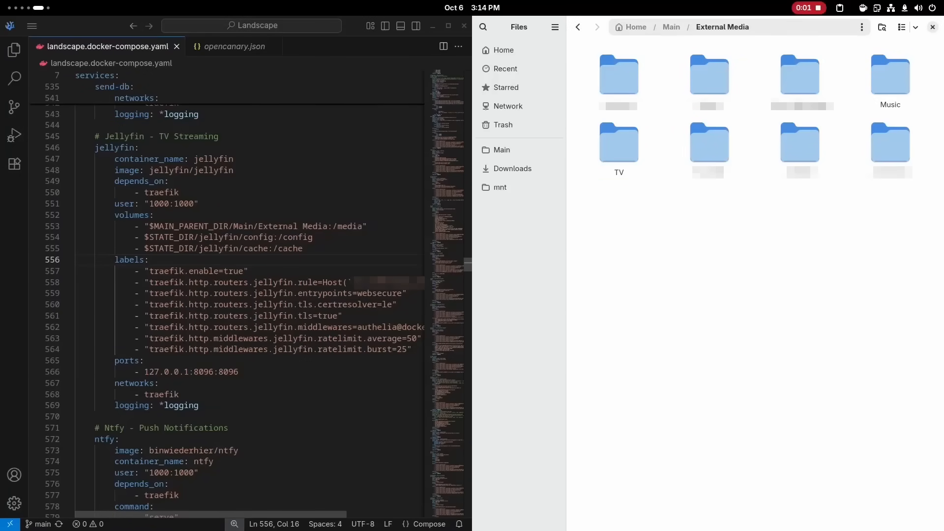
- Locate the TV folder in External Media and append 'TV' to Jellyfin's media volume path in the compose file
left_click(618, 143)
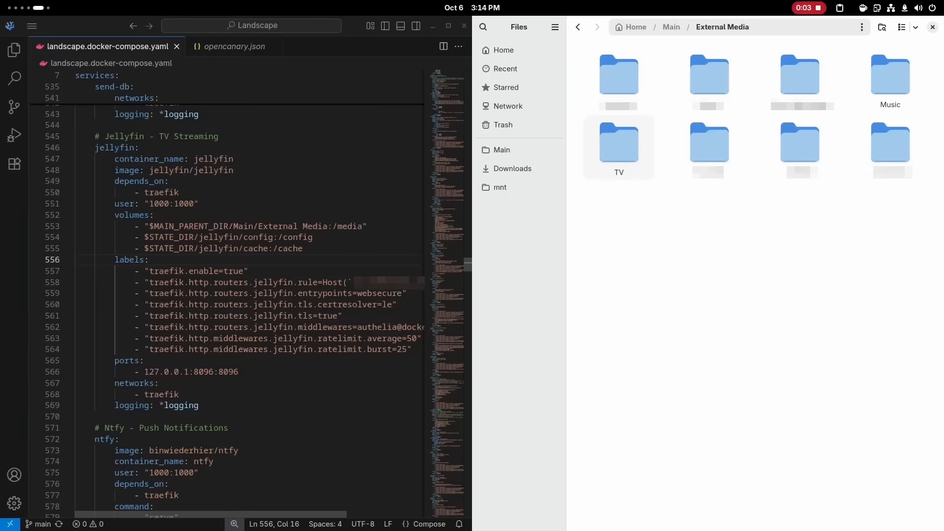
left_click(618, 144)
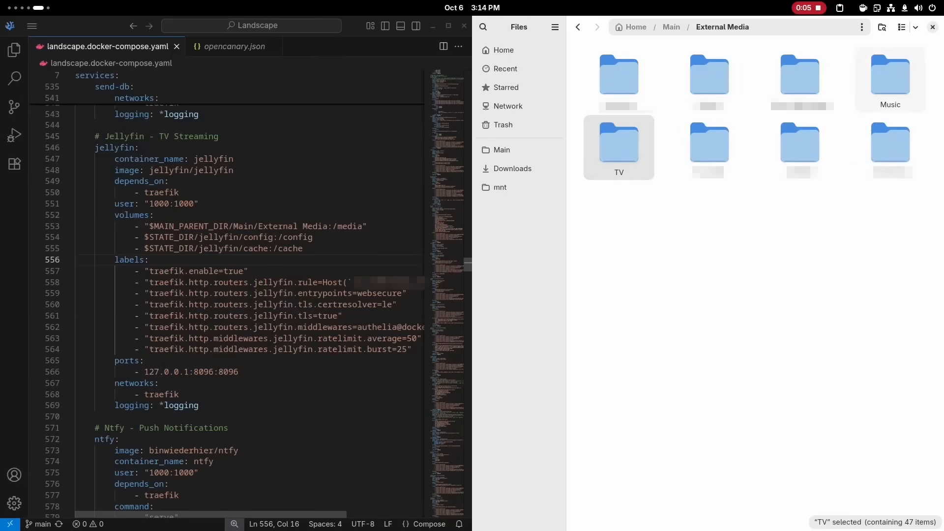
left_click(889, 78)
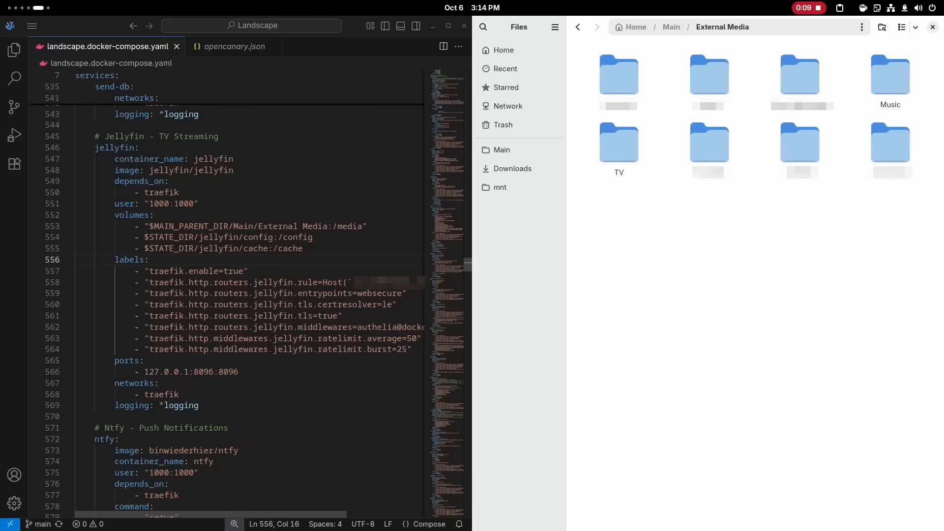
double_click(278, 226)
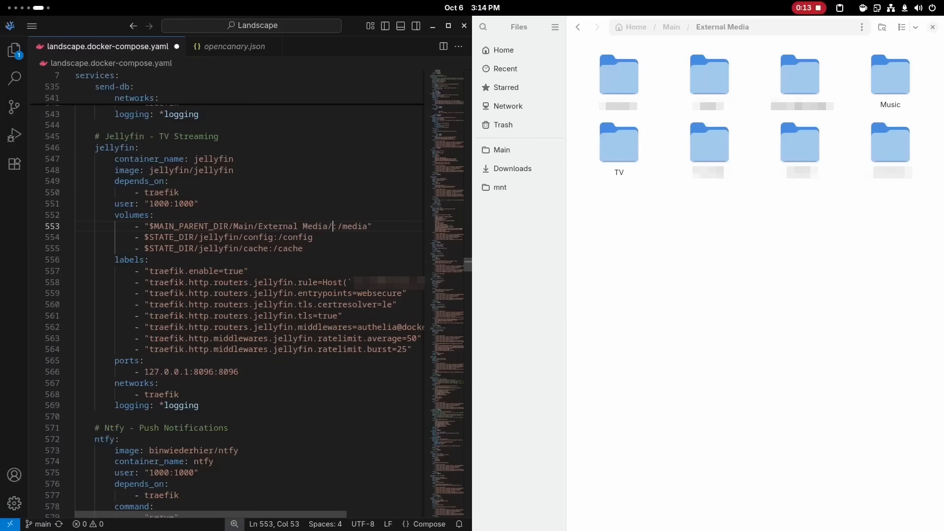
type("TV")
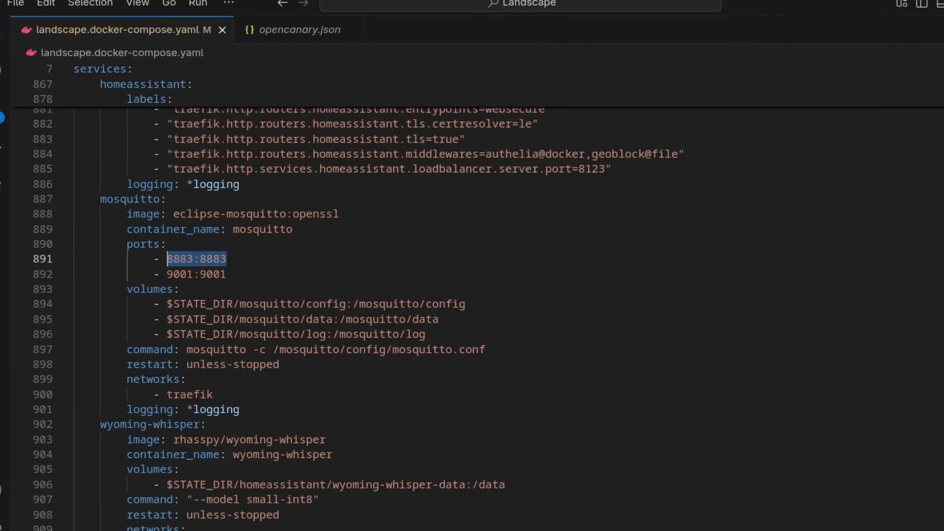
scroll("down", 3)
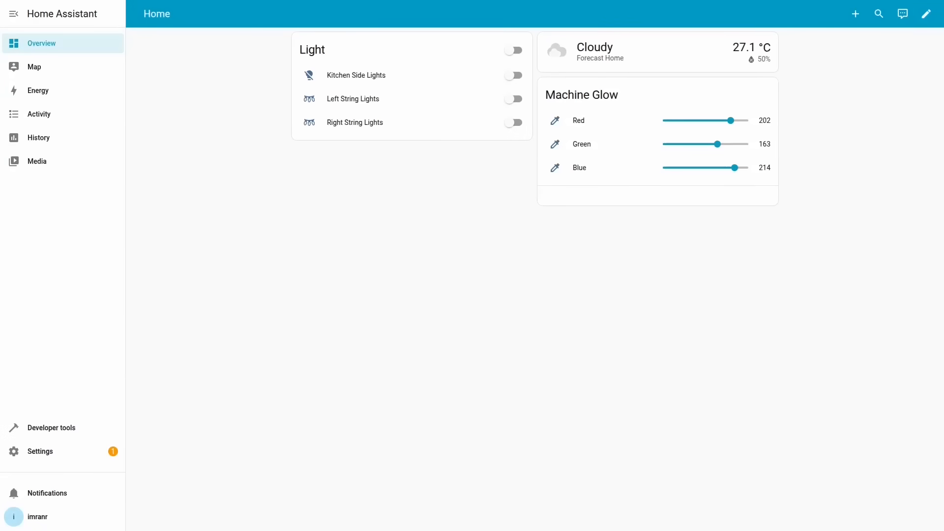
- Switch on the Left String Lights and Right String Lights from the Overview dashboard
left_click(513, 122)
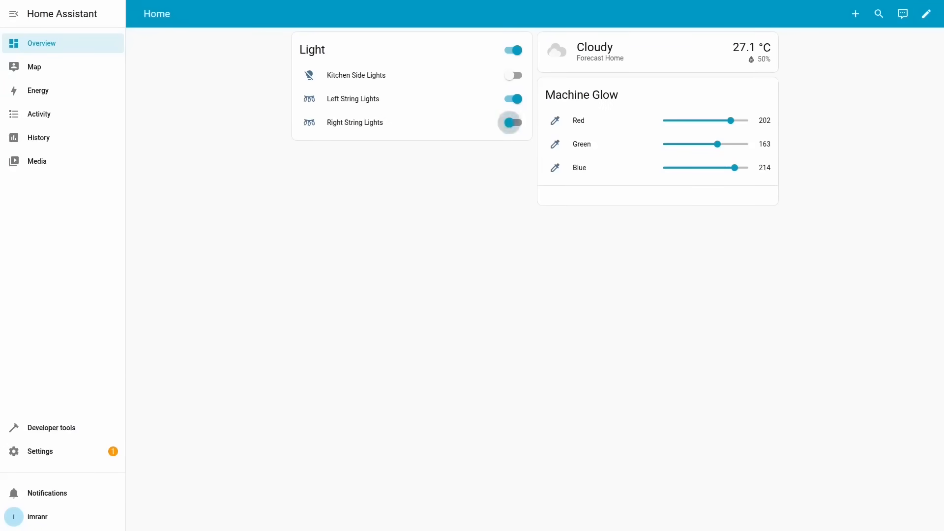
left_click(512, 122)
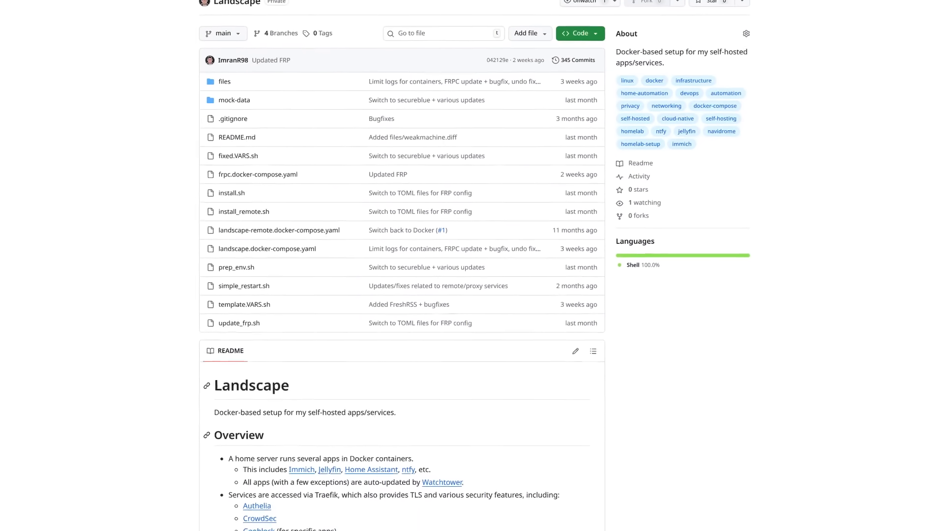
- Scroll the Landscape README through its Overview to the architecture Diagram
scroll("down", 3)
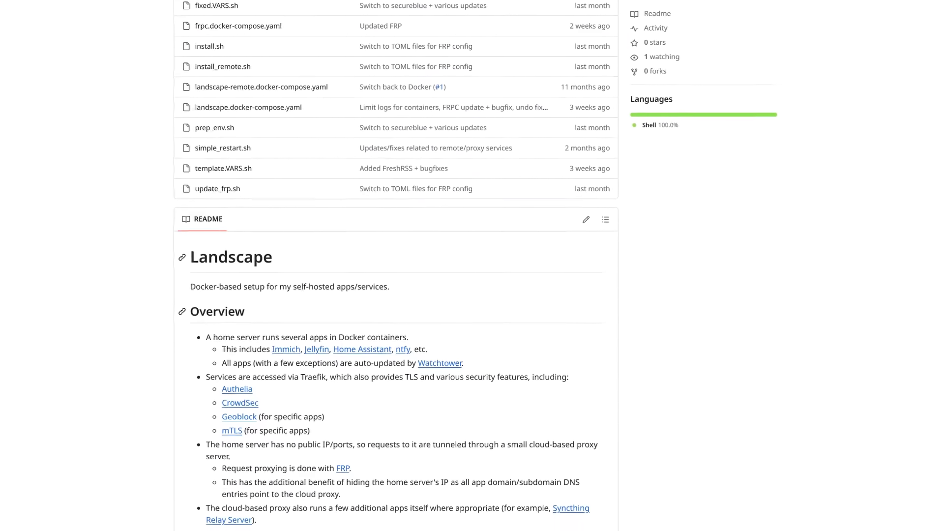
scroll("down", 3)
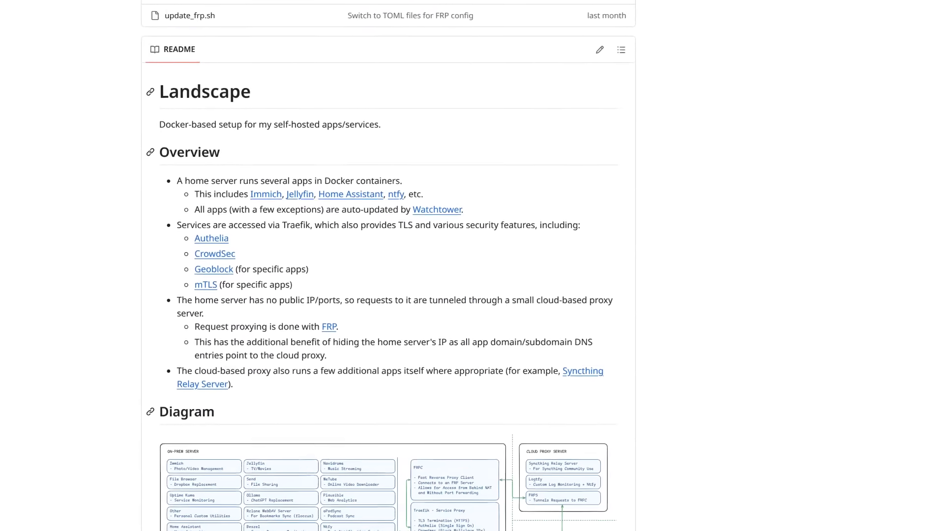
scroll("down", 3)
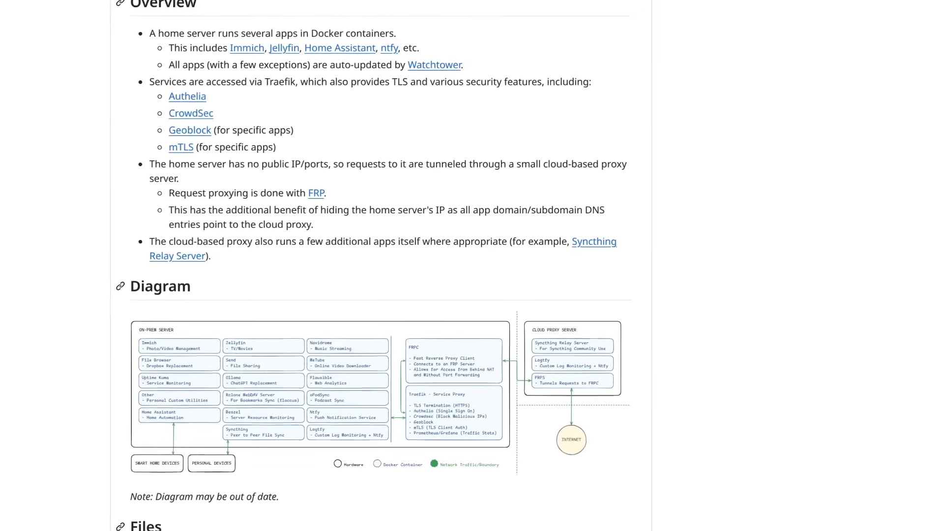
scroll("down", 3)
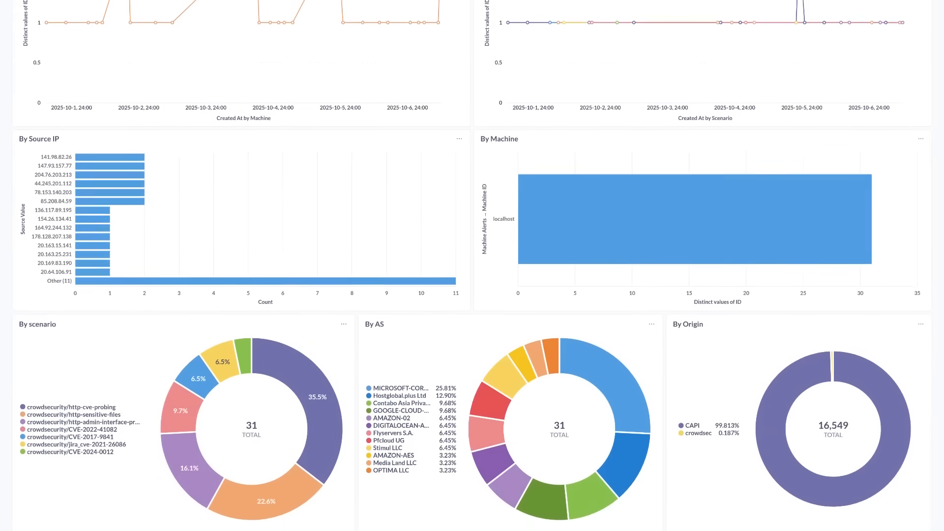
- Browse the CrowdSec alert charts, then the Decisions table filtered to 'Origin is crowdsec'
scroll("down", 3)
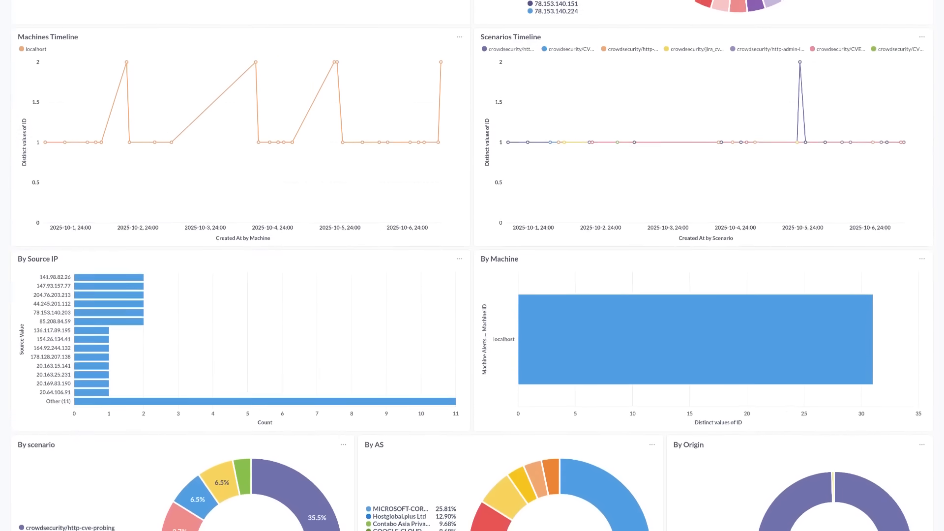
scroll("down", 3)
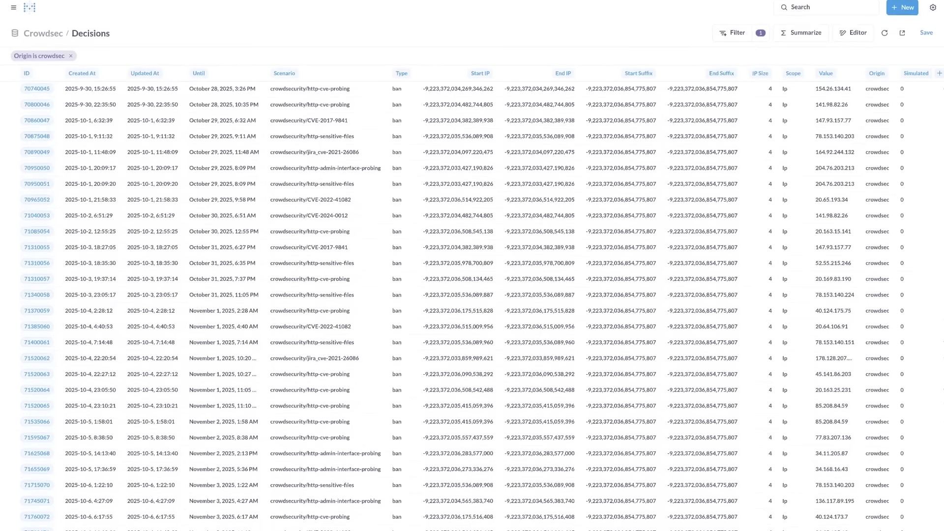
scroll("down", 3)
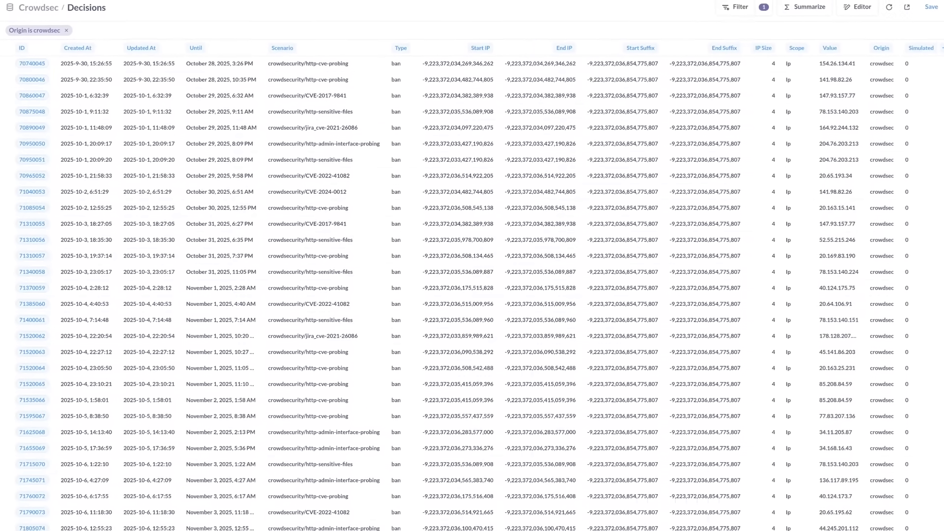
scroll("down", 3)
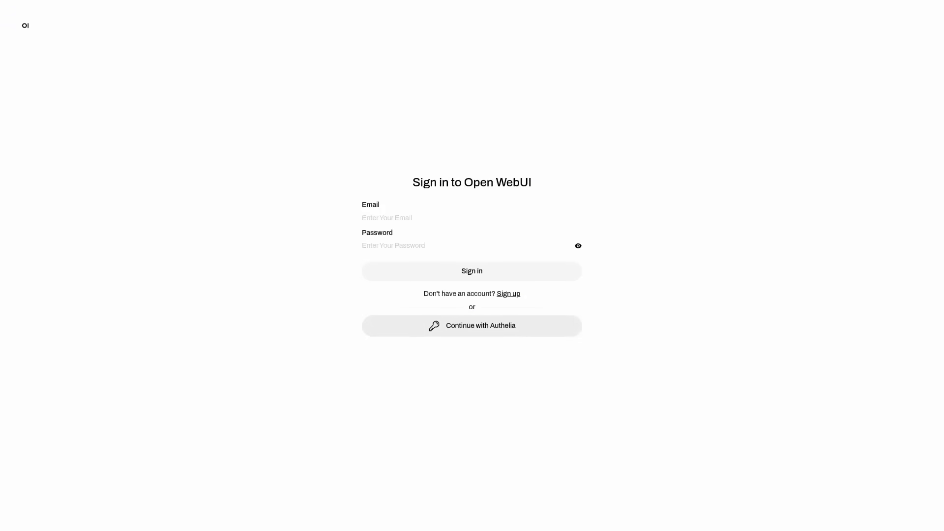
left_click(471, 326)
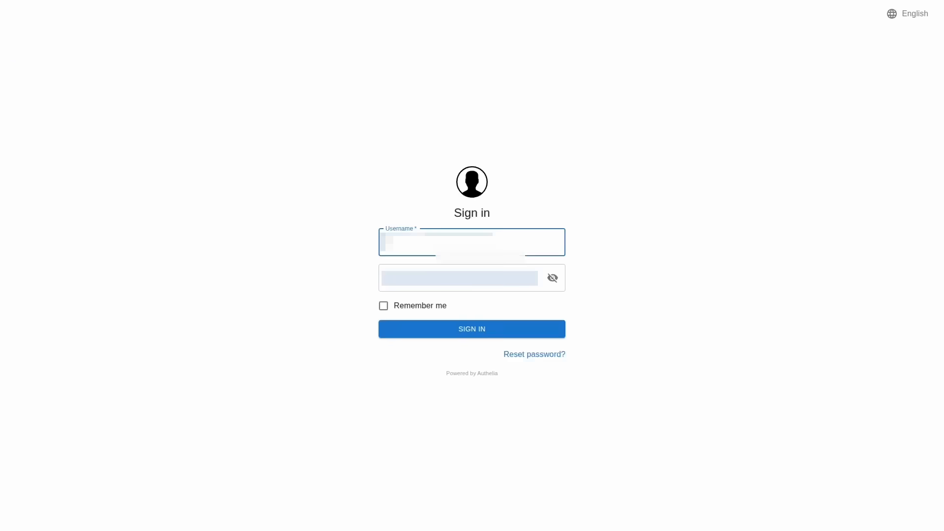
left_click(459, 277)
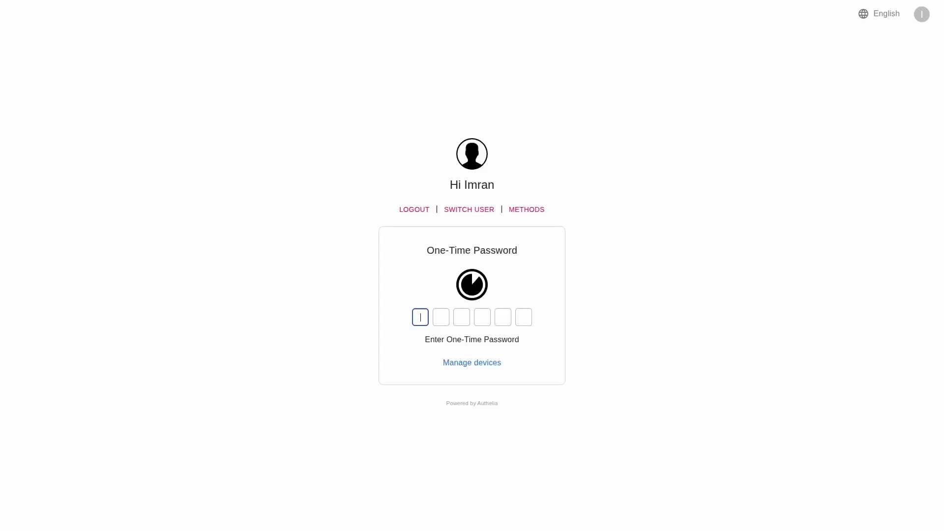
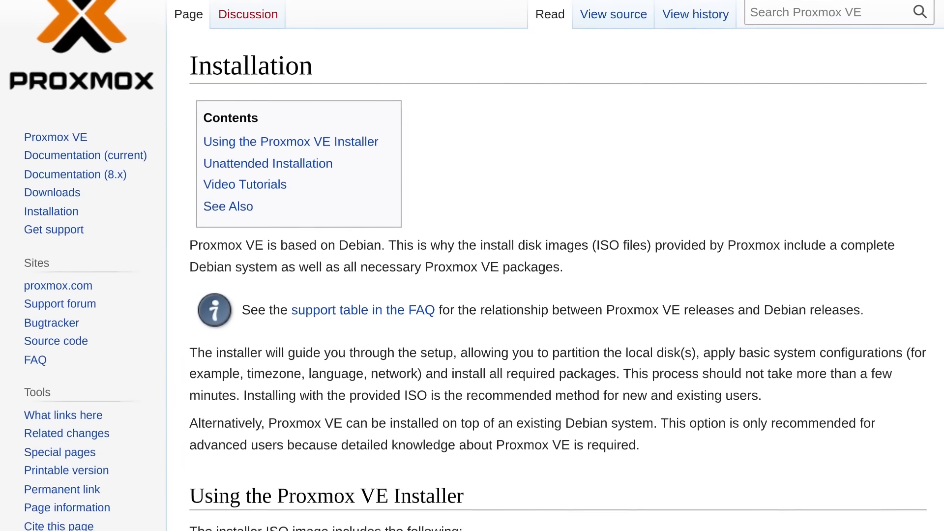
- Scroll the Installation page down to the 'Using the Proxmox VE Installer' component list
scroll("down", 3)
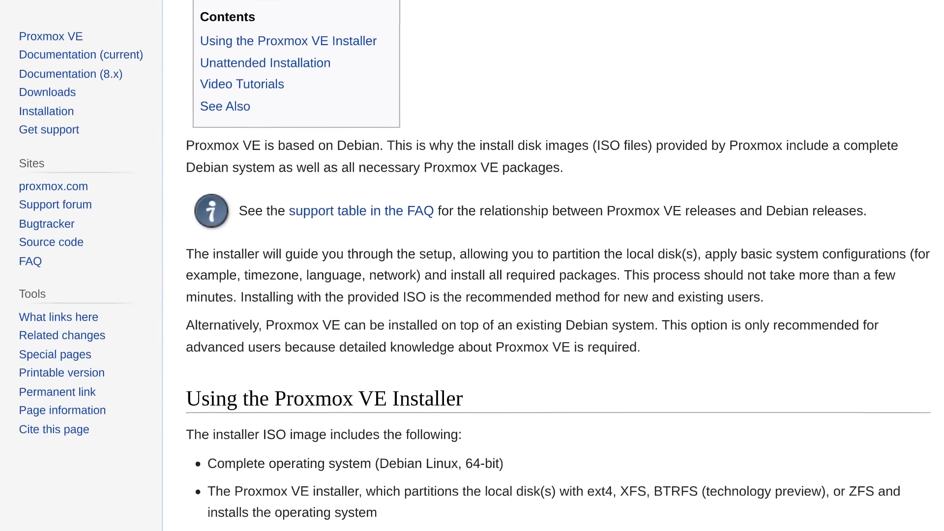
scroll("down", 3)
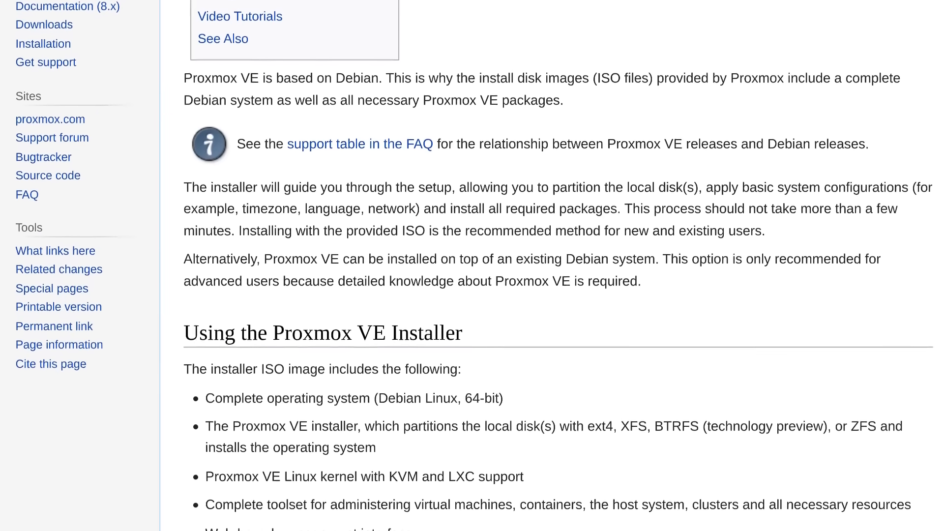